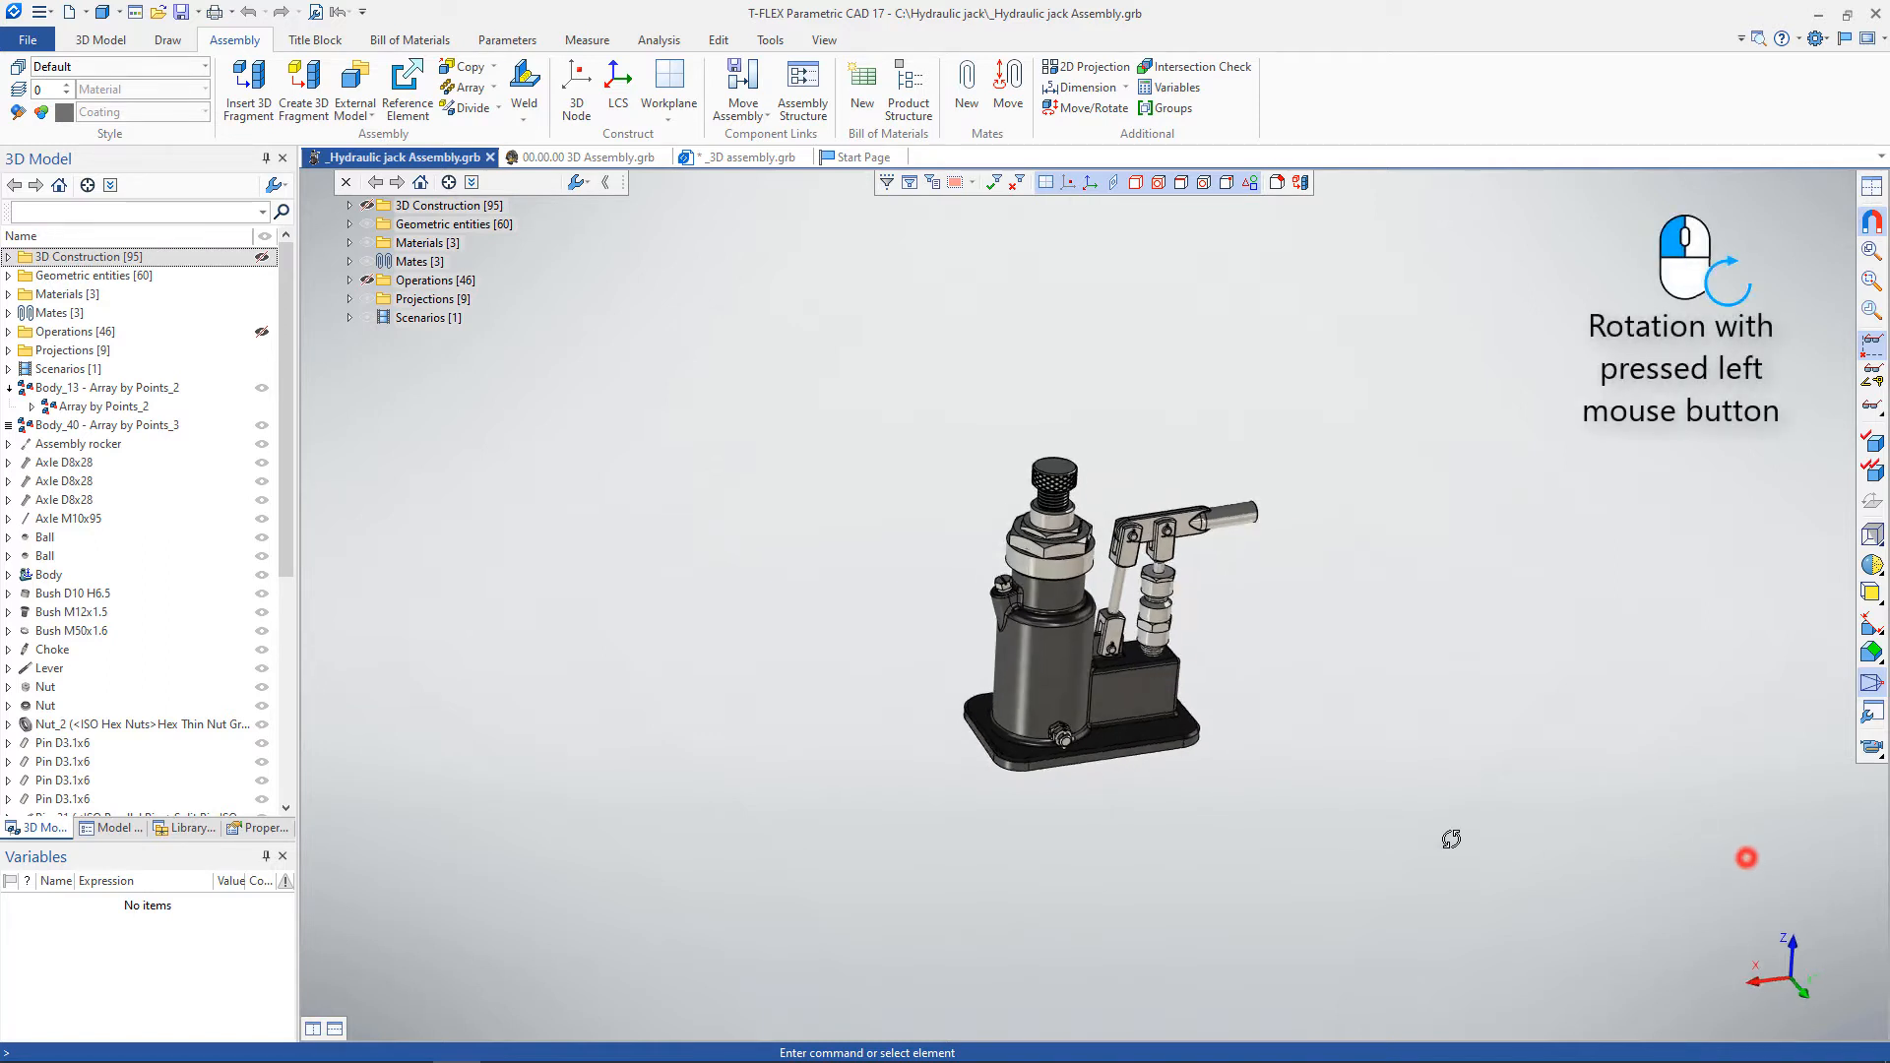
Orbit the hydraulic jack to another angle and switch to the View ribbon commands.
left_click_drag(1453, 838, 1724, 887)
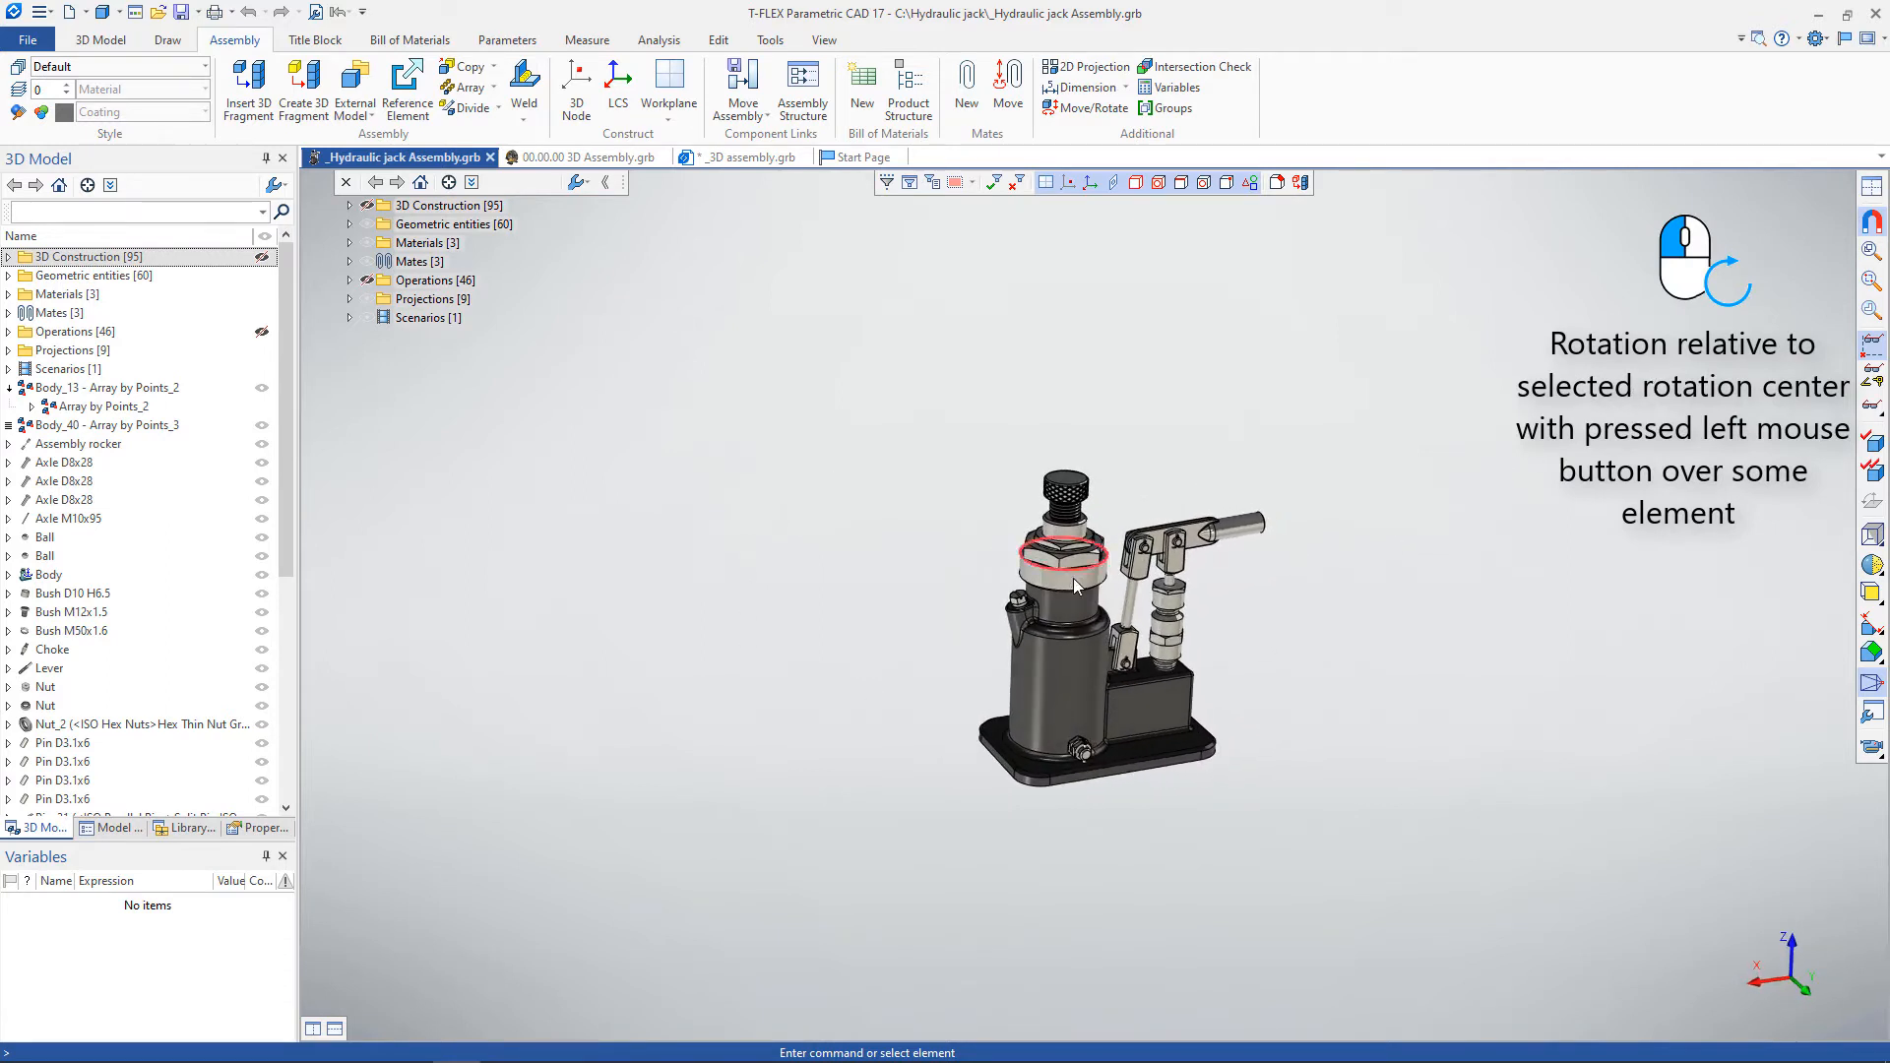
left_click(823, 40)
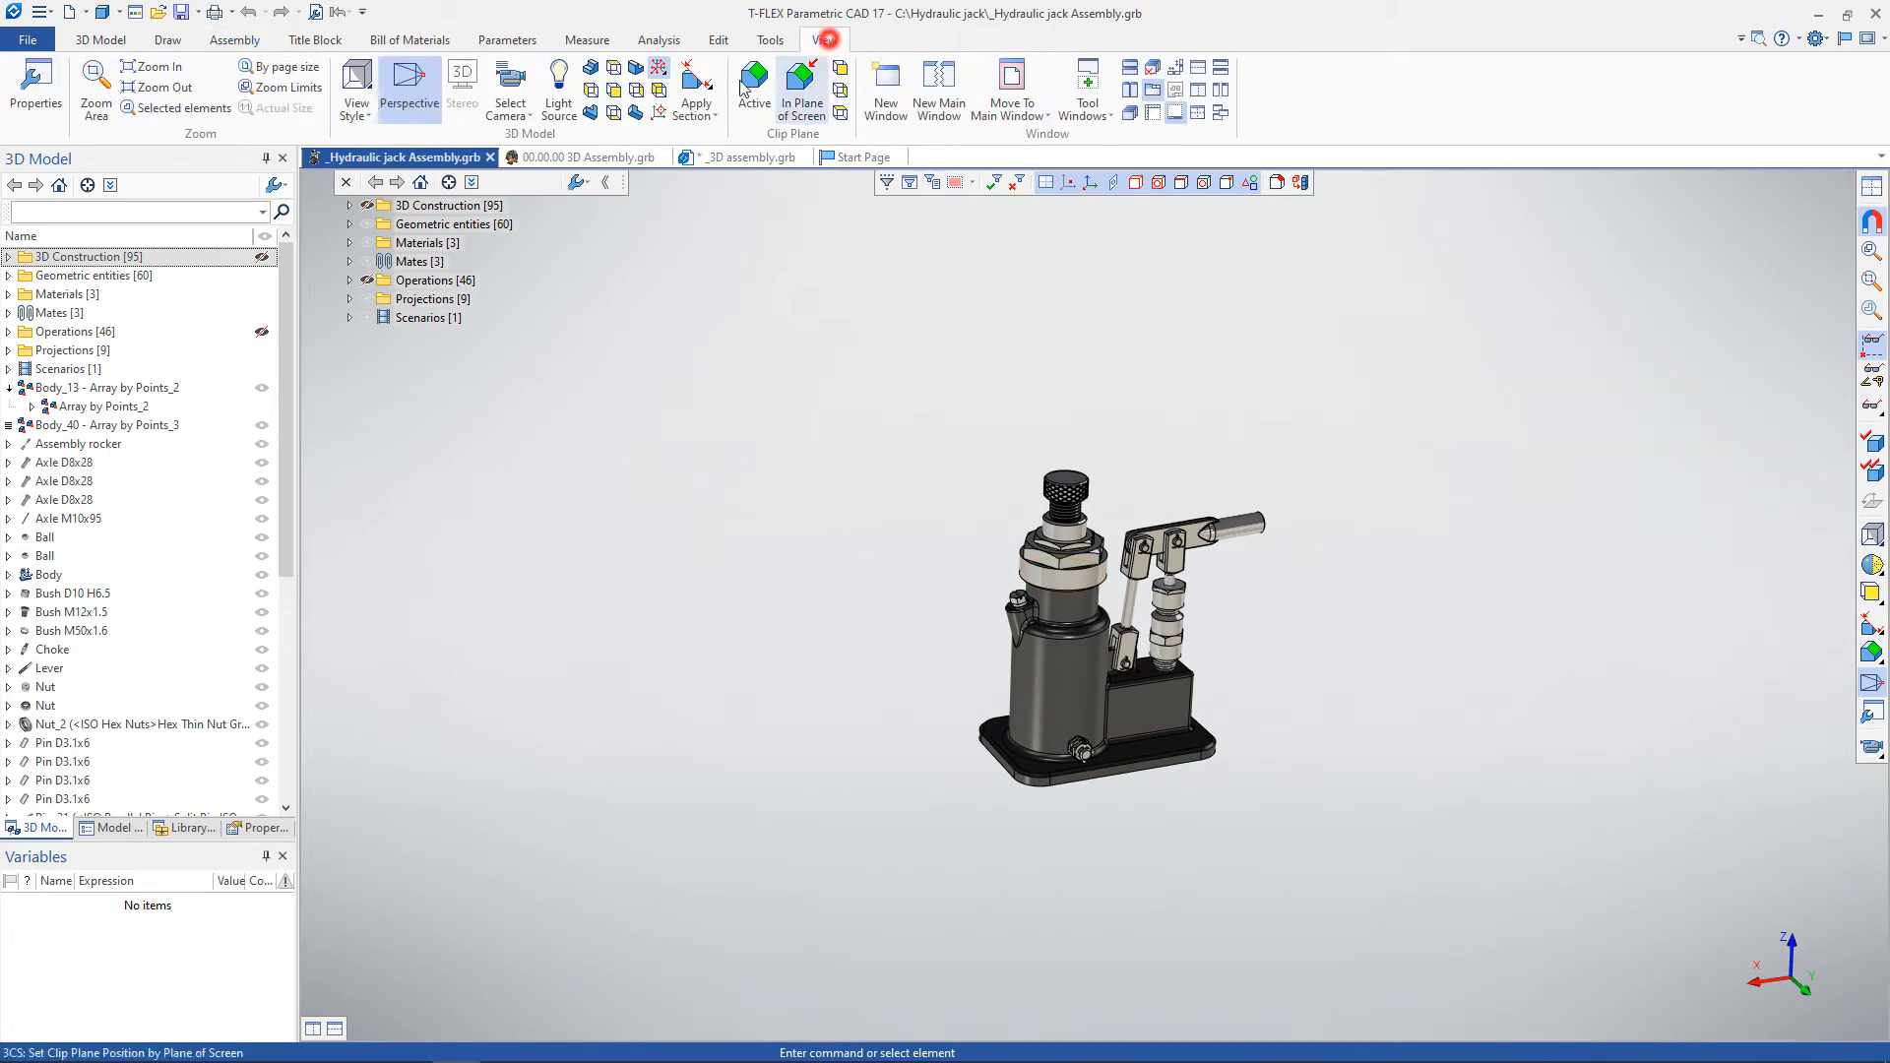
Pick a point on the jack body as the new centre of rotation.
left_click(657, 116)
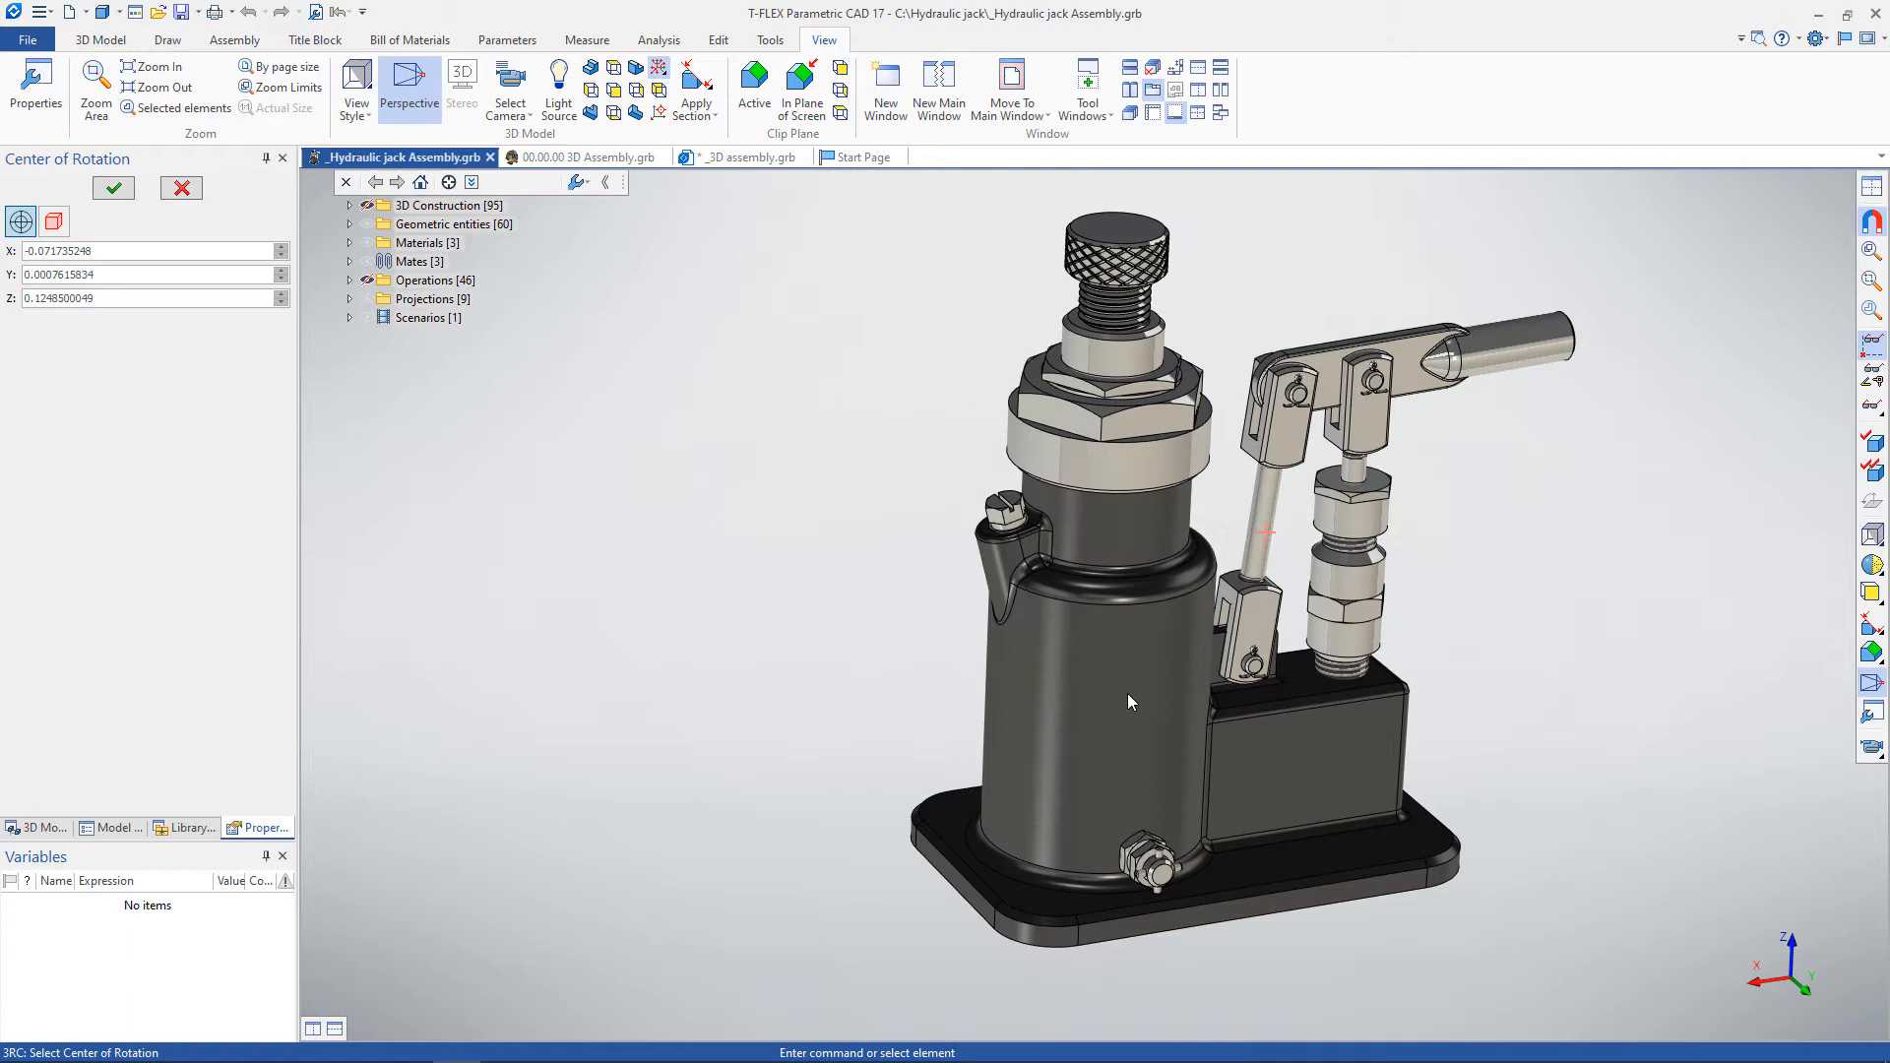
left_click(1031, 760)
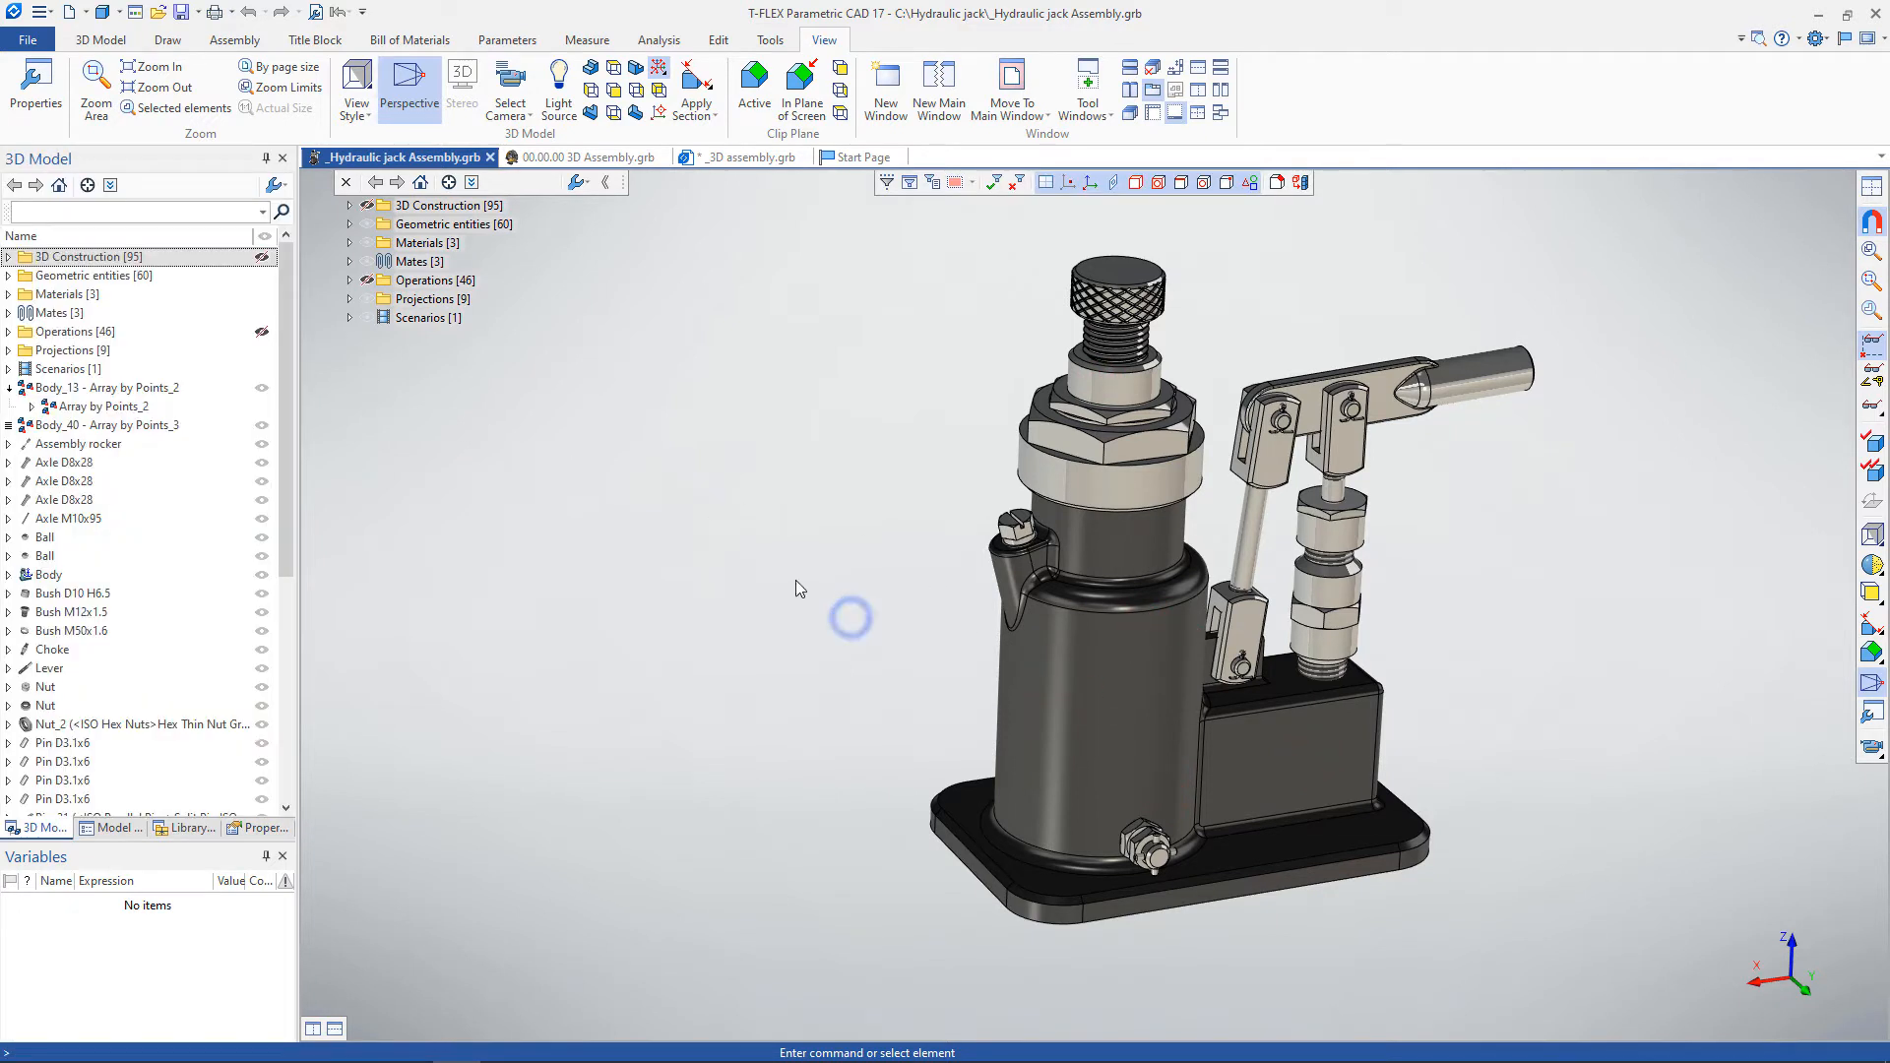
Back in Assembly commands, select the jack cylinder's outer face, then deselect it.
left_click(234, 39)
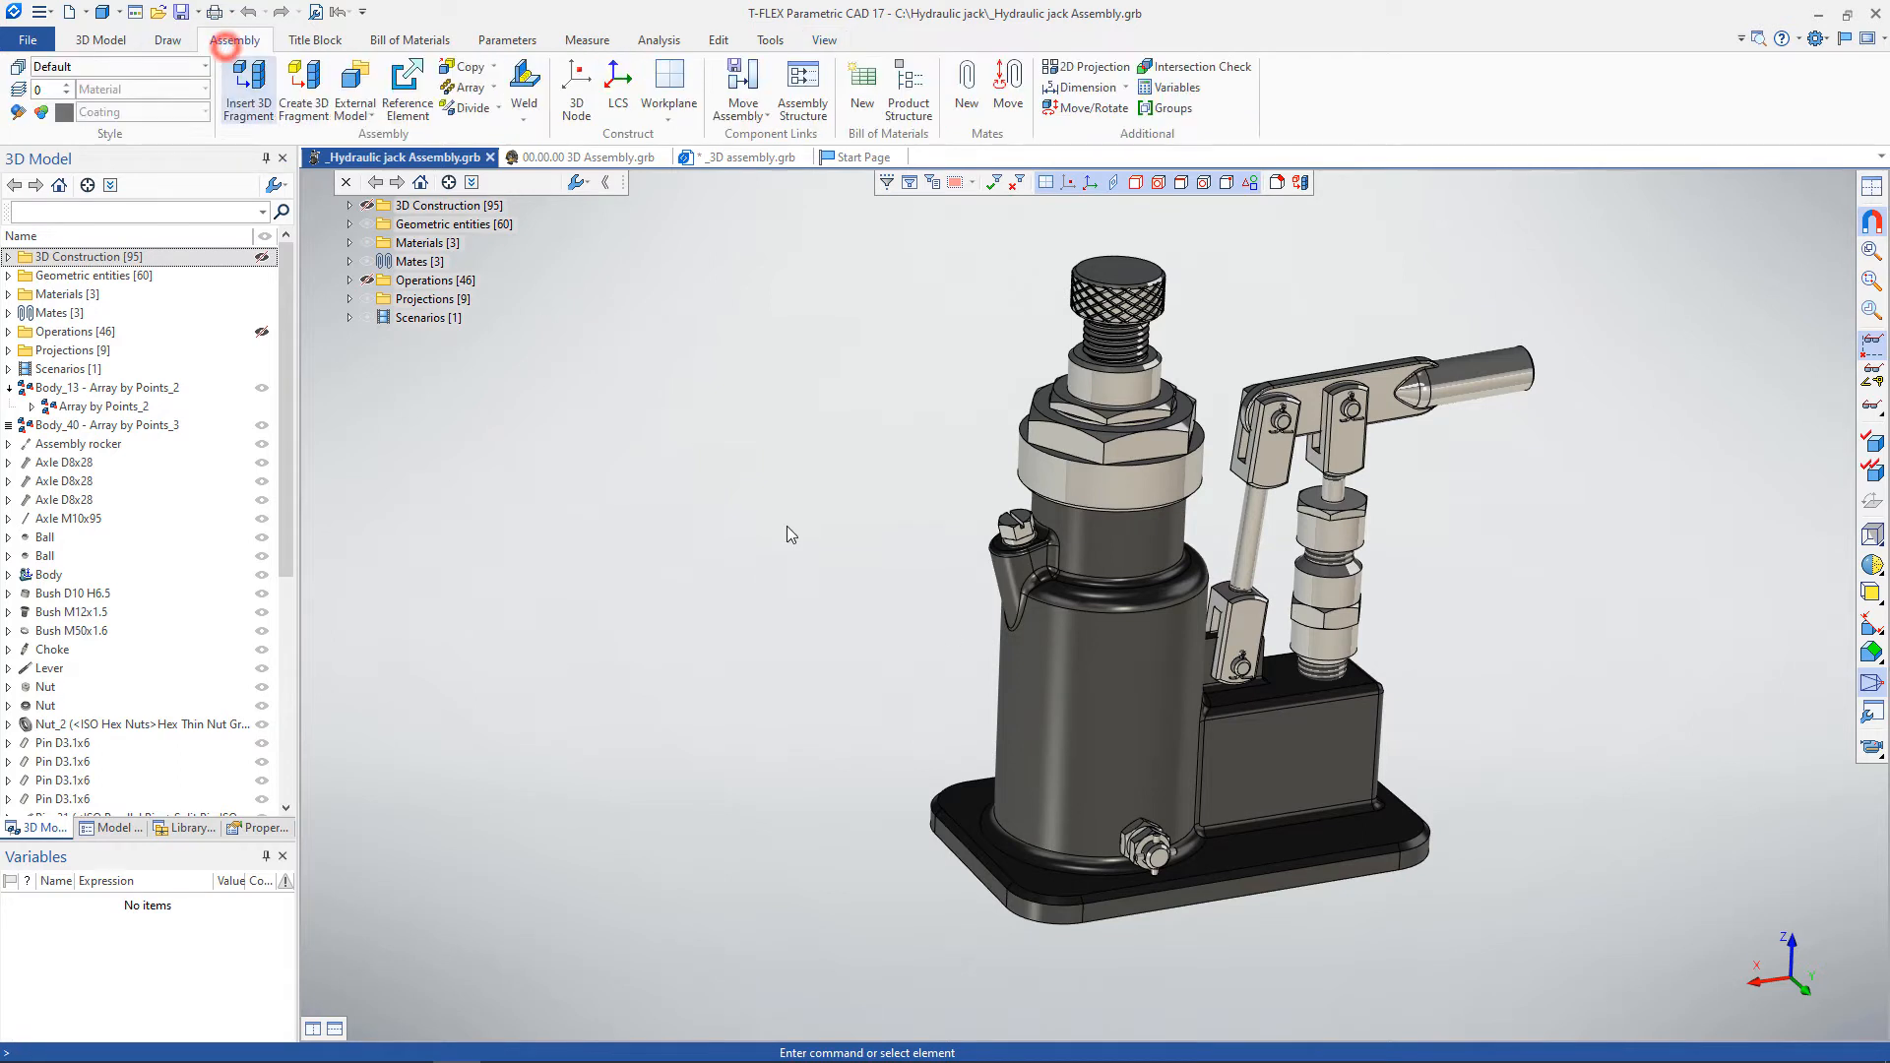
left_click(1108, 663)
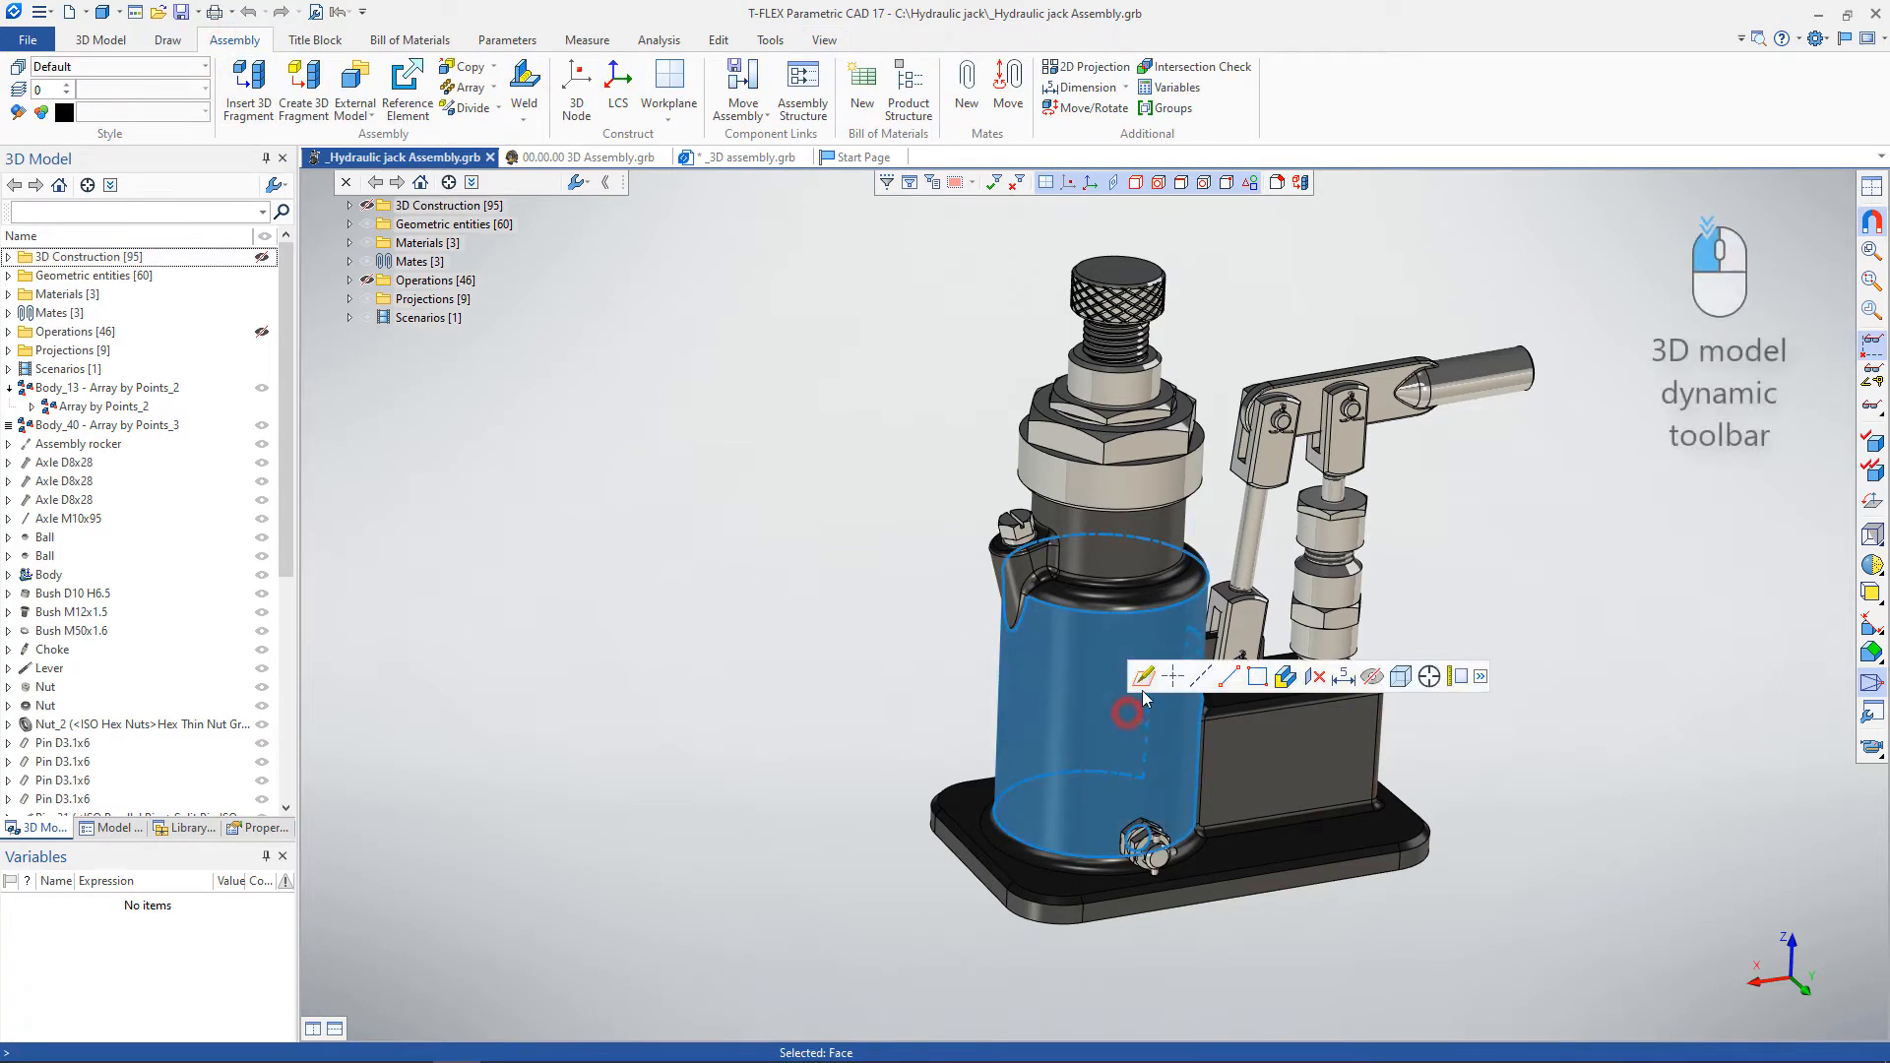
left_click(1313, 676)
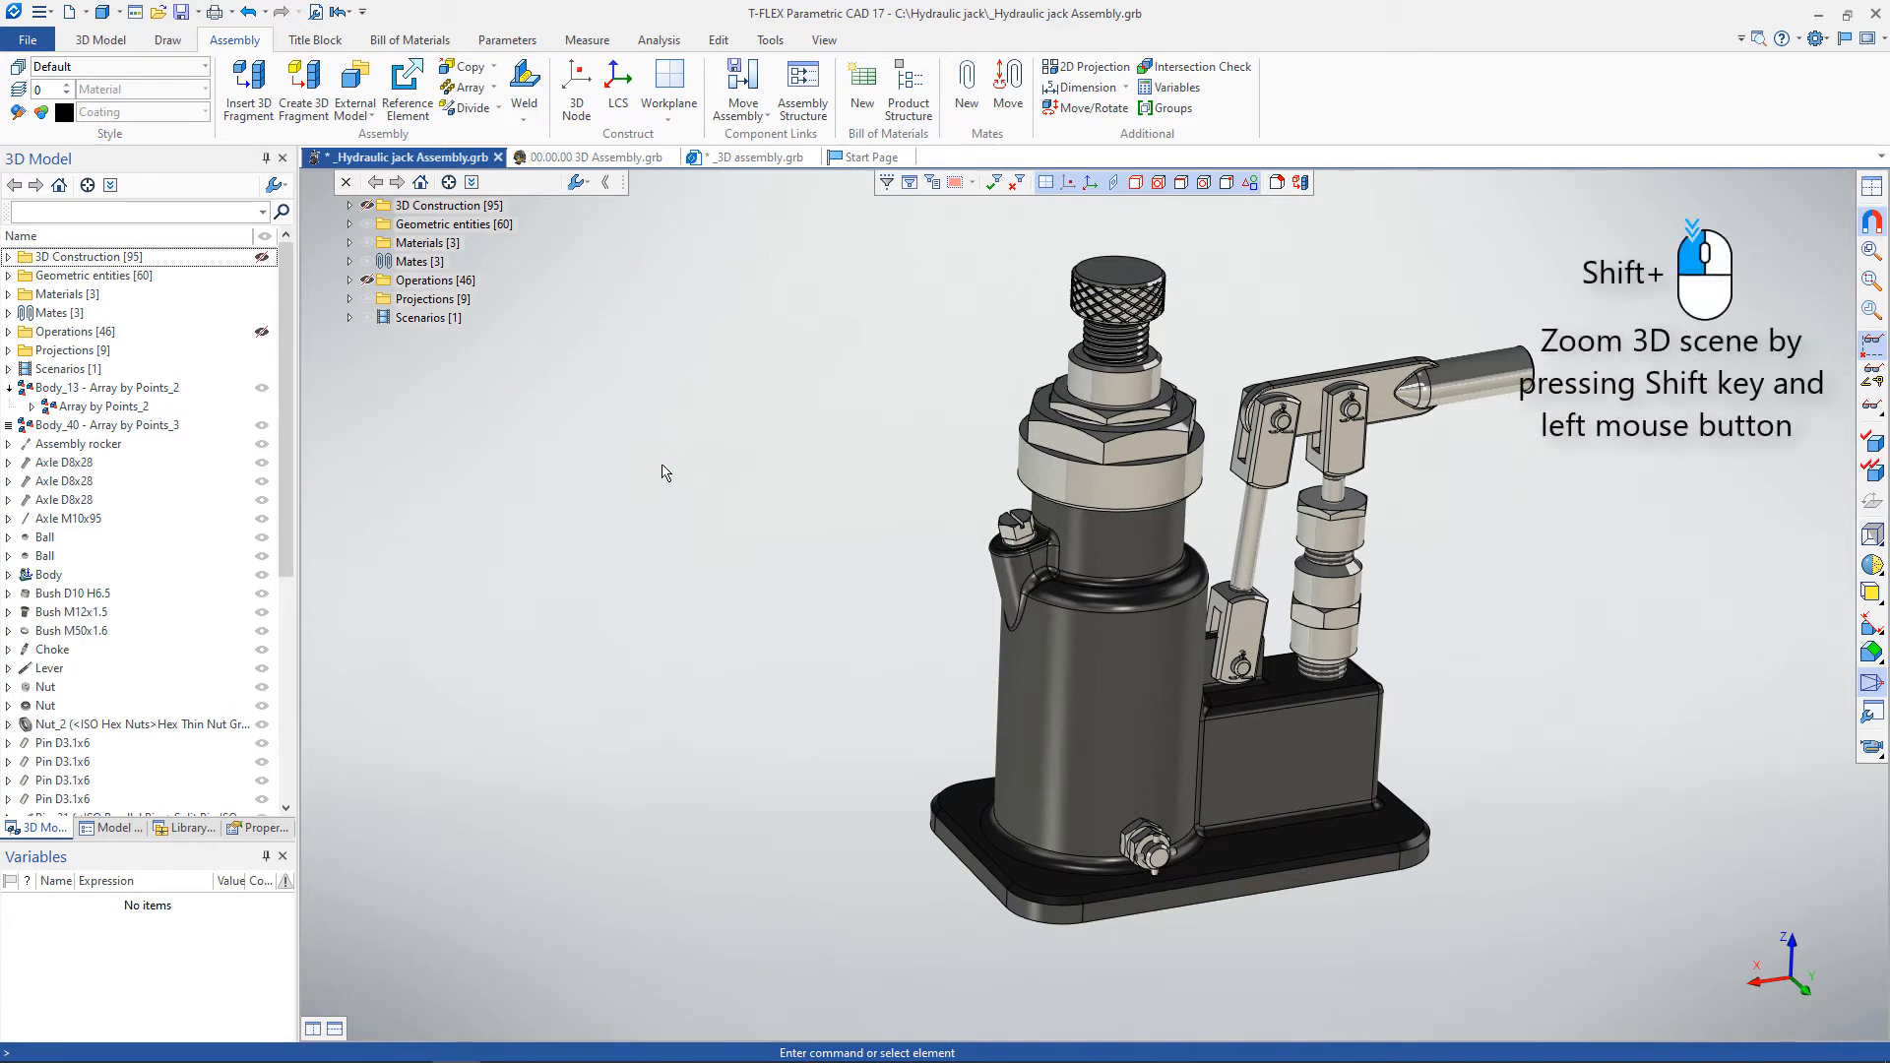
Zoom in and out on the jack, pan it sideways, then fit it centred in the view.
scroll("down", 3)
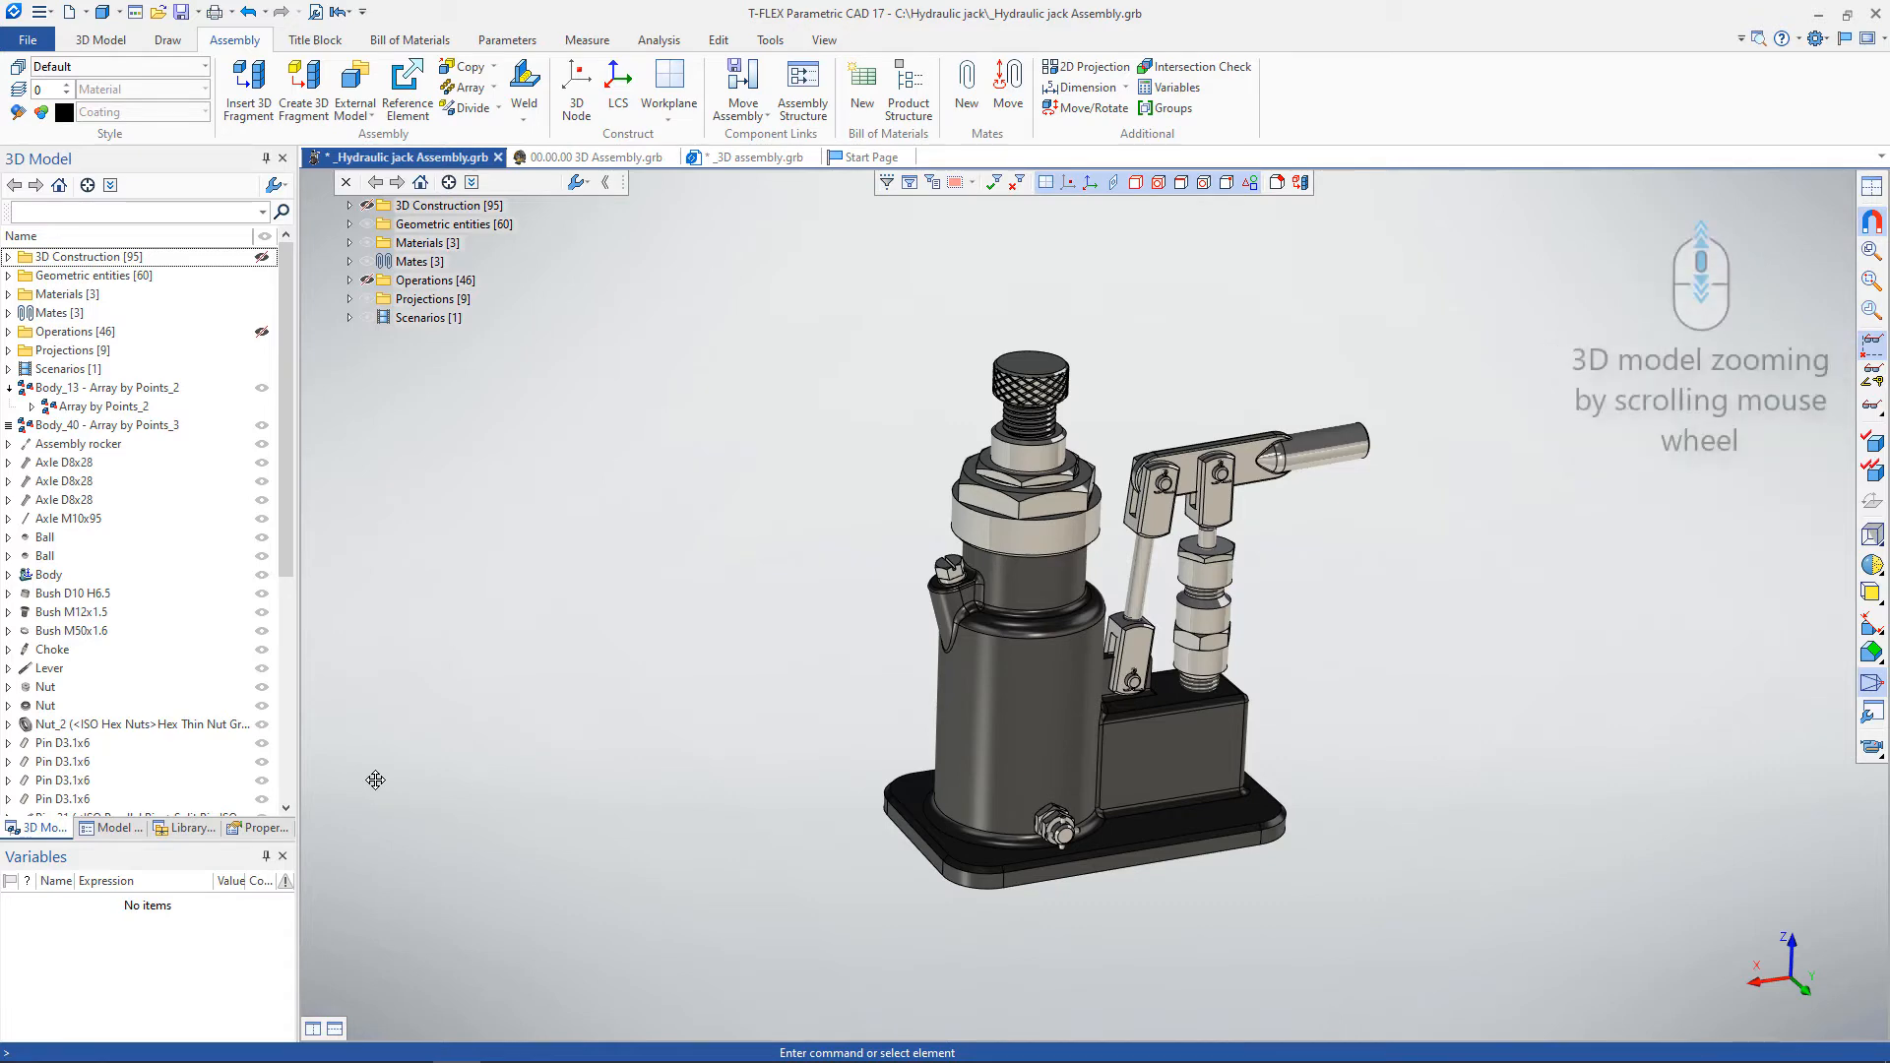
scroll("up", 3)
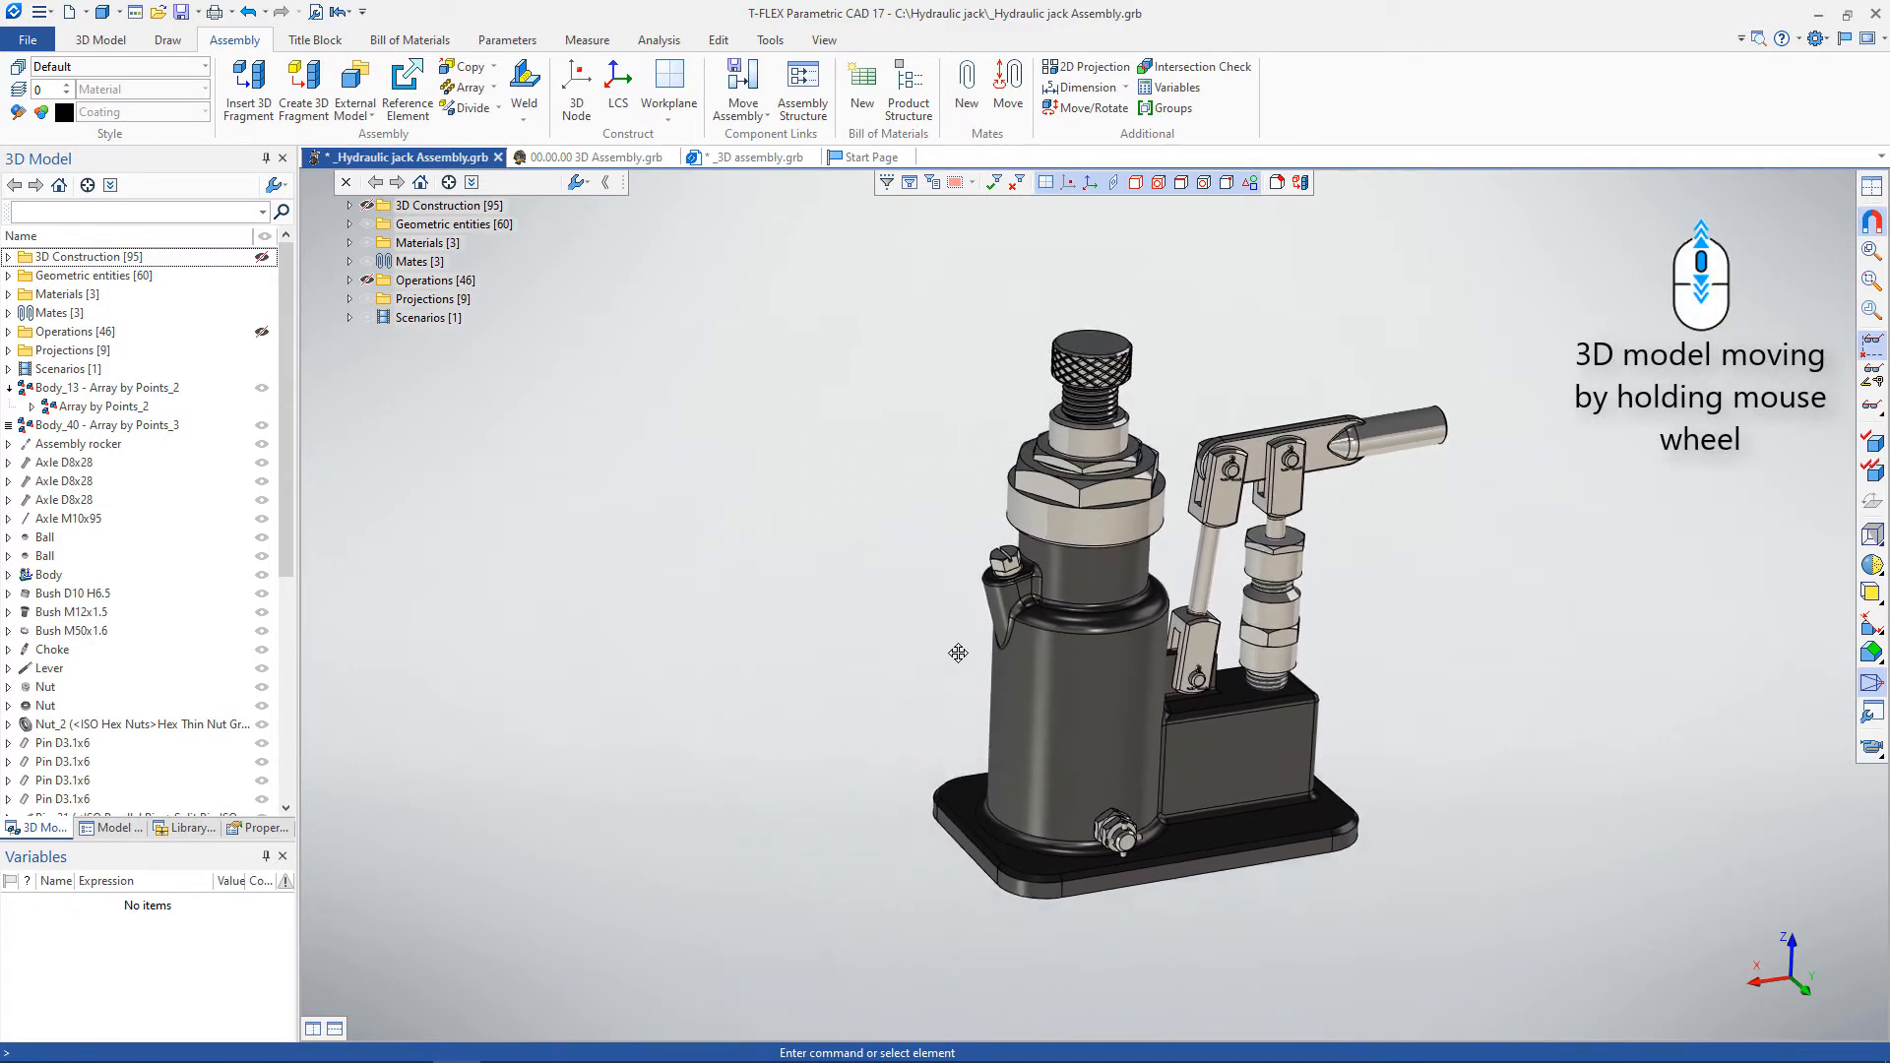
left_click_drag(959, 654, 910, 653)
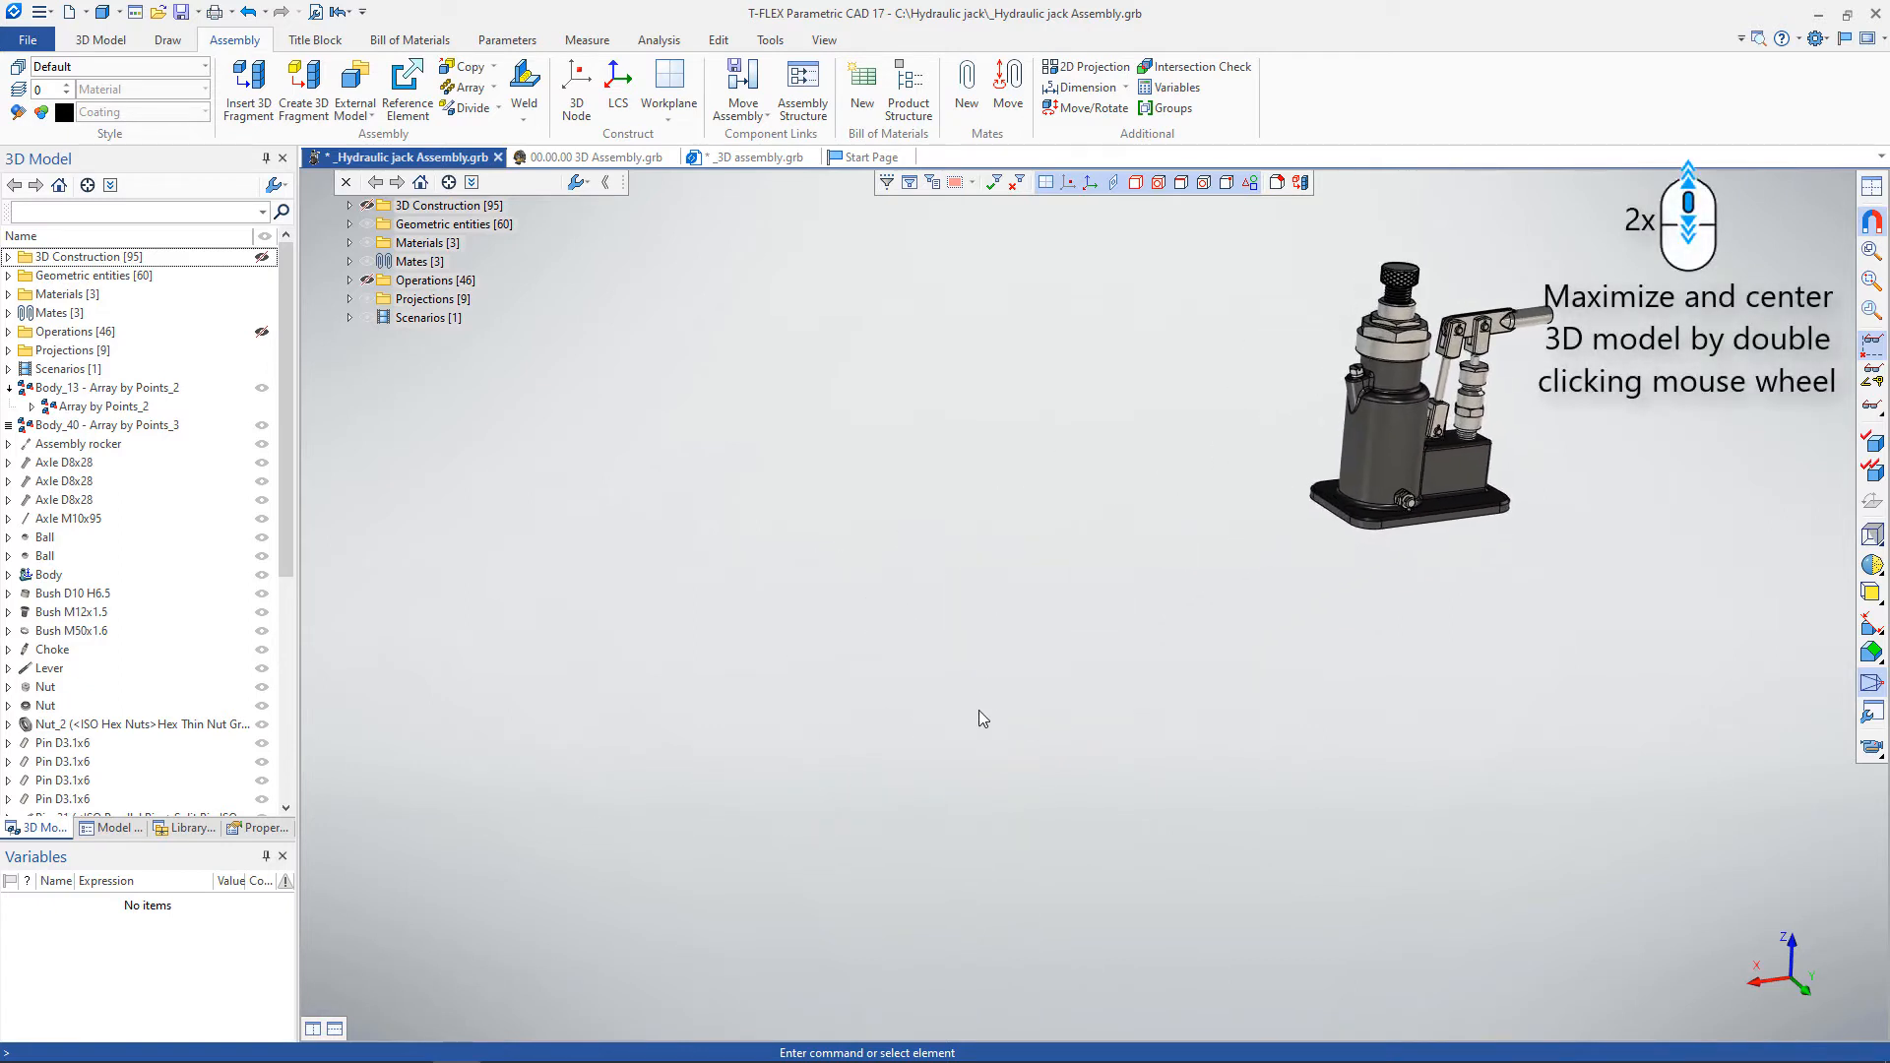
middle_click(977, 720)
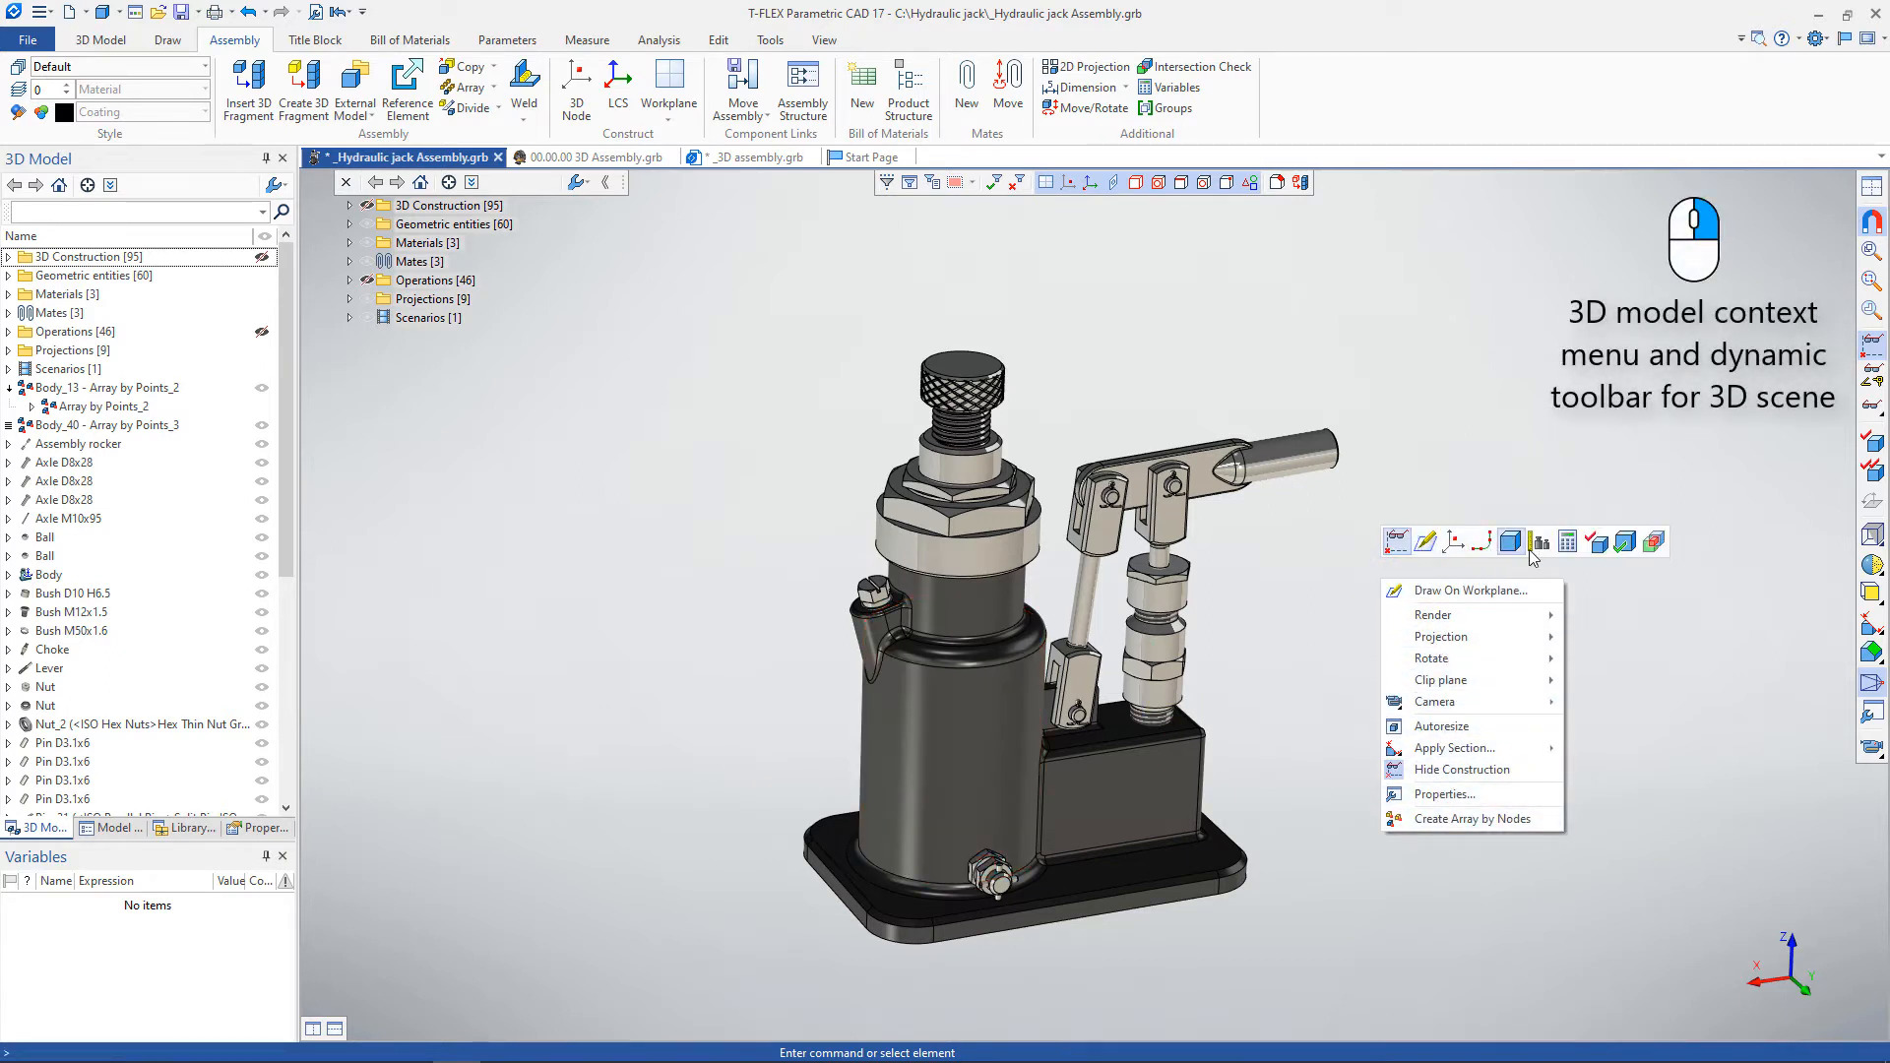
left_click(1596, 707)
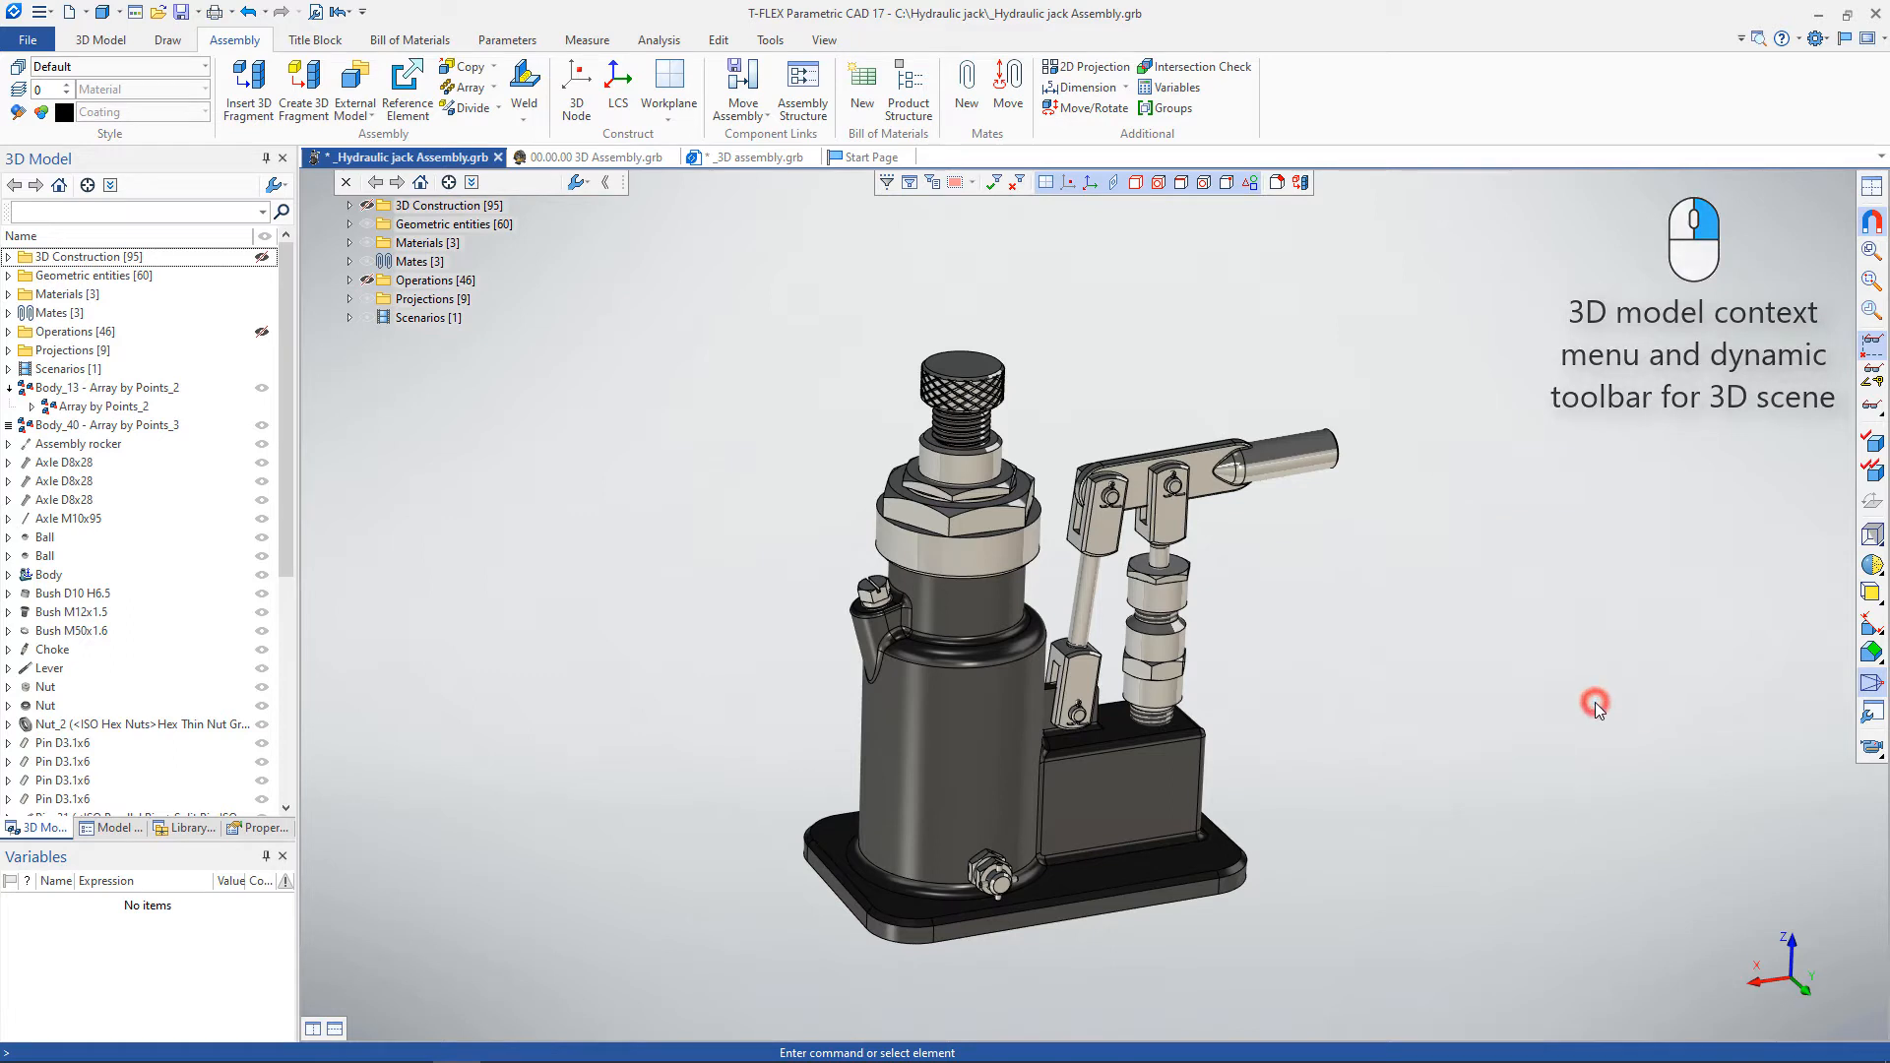
mouse_move(974, 732)
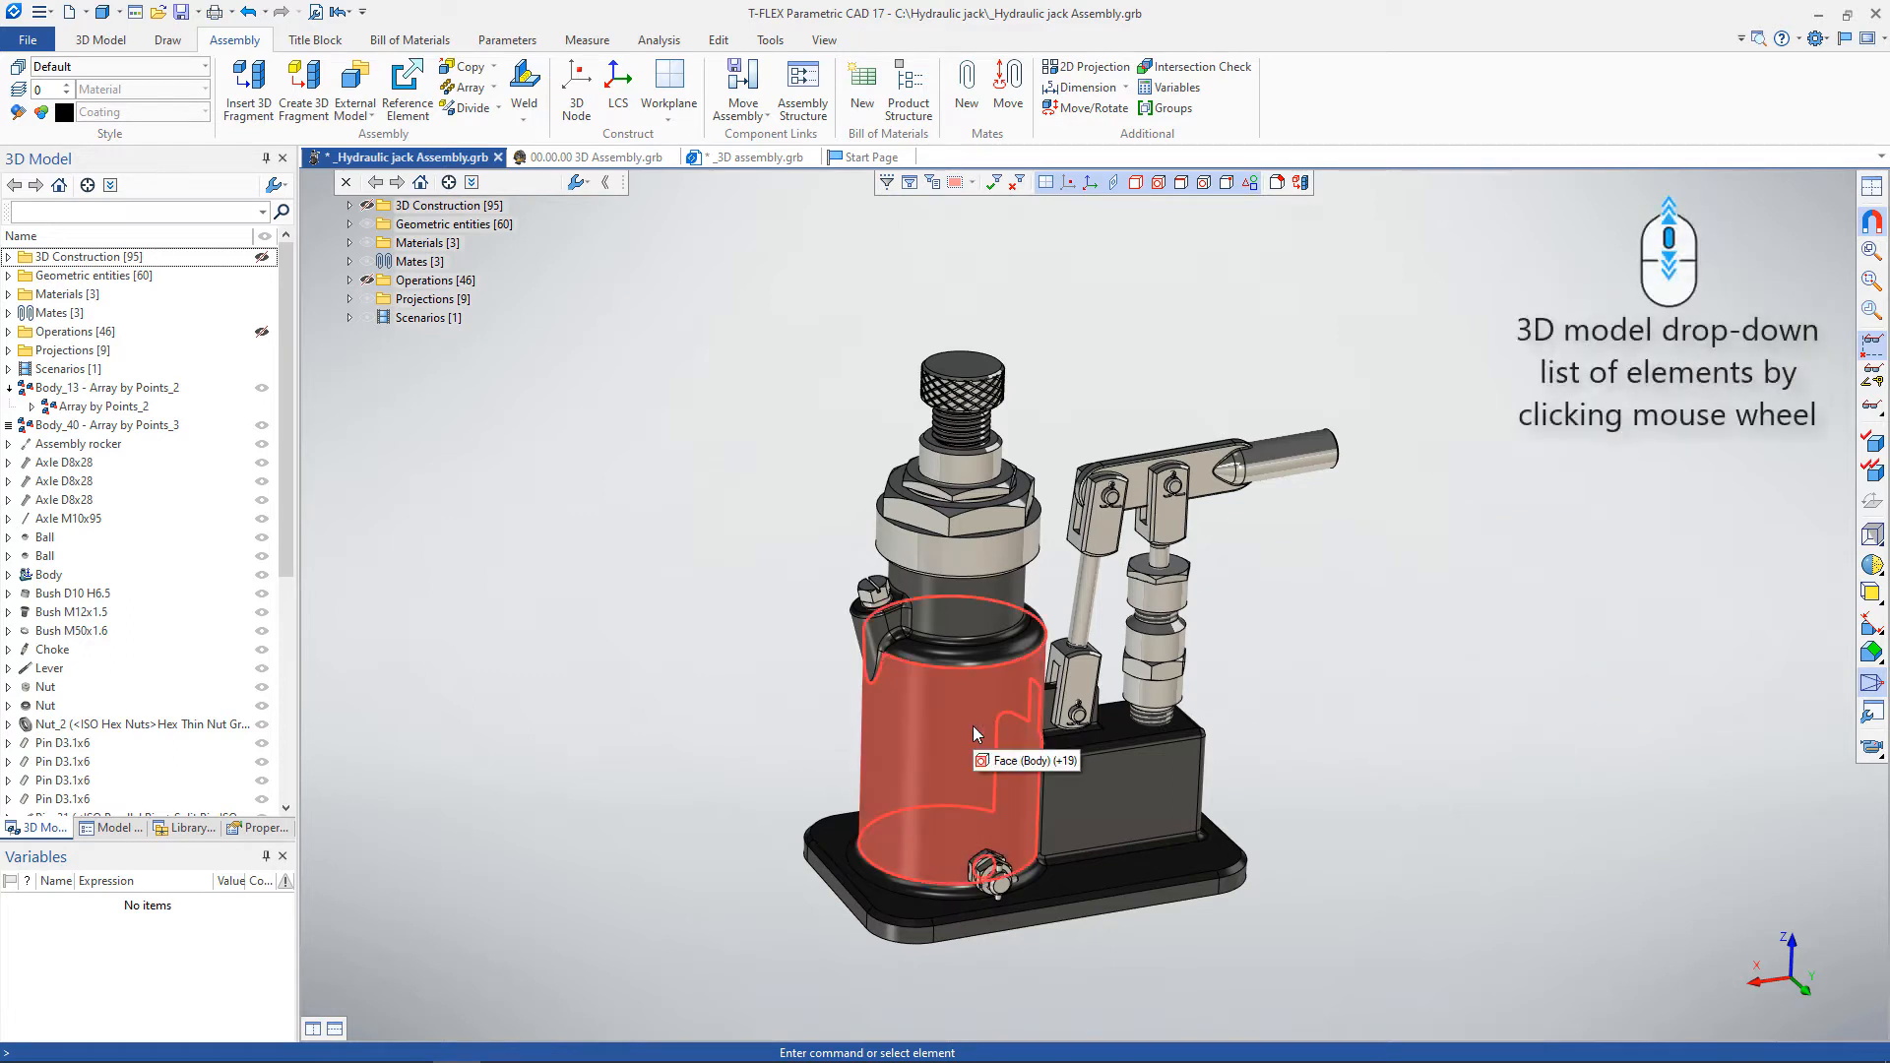
middle_click(947, 740)
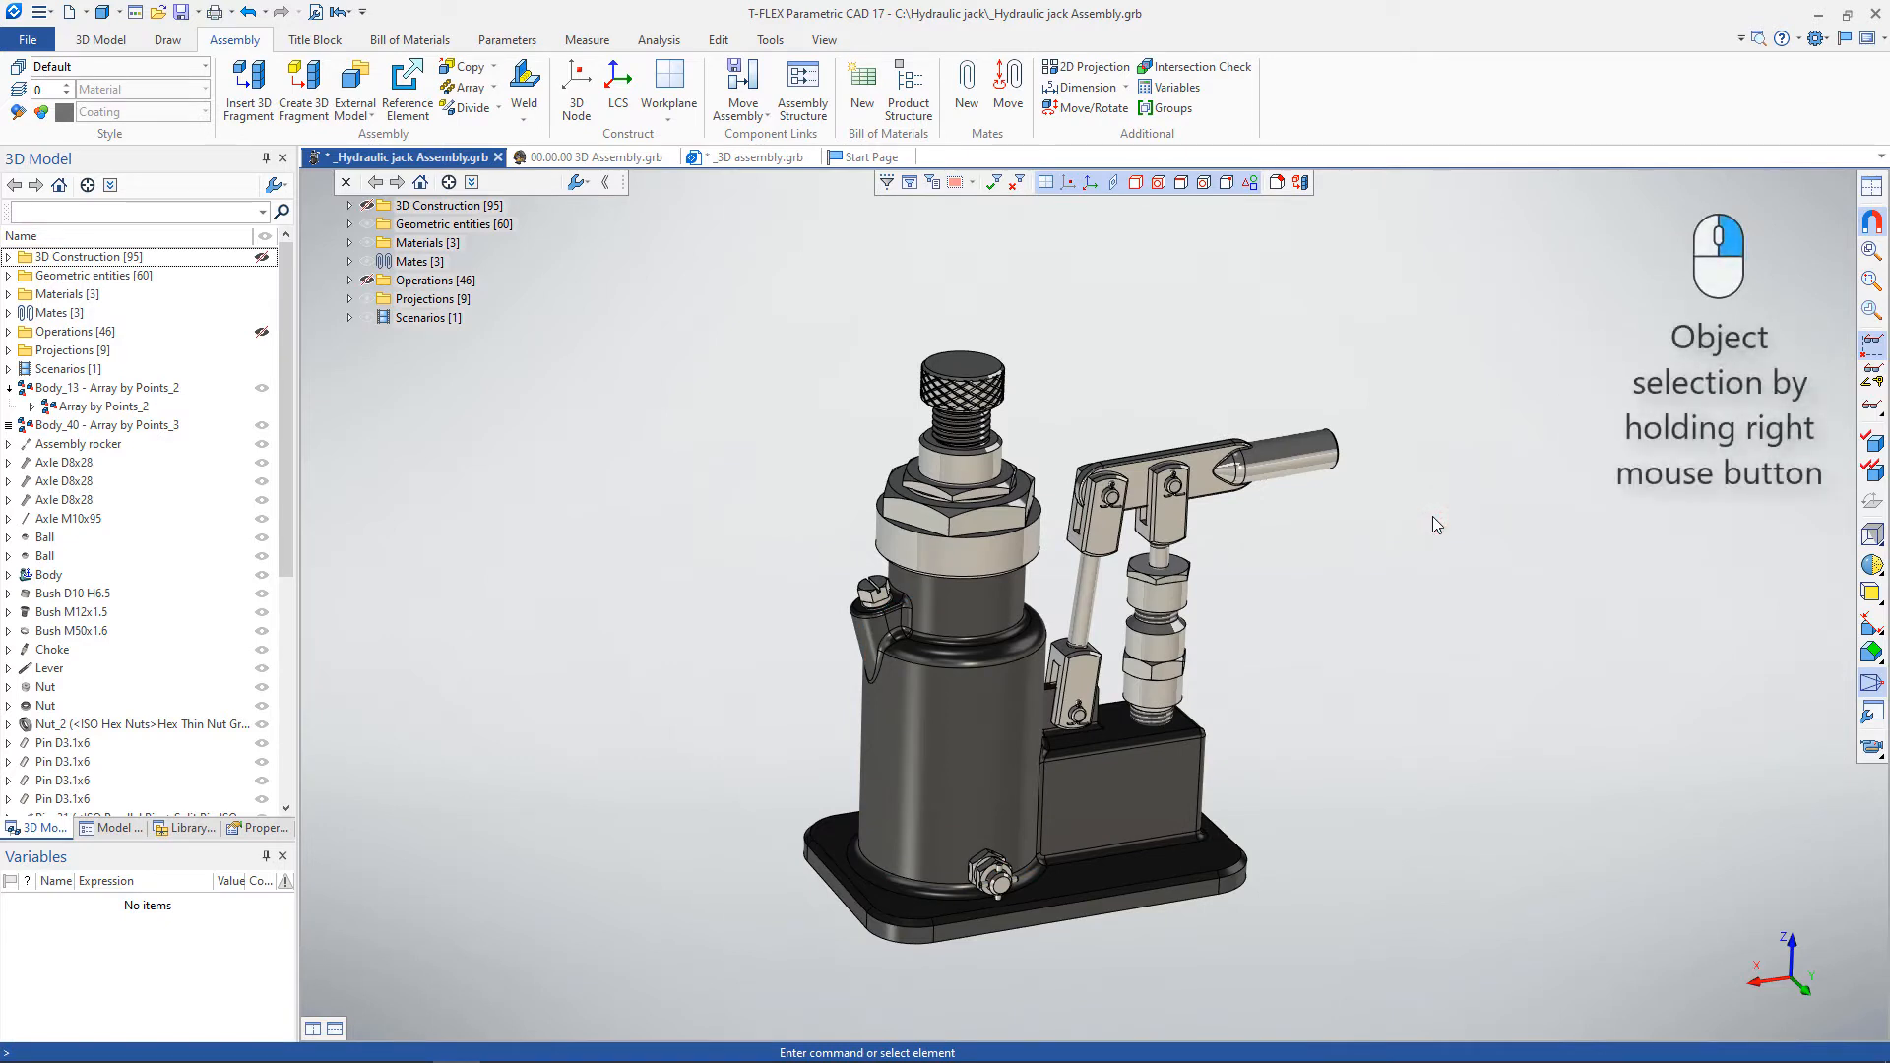
mouse_move(1275, 970)
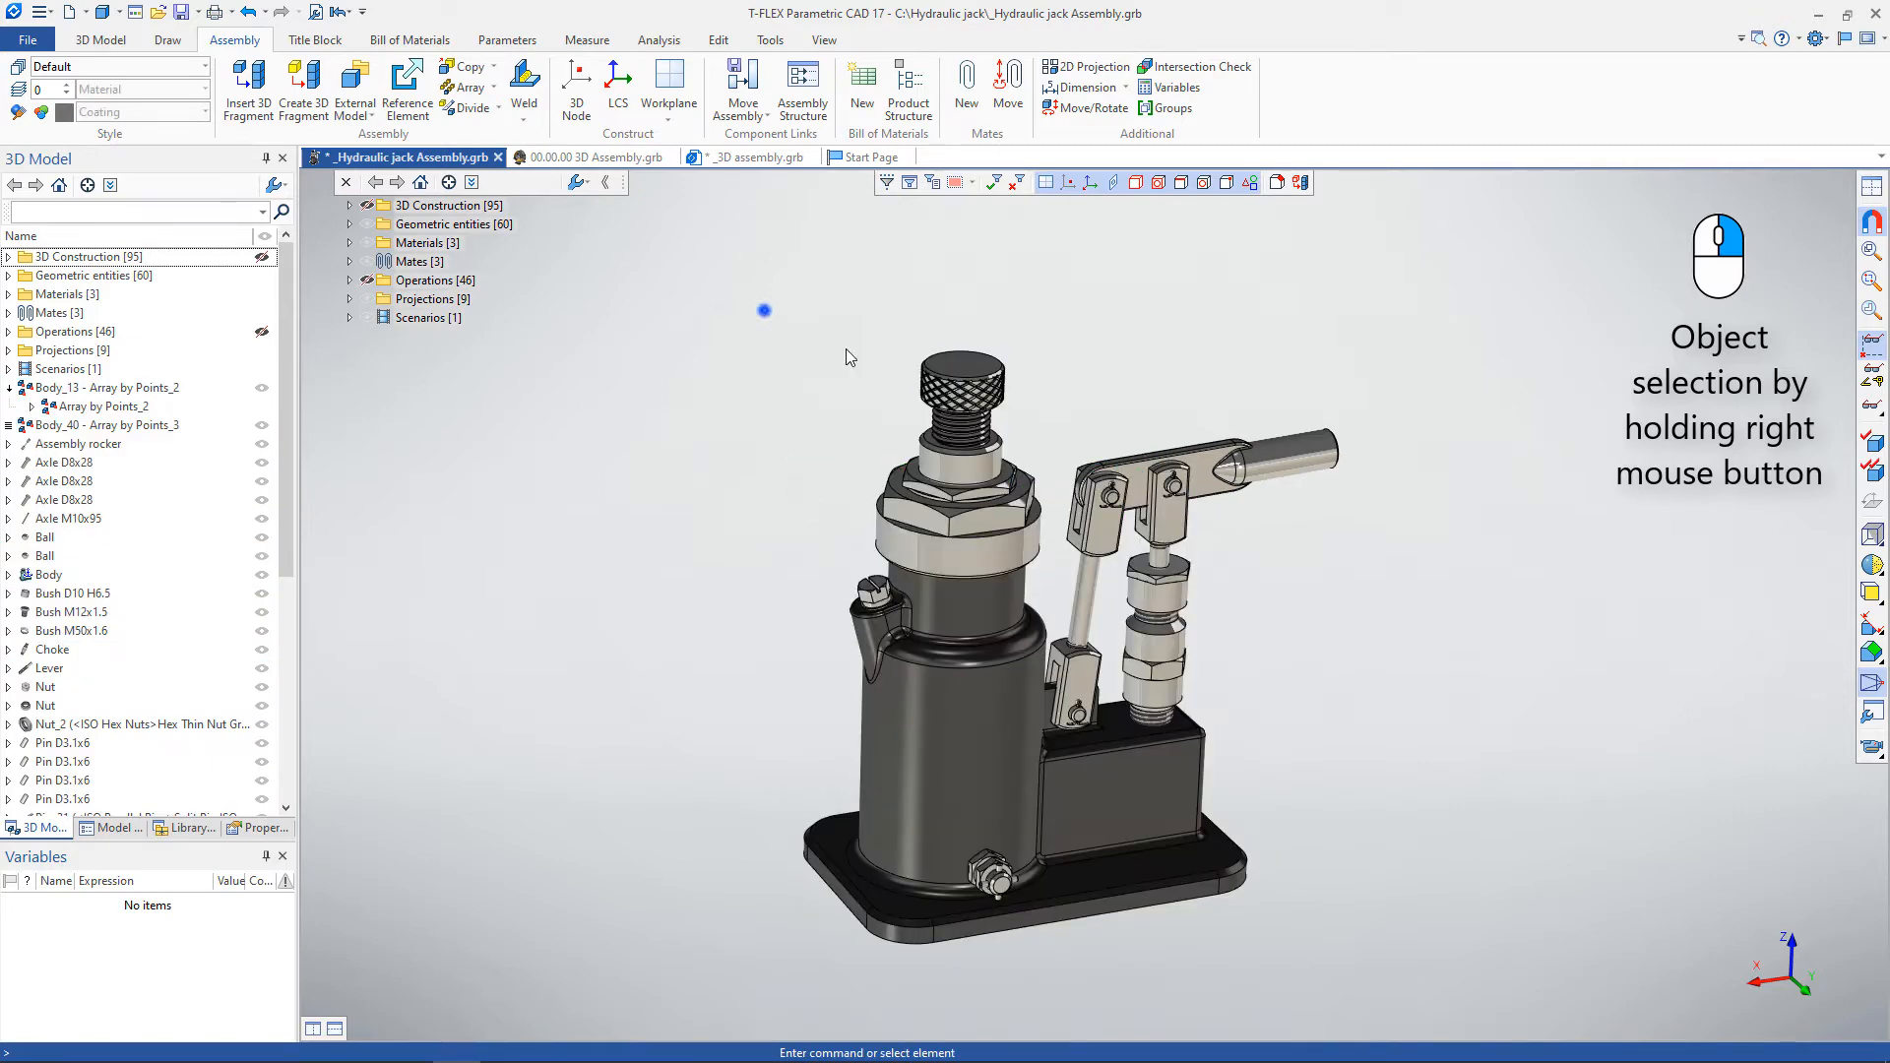
left_click_drag(764, 311, 1112, 689)
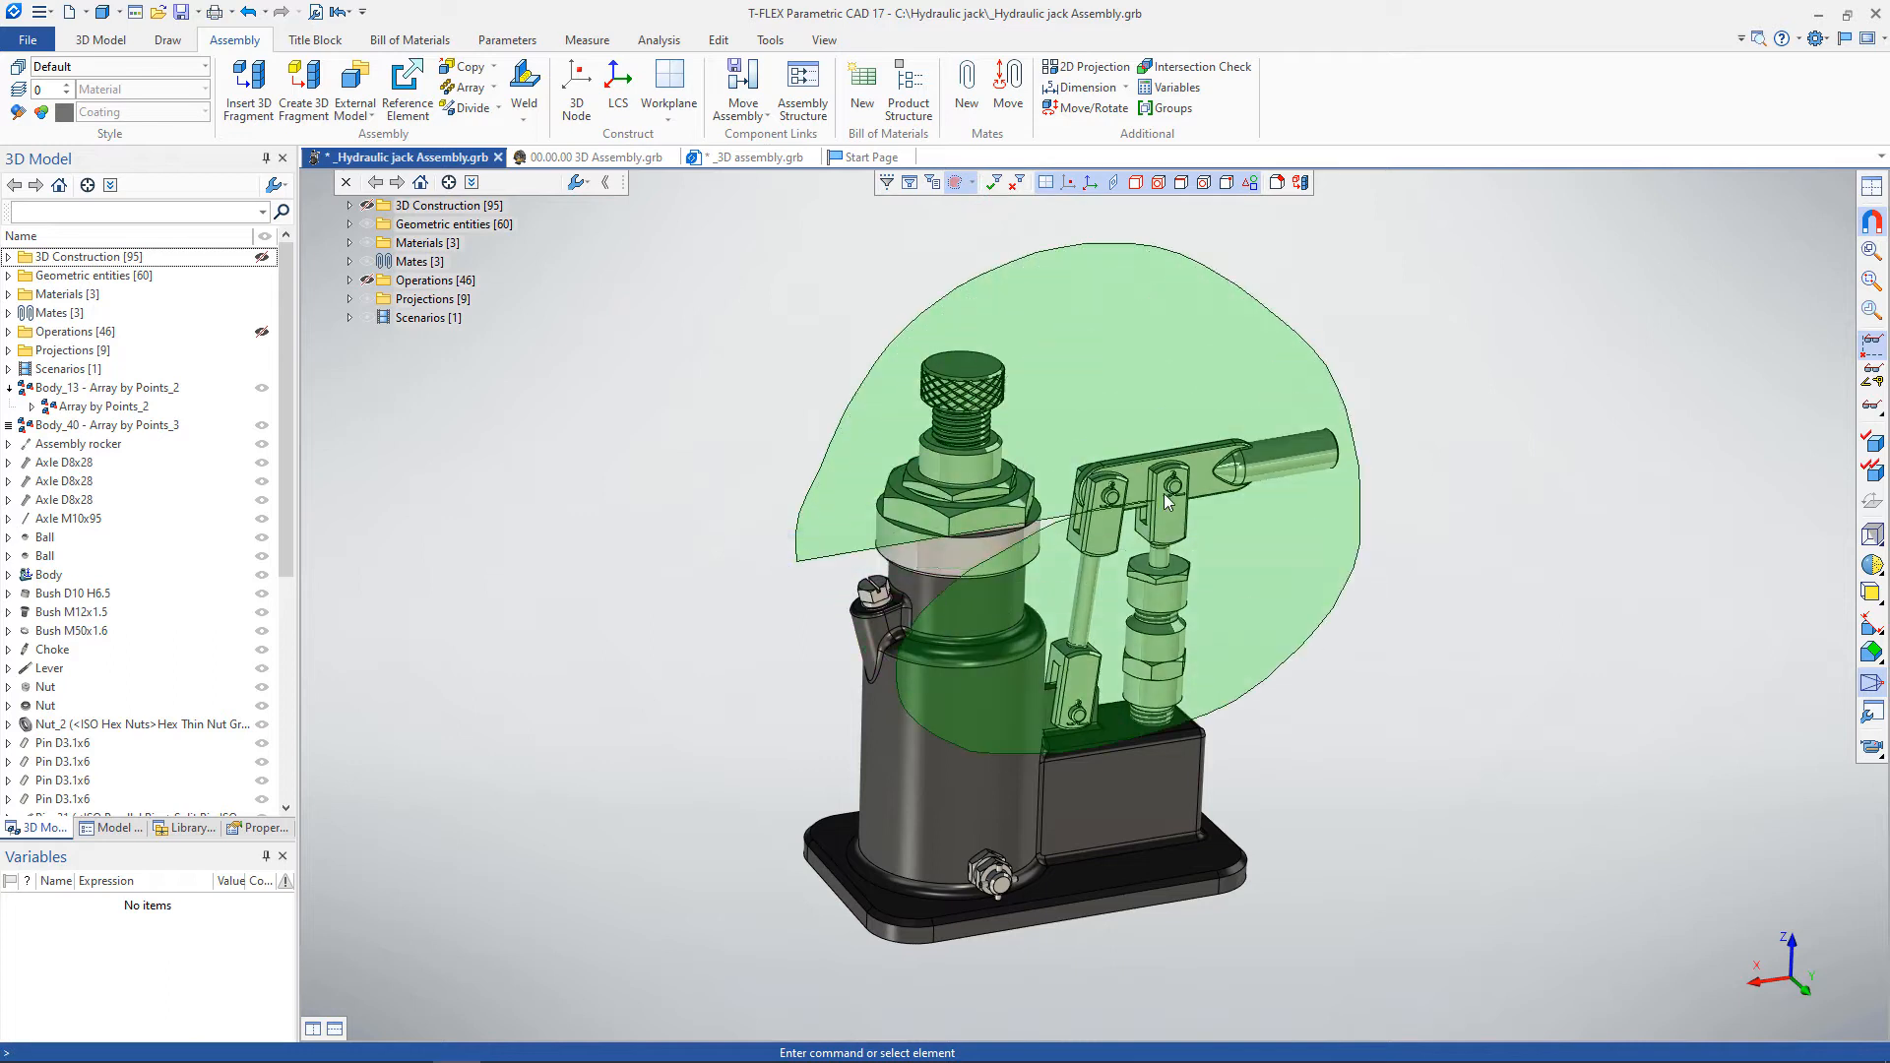
right_click(1167, 502)
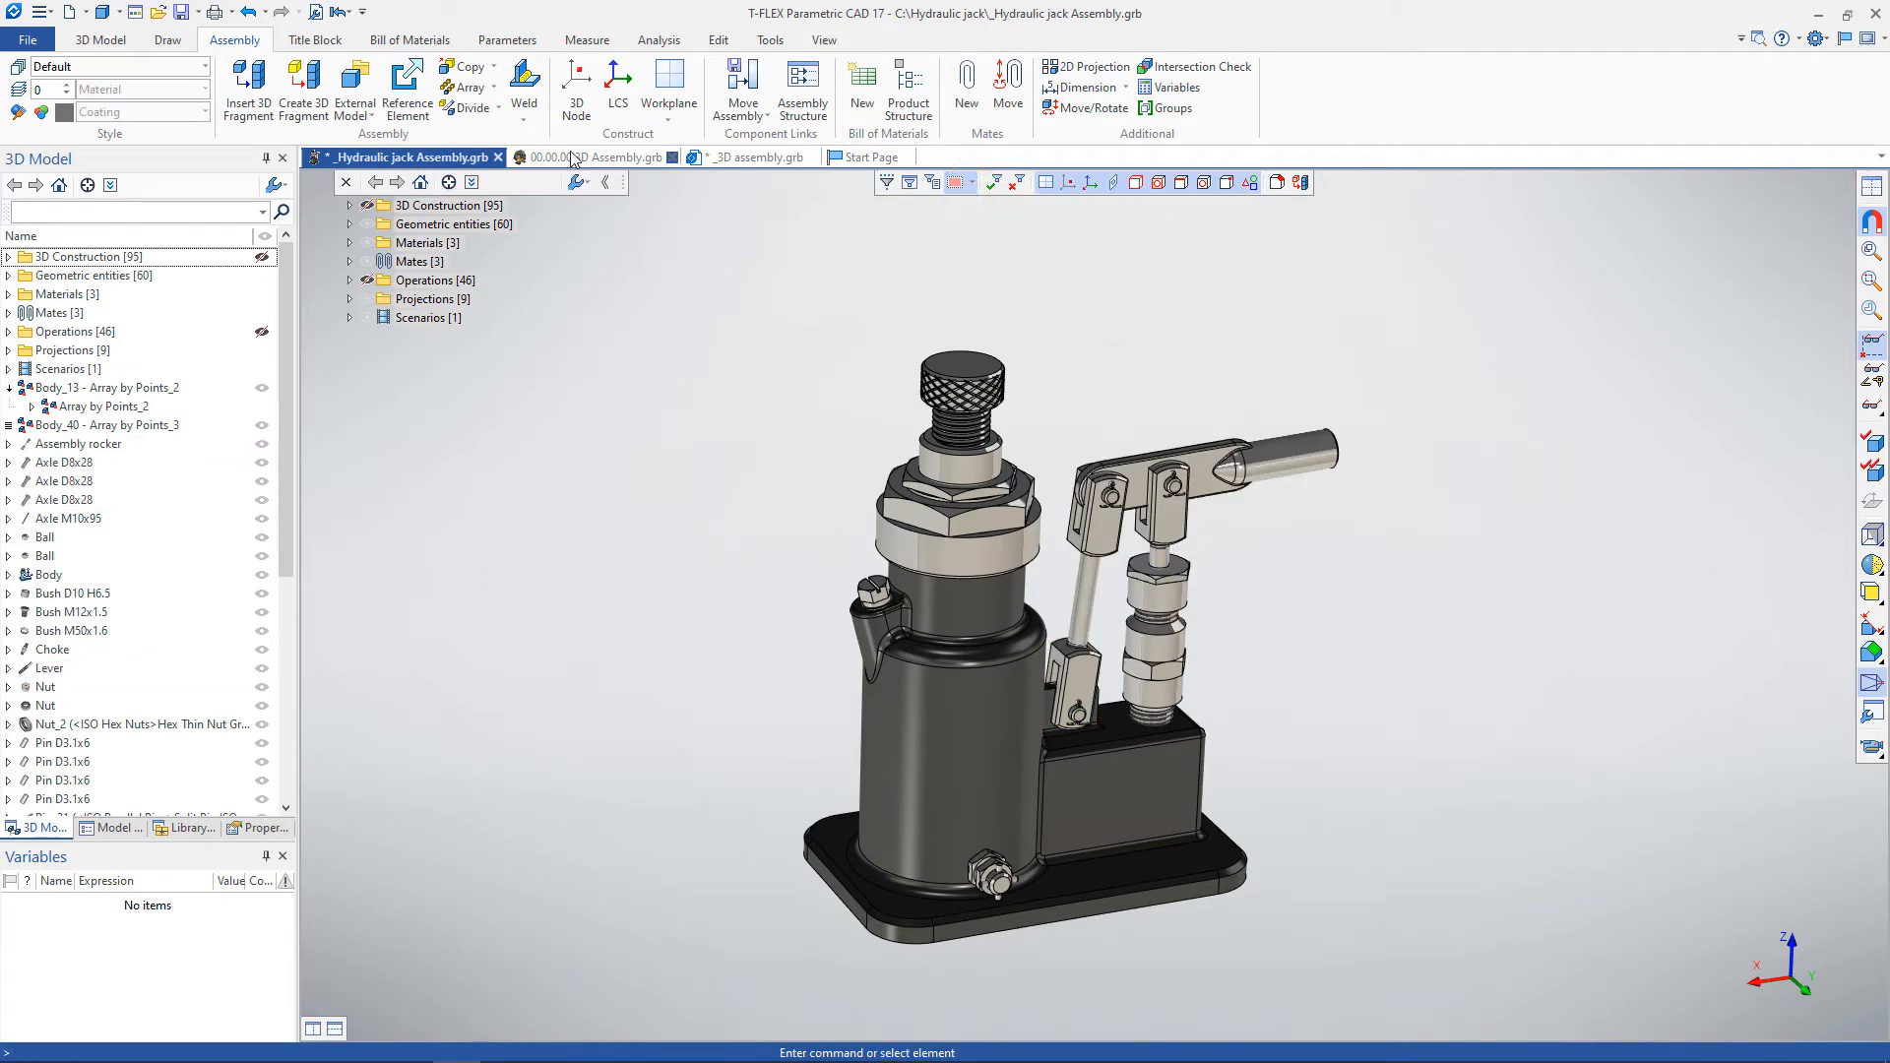
Switch to the 00.00.00 3D Assembly.grb gearbox document and call up the front cap's actions.
left_click(590, 158)
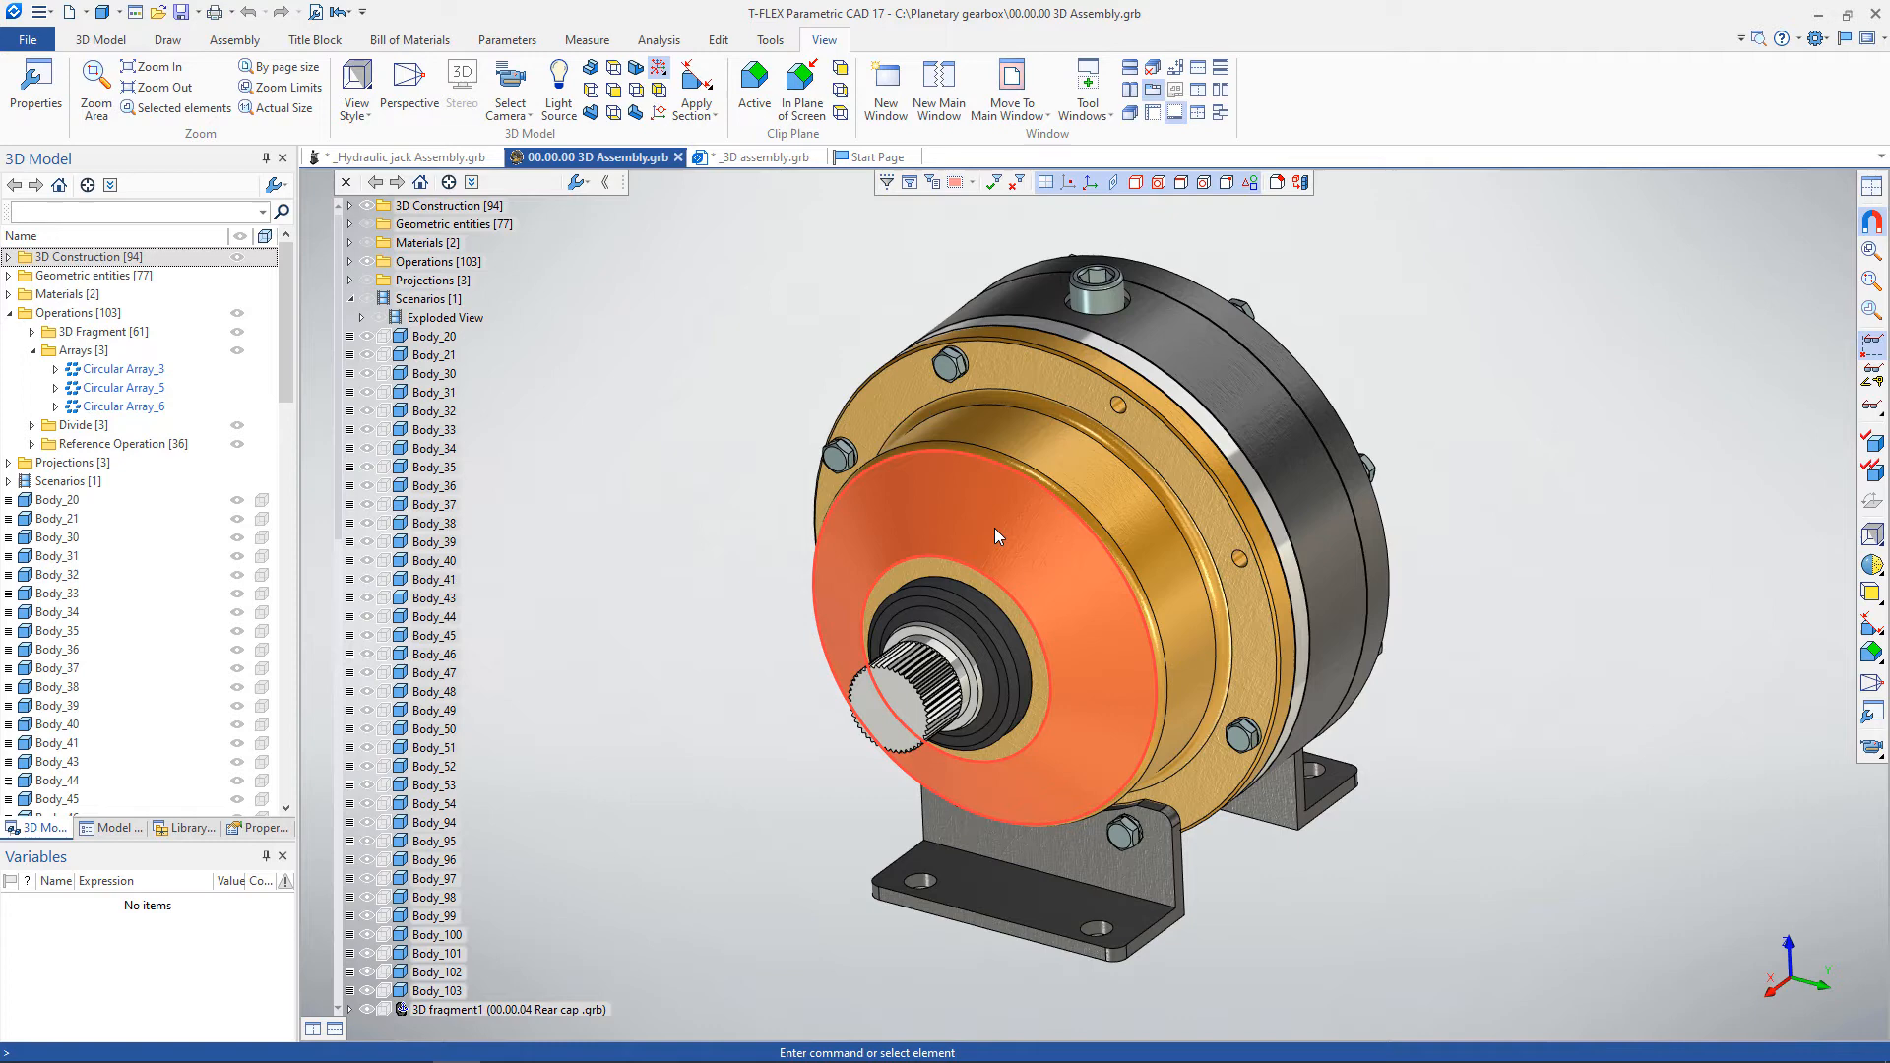
right_click(996, 535)
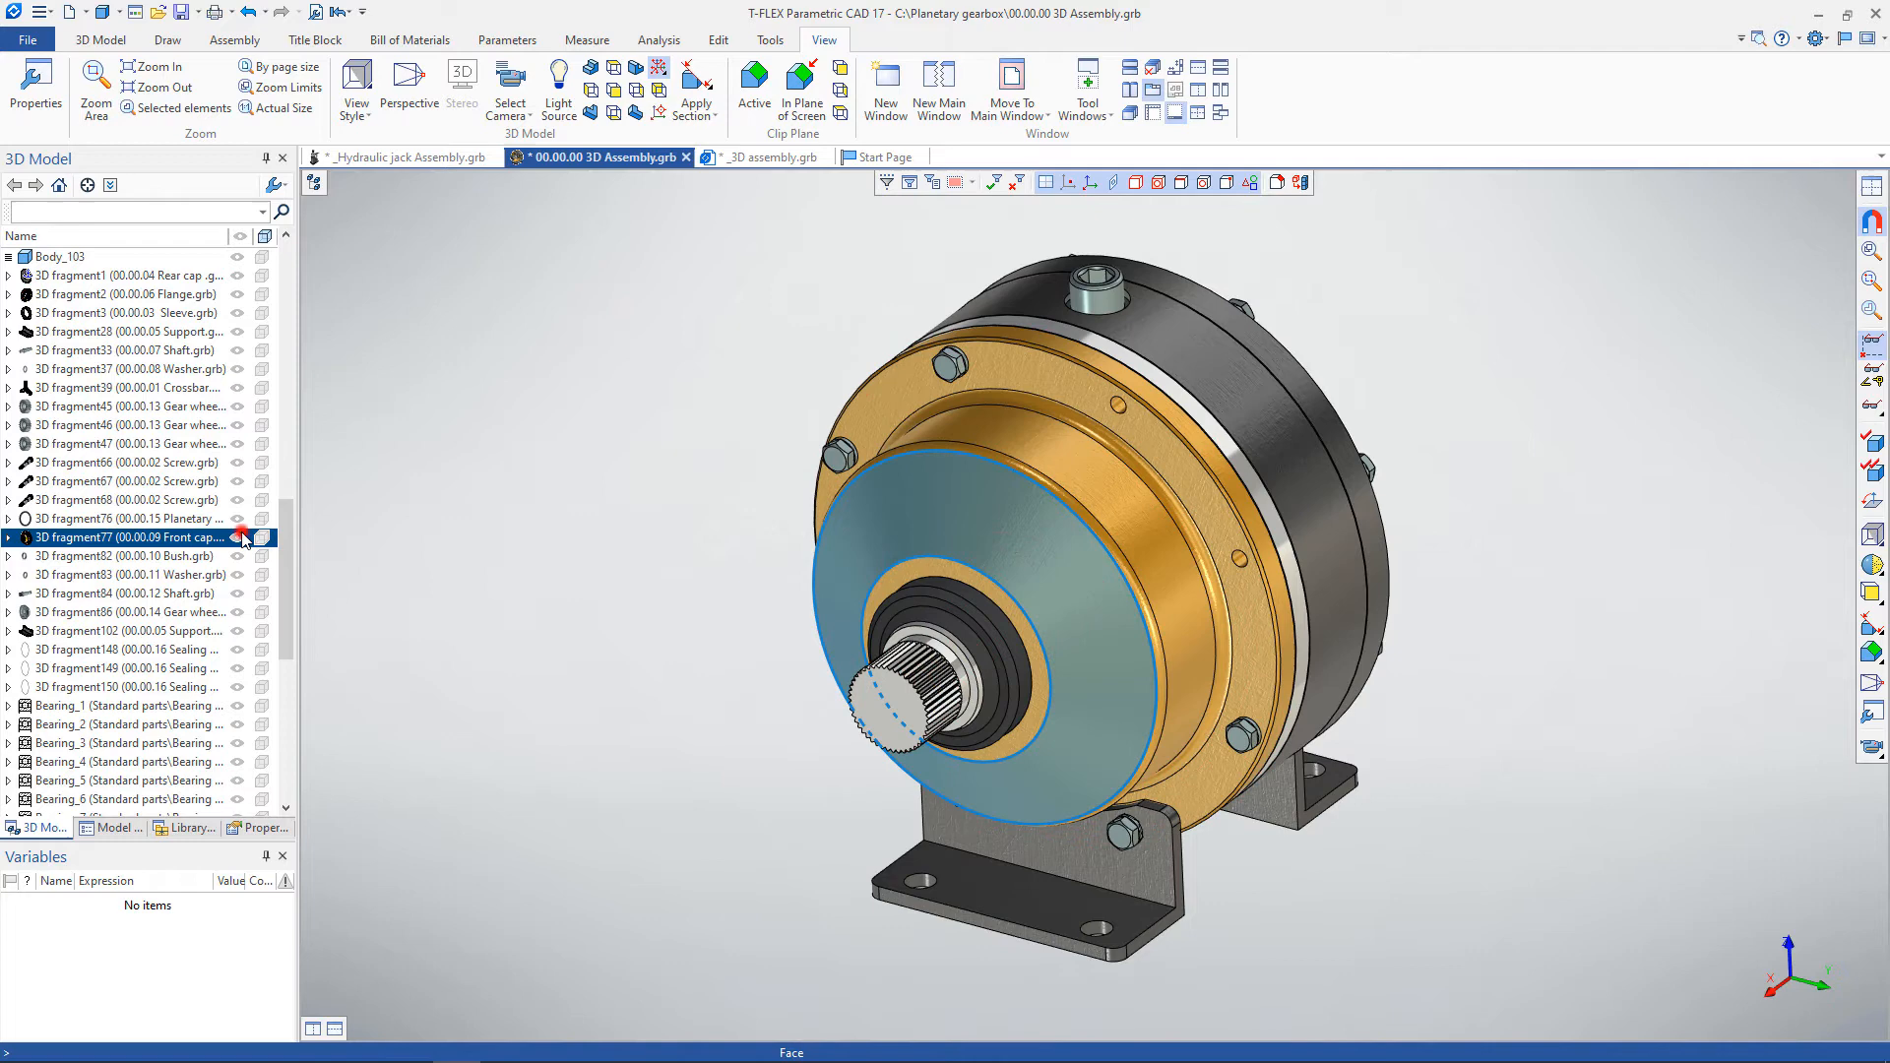
Show the Creation Order column in the model tree via its Columns settings.
left_click(239, 536)
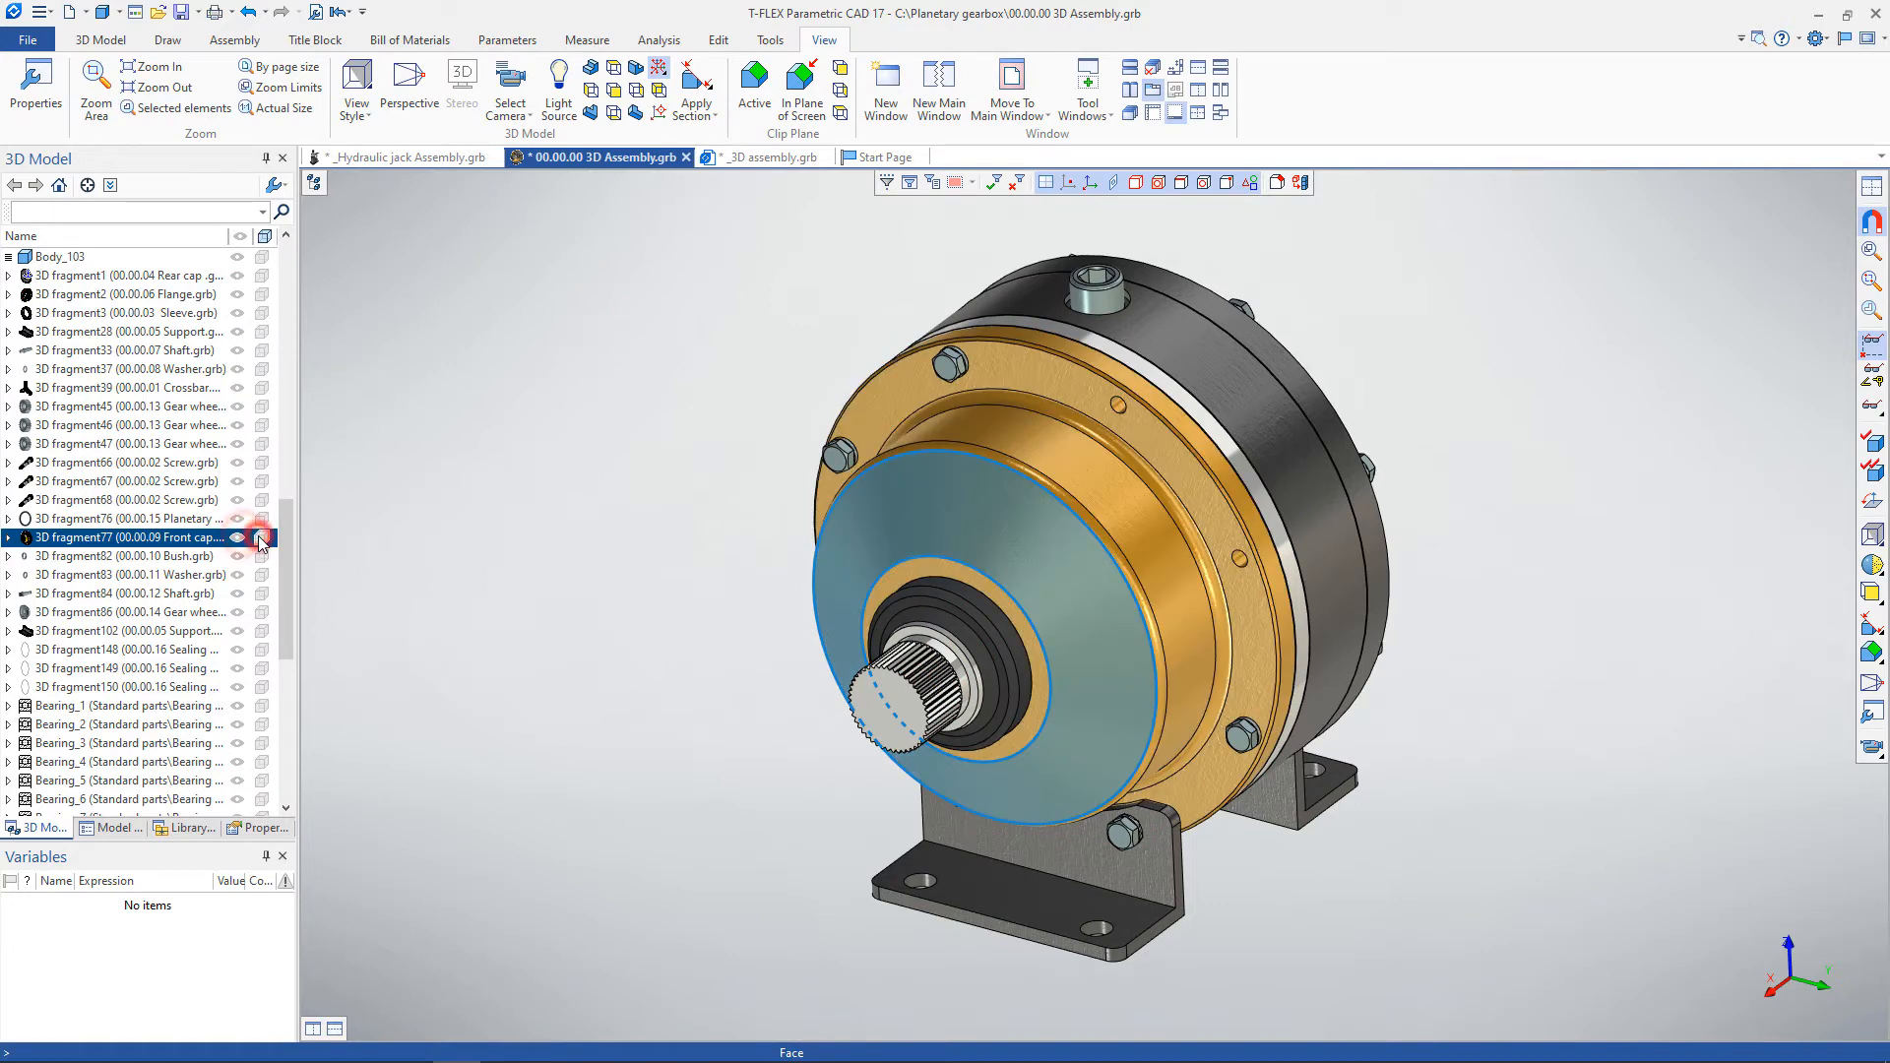
left_click(278, 185)
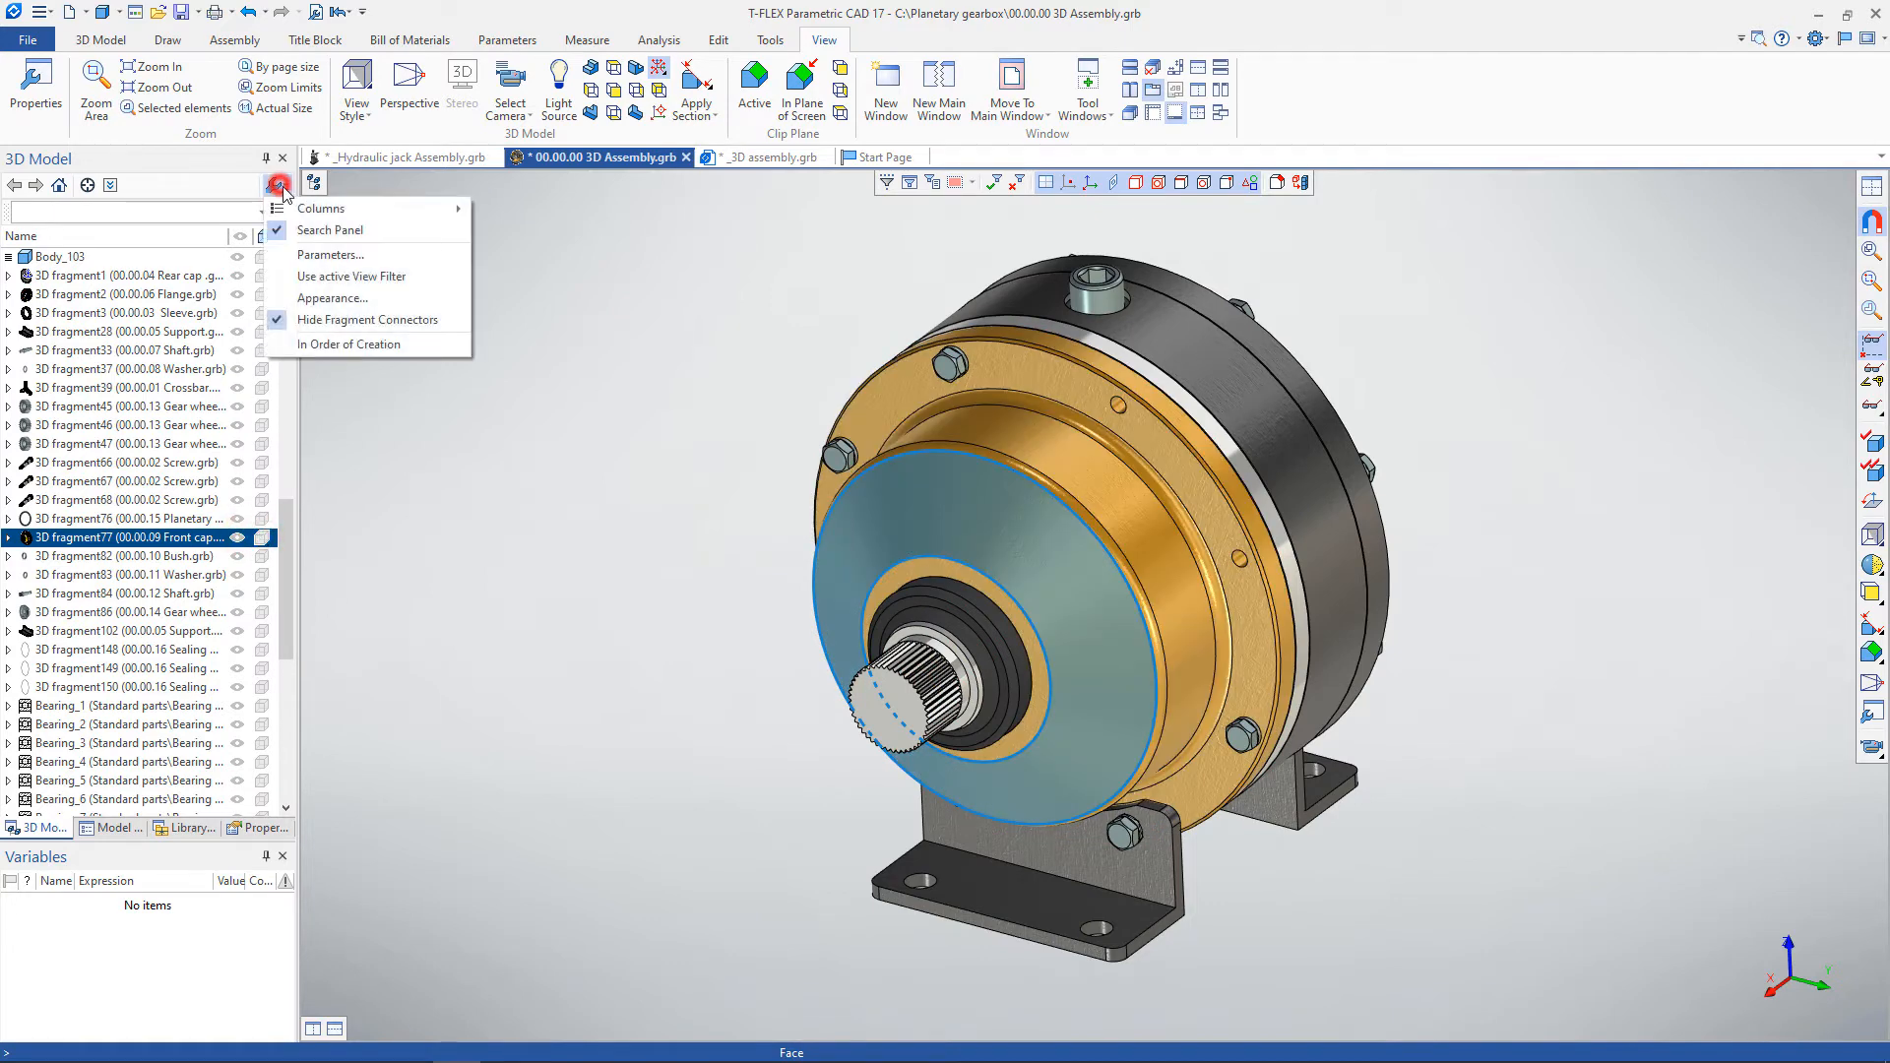
left_click(321, 206)
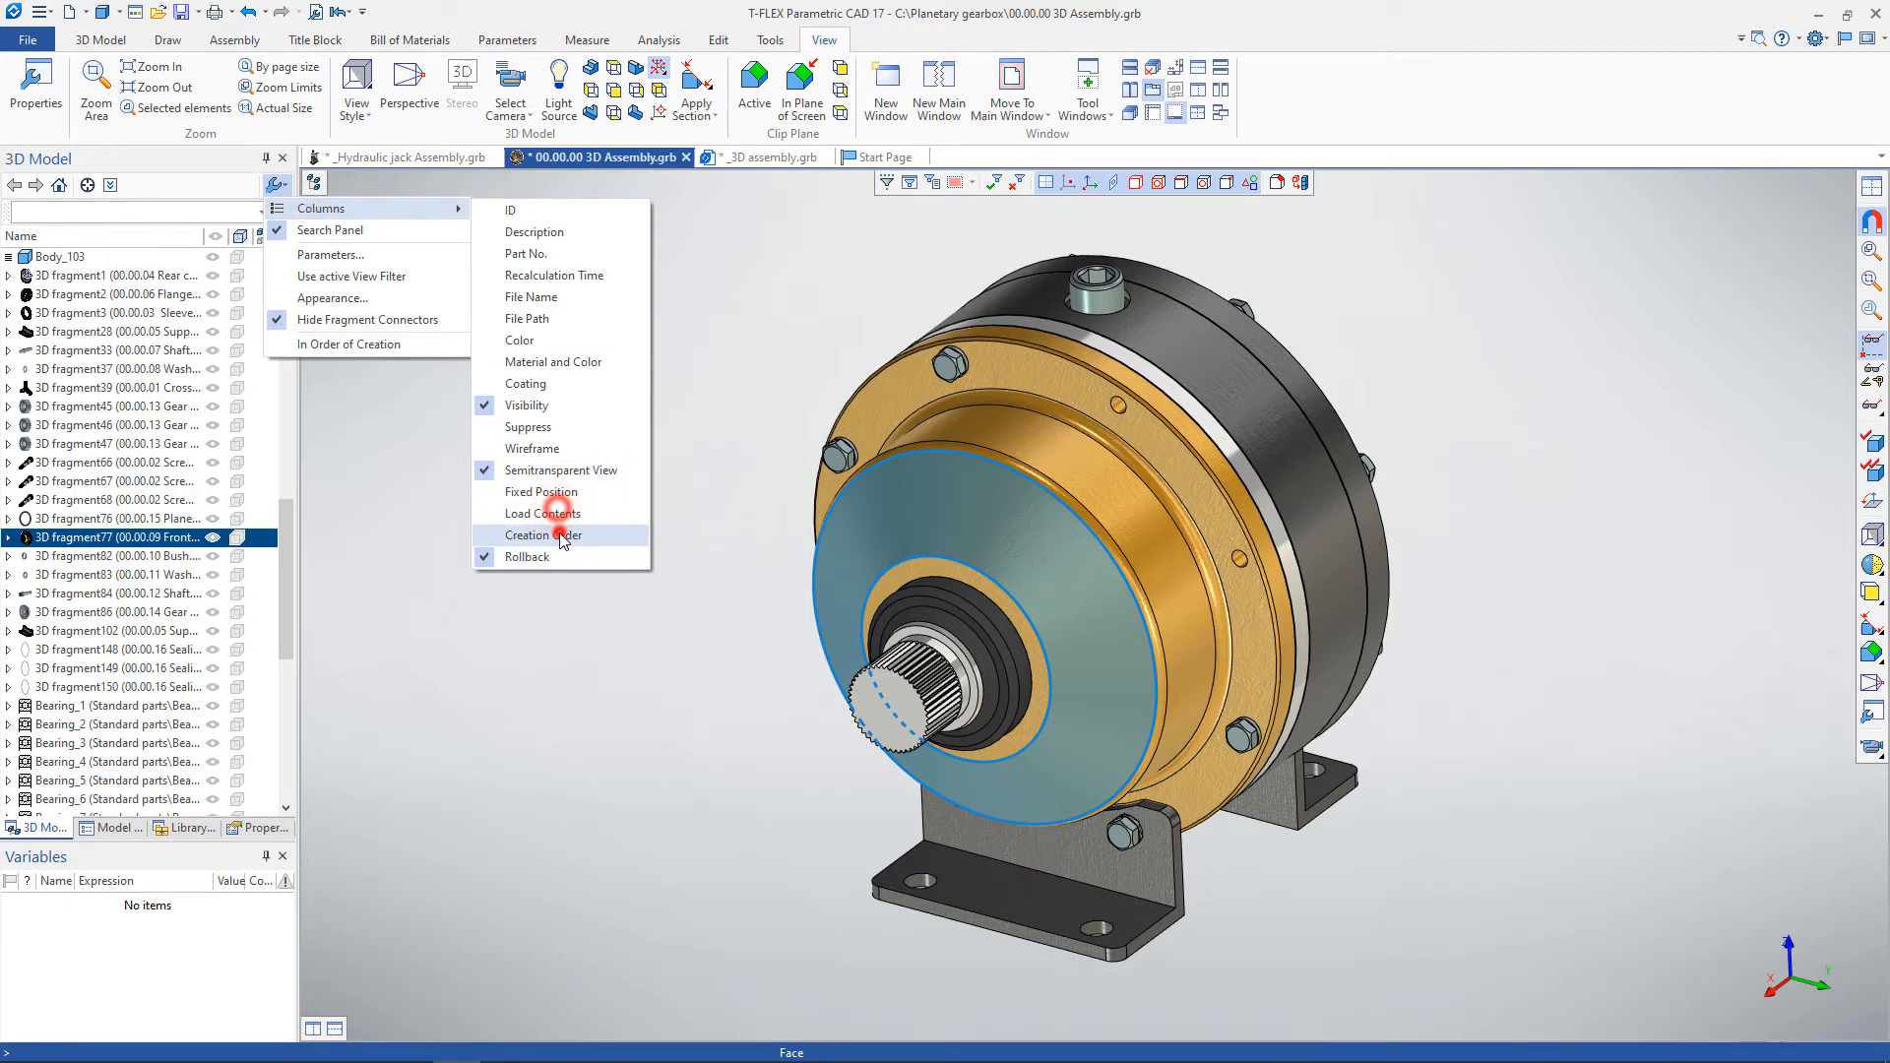
left_click(543, 533)
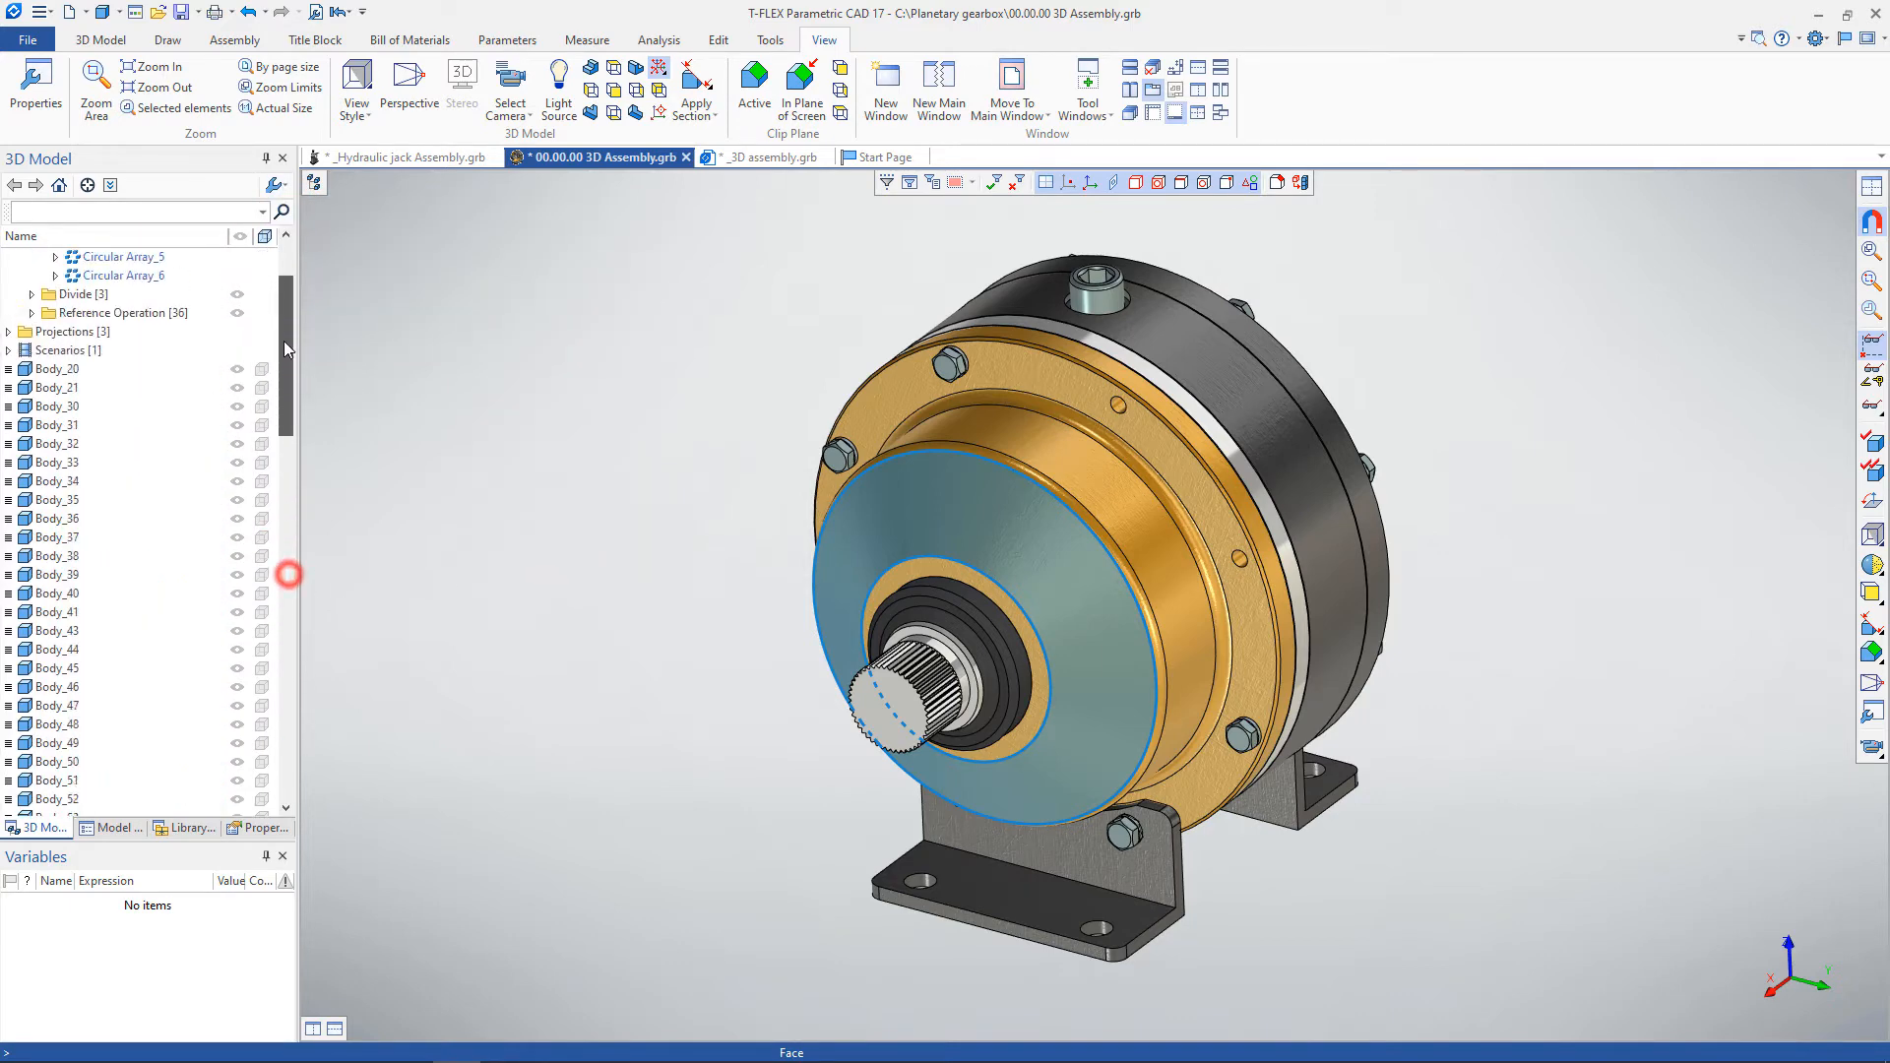
Open Circular Array_3 for editing from its context actions in the tree.
right_click(114, 368)
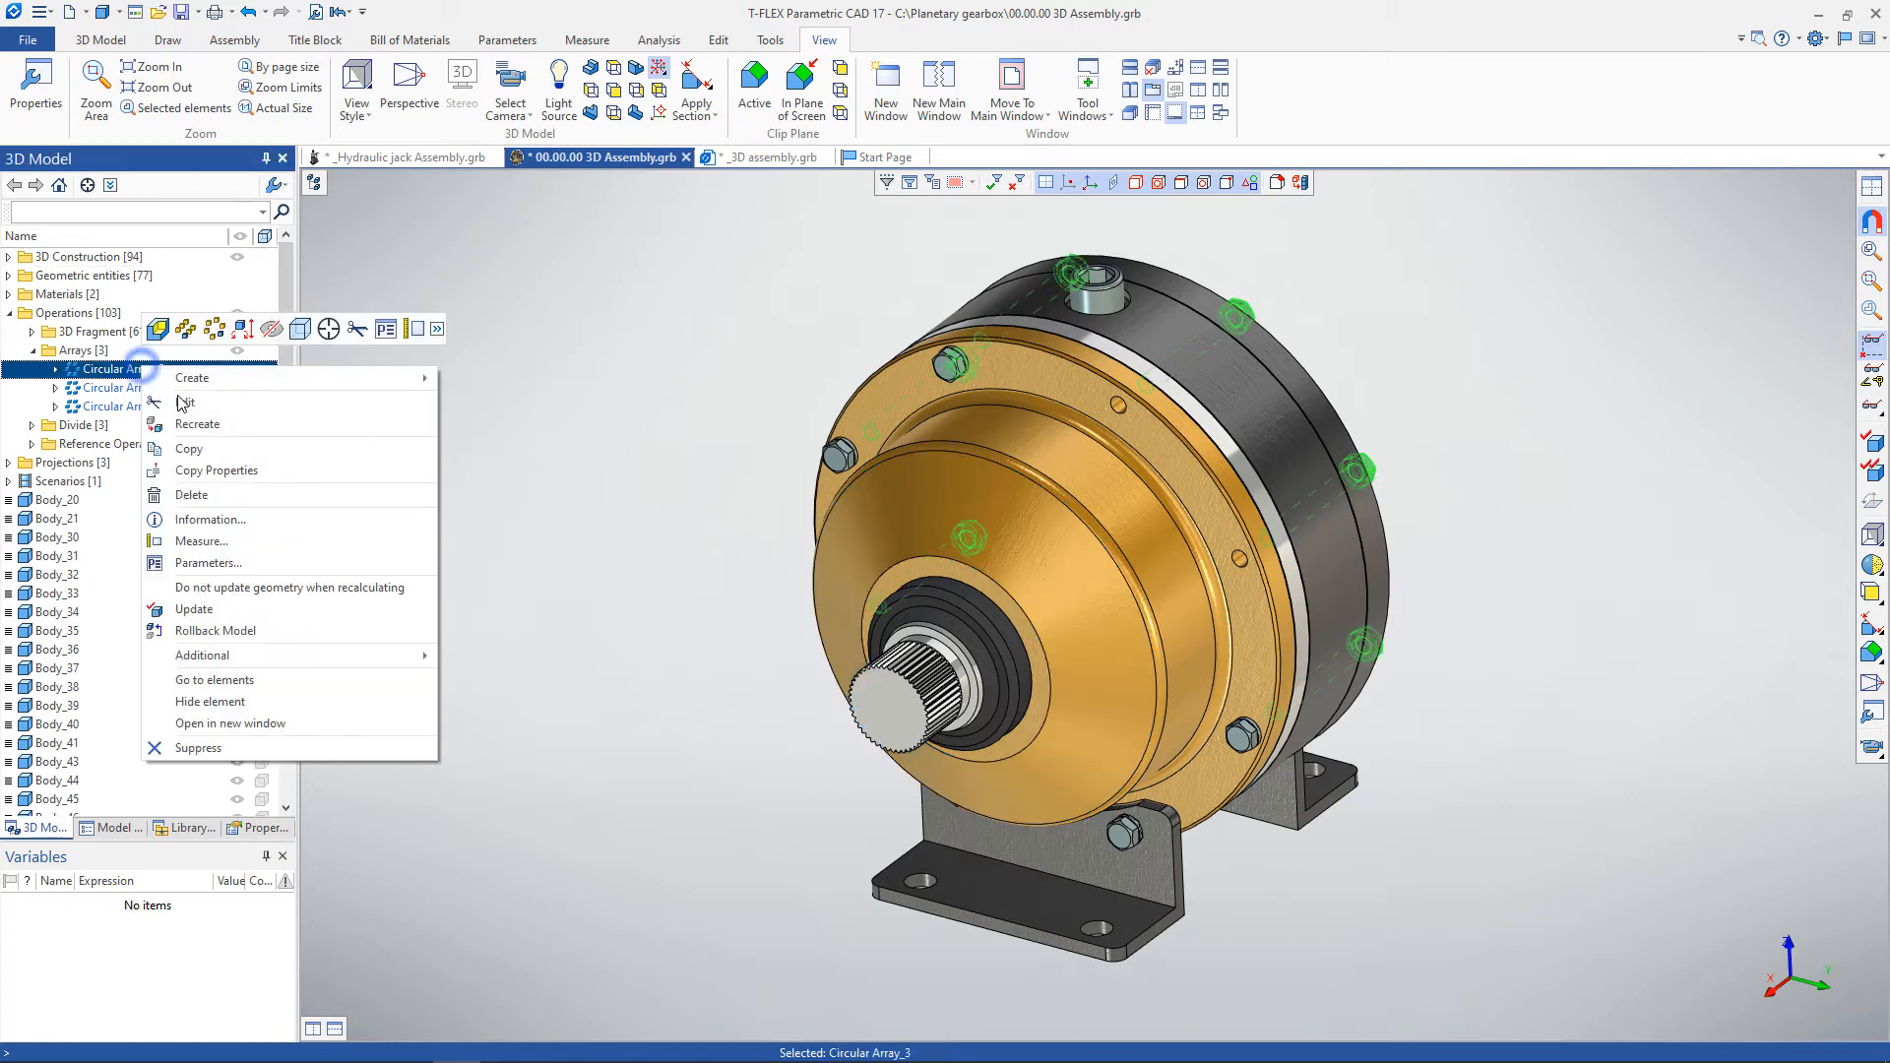
left_click(189, 402)
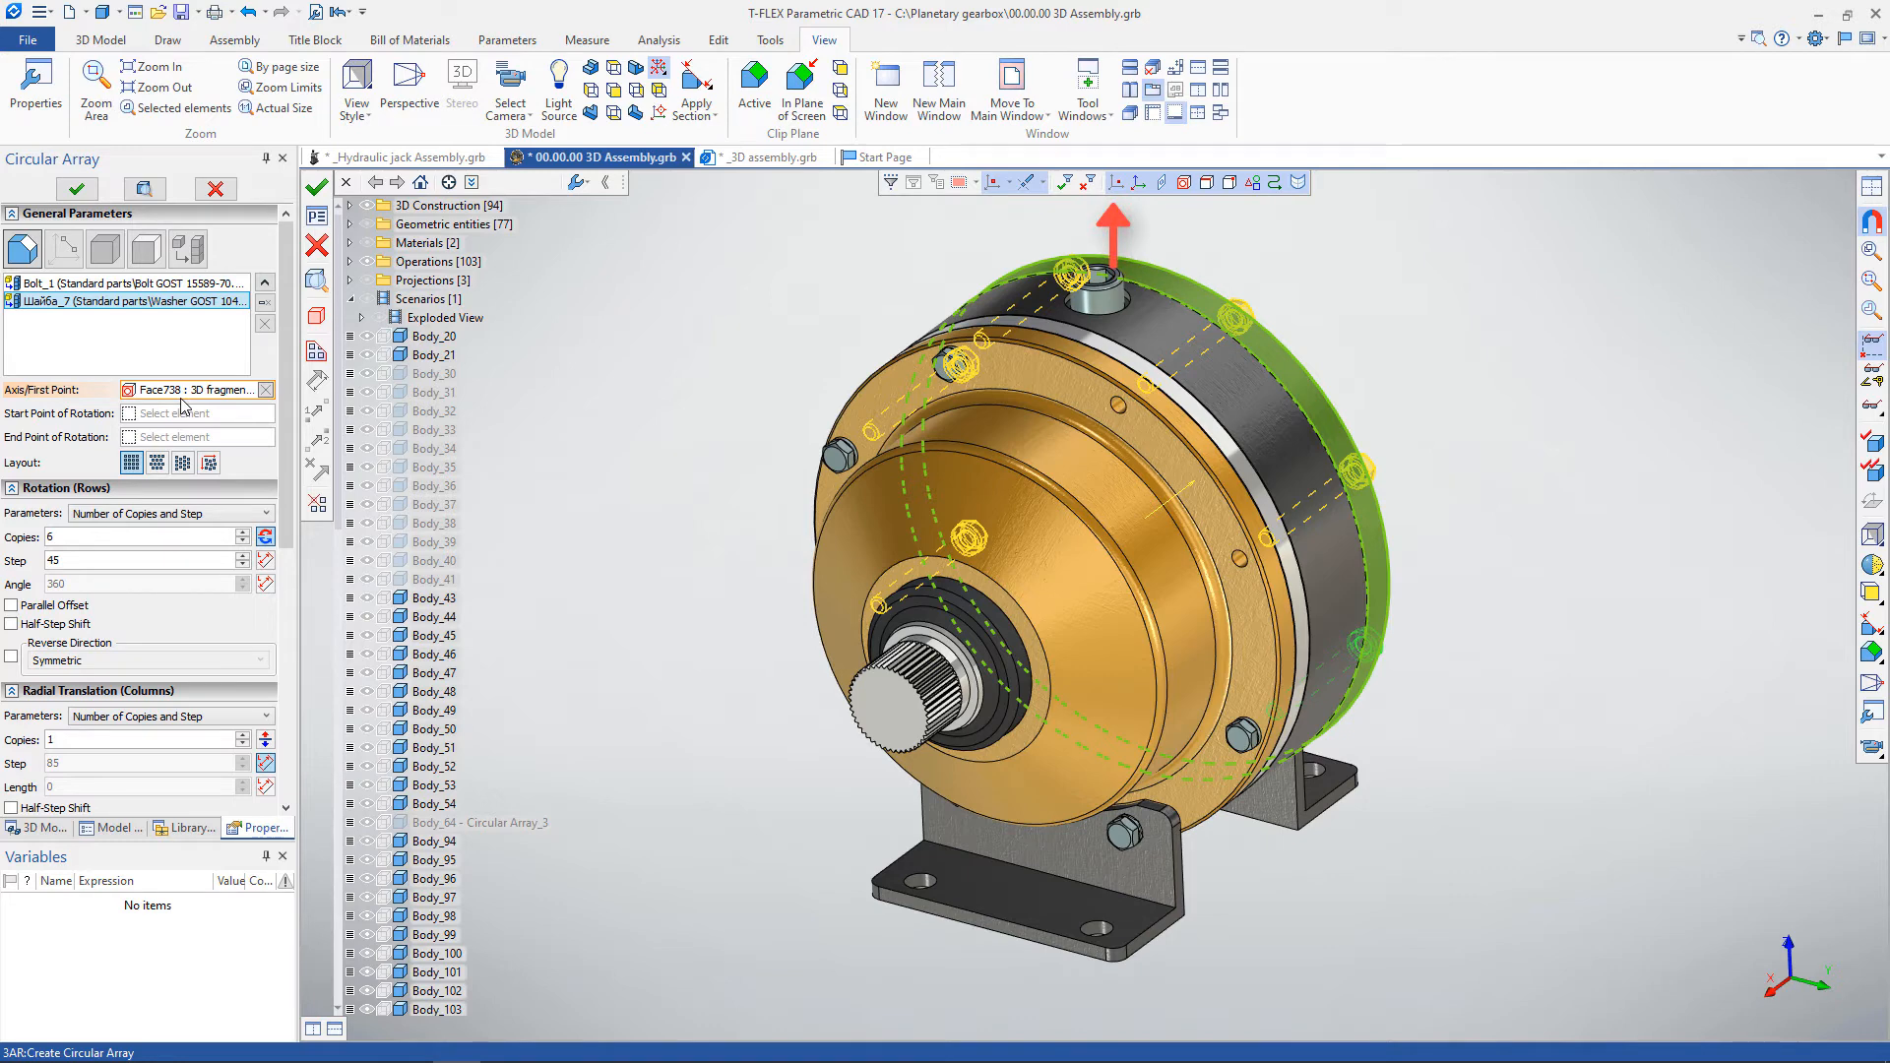
Cancel the Circular Array command and toggle a selection filter on the 3D filter toolbar.
left_click(77, 189)
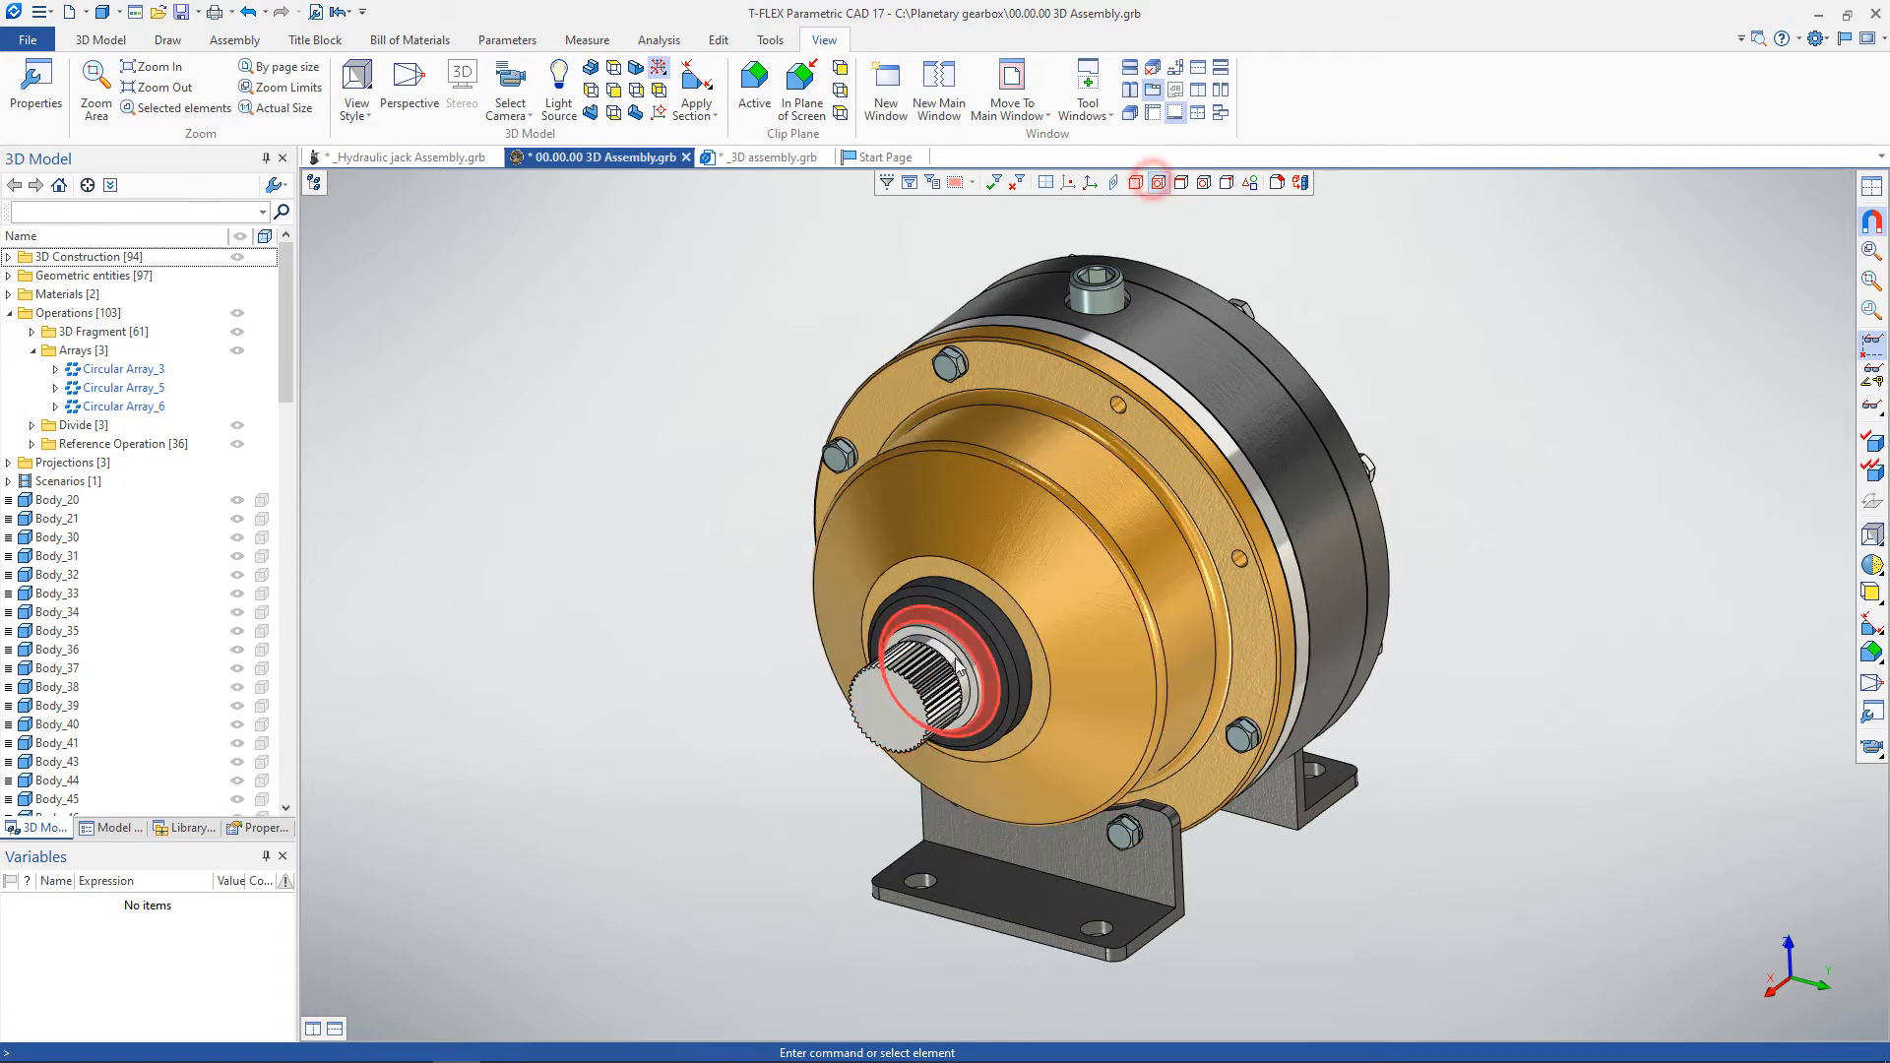
left_click(1181, 181)
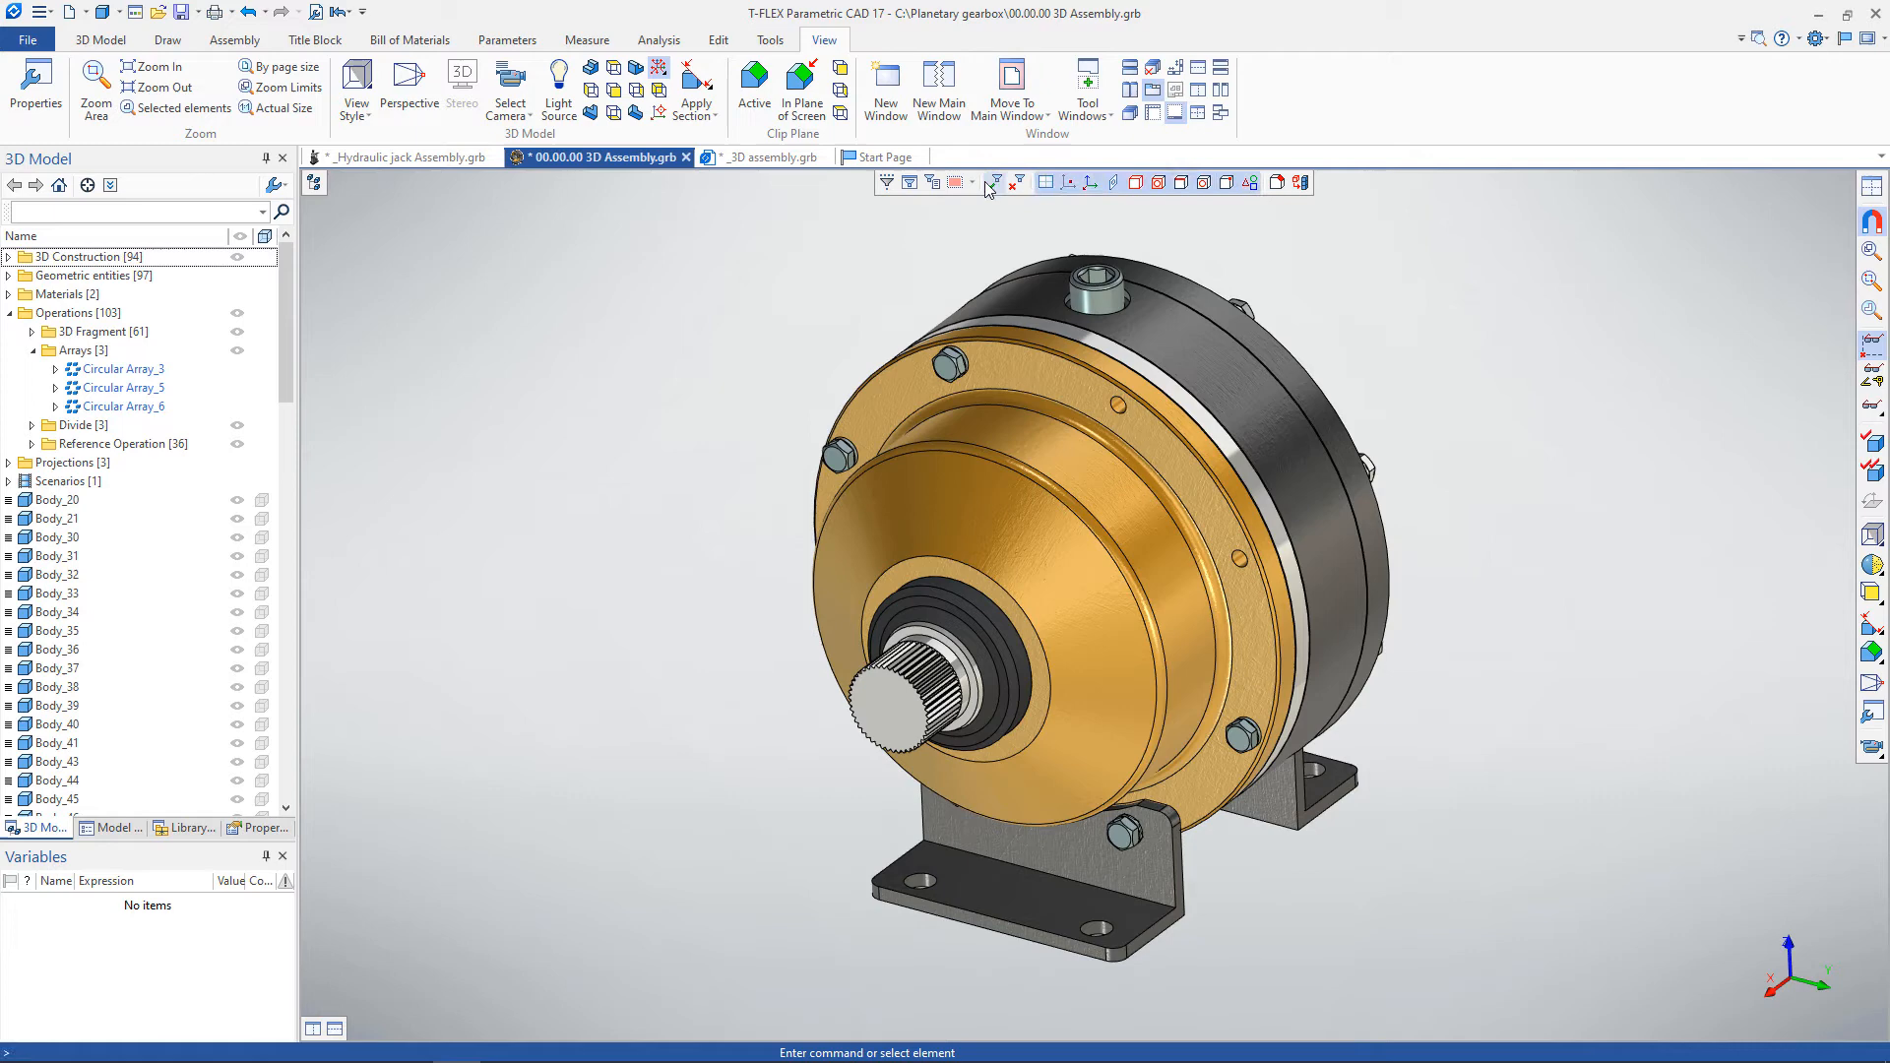
Start a 3D Node from the 3D Model commands with snapping limited to edge midpoints.
left_click(98, 40)
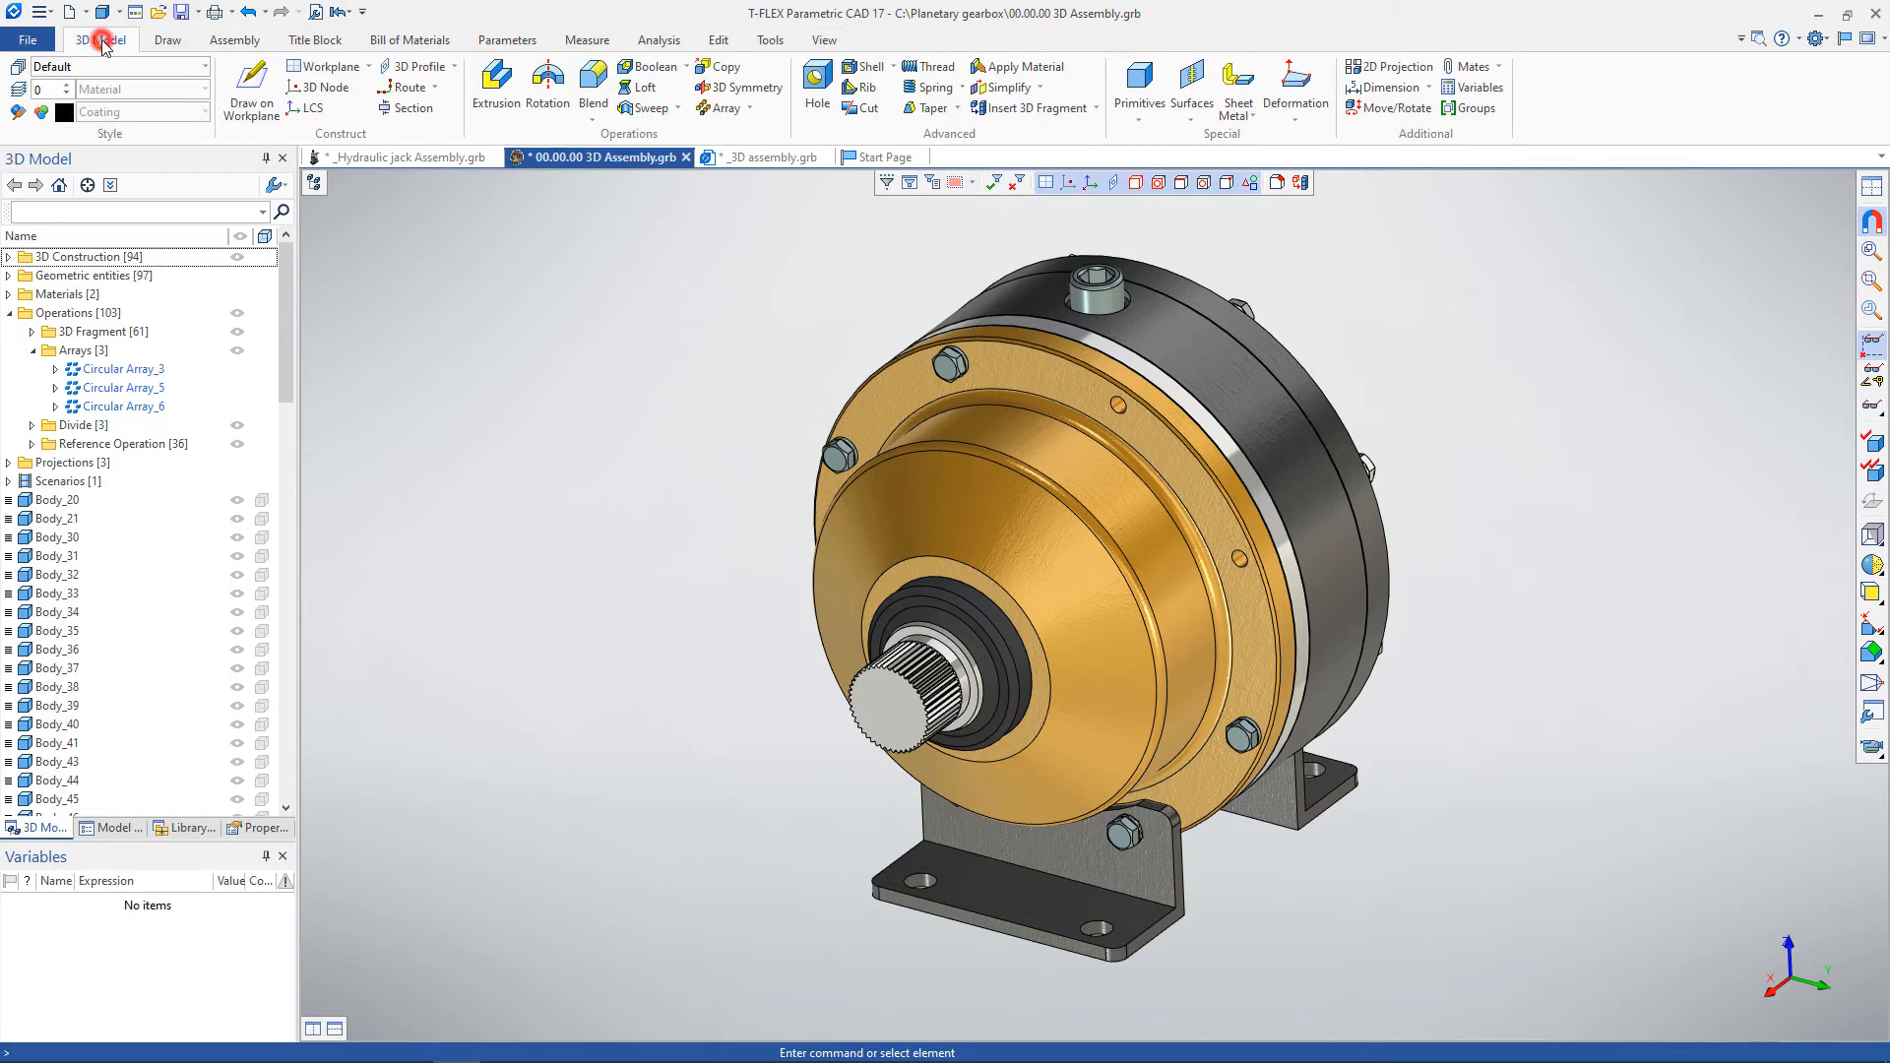
left_click(321, 86)
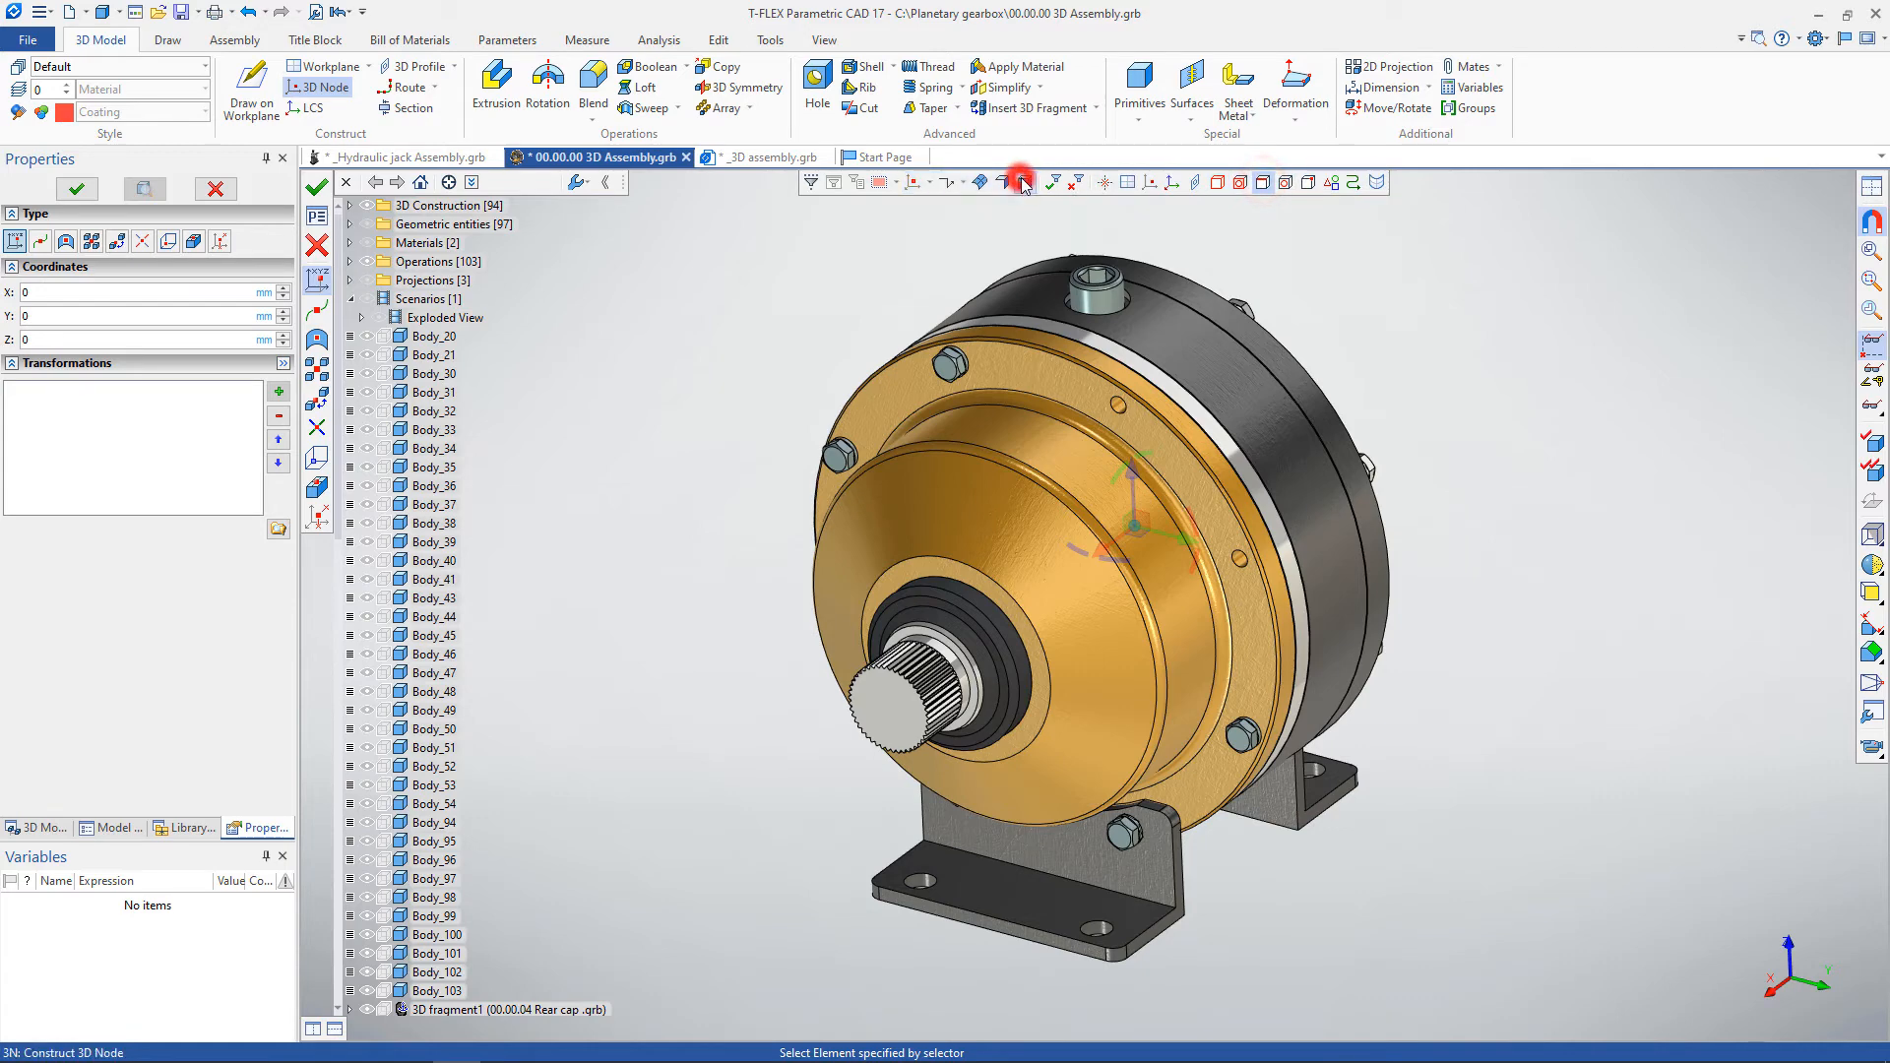
left_click(919, 182)
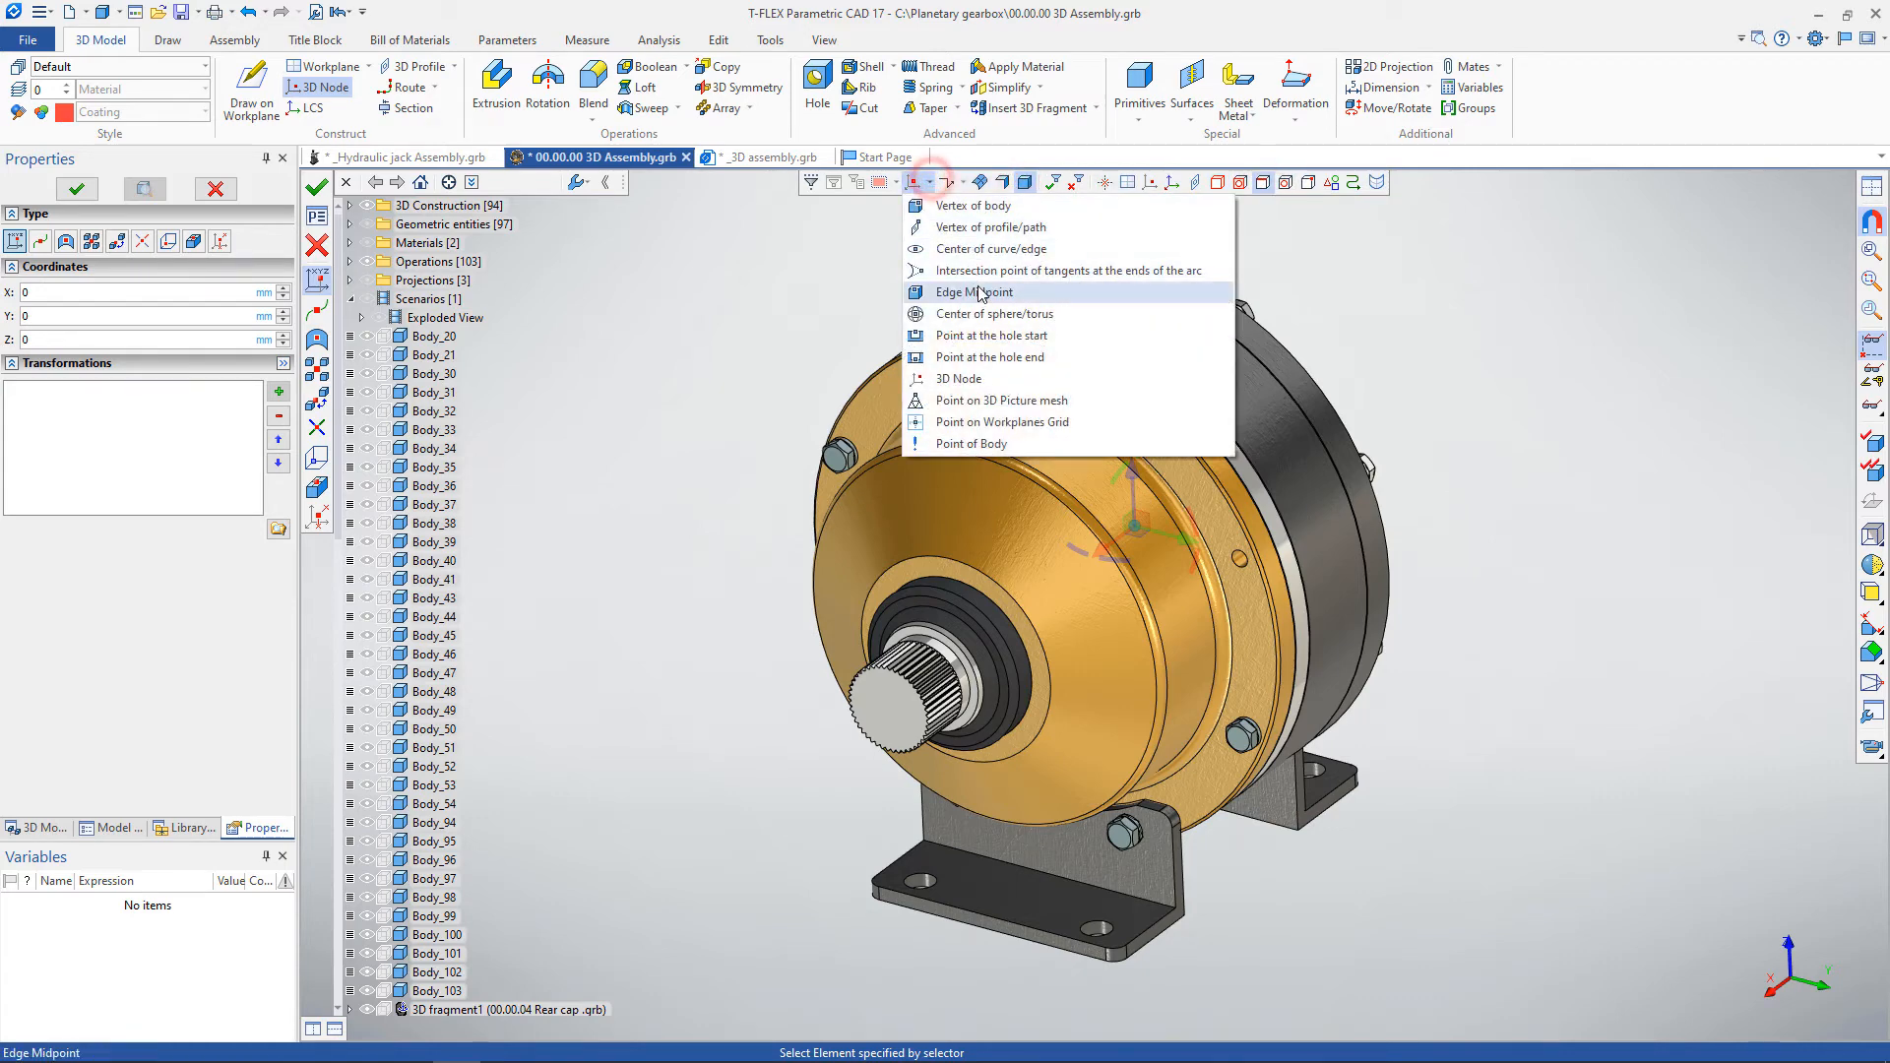
left_click(973, 292)
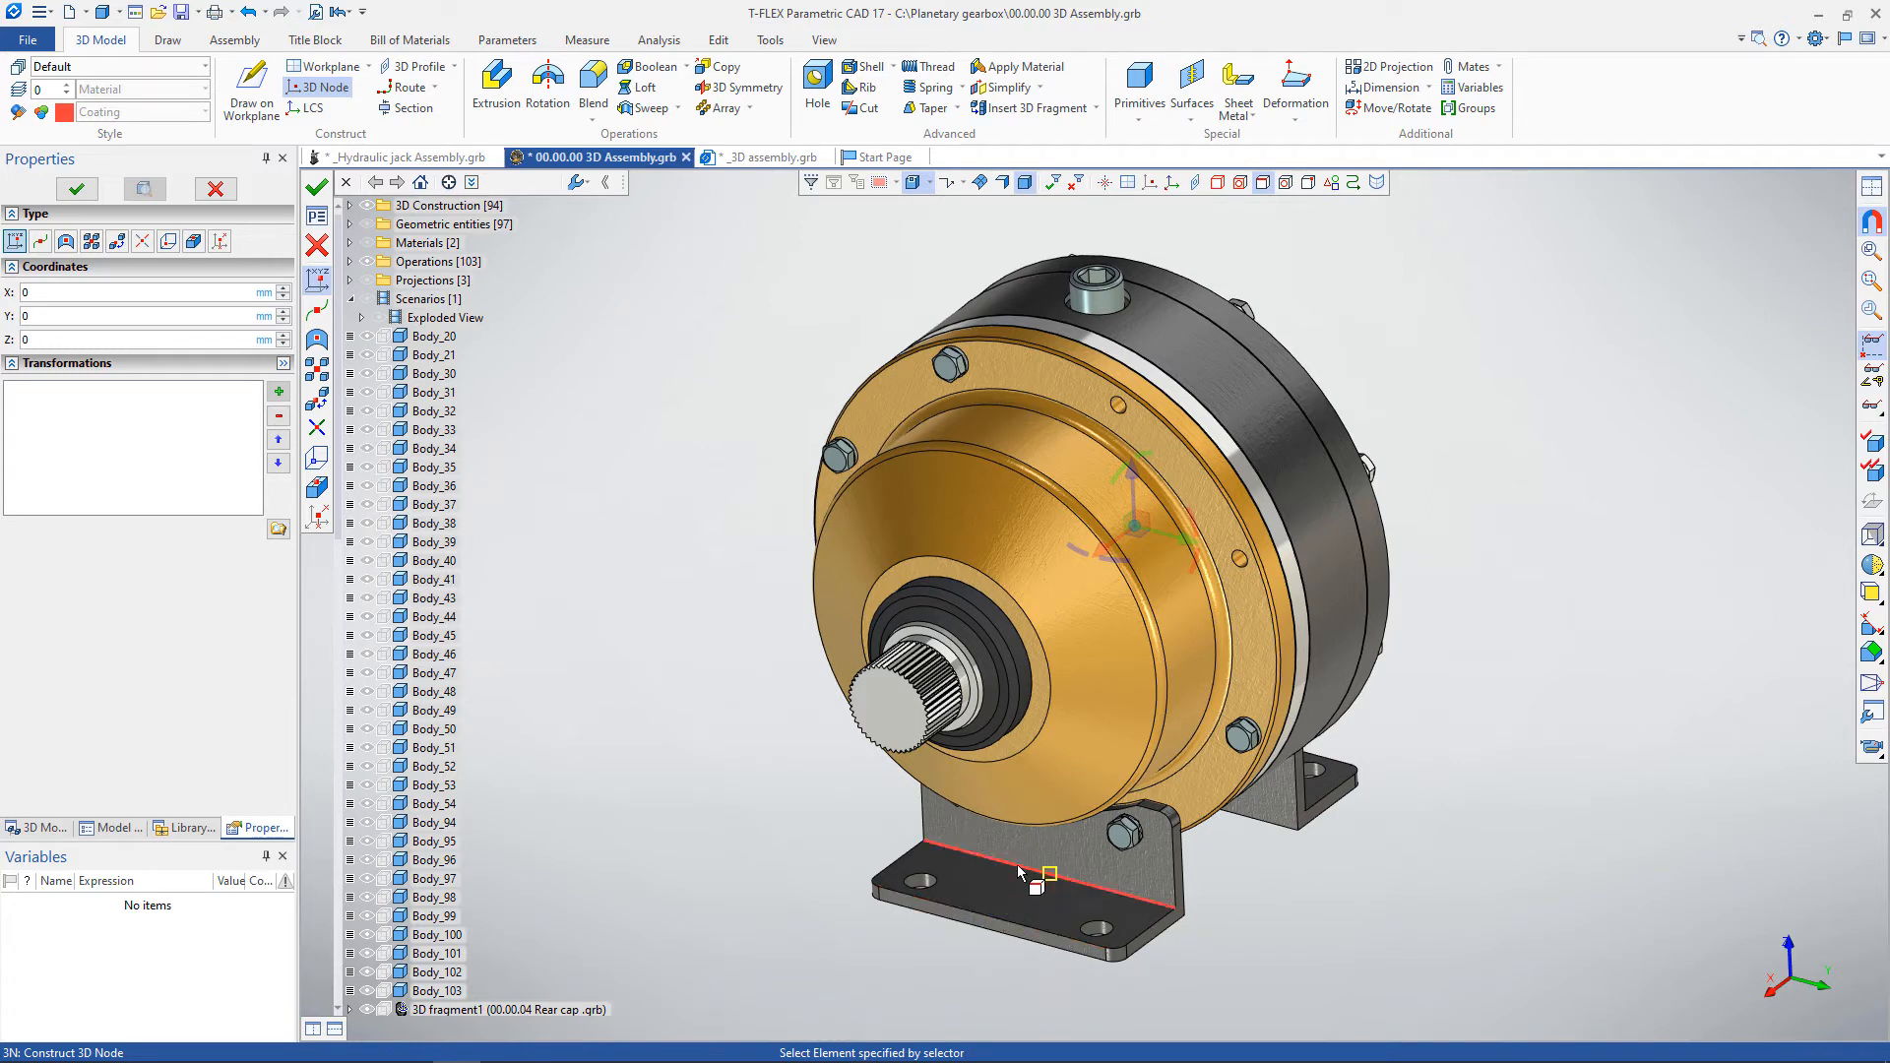
mouse_move(1146, 927)
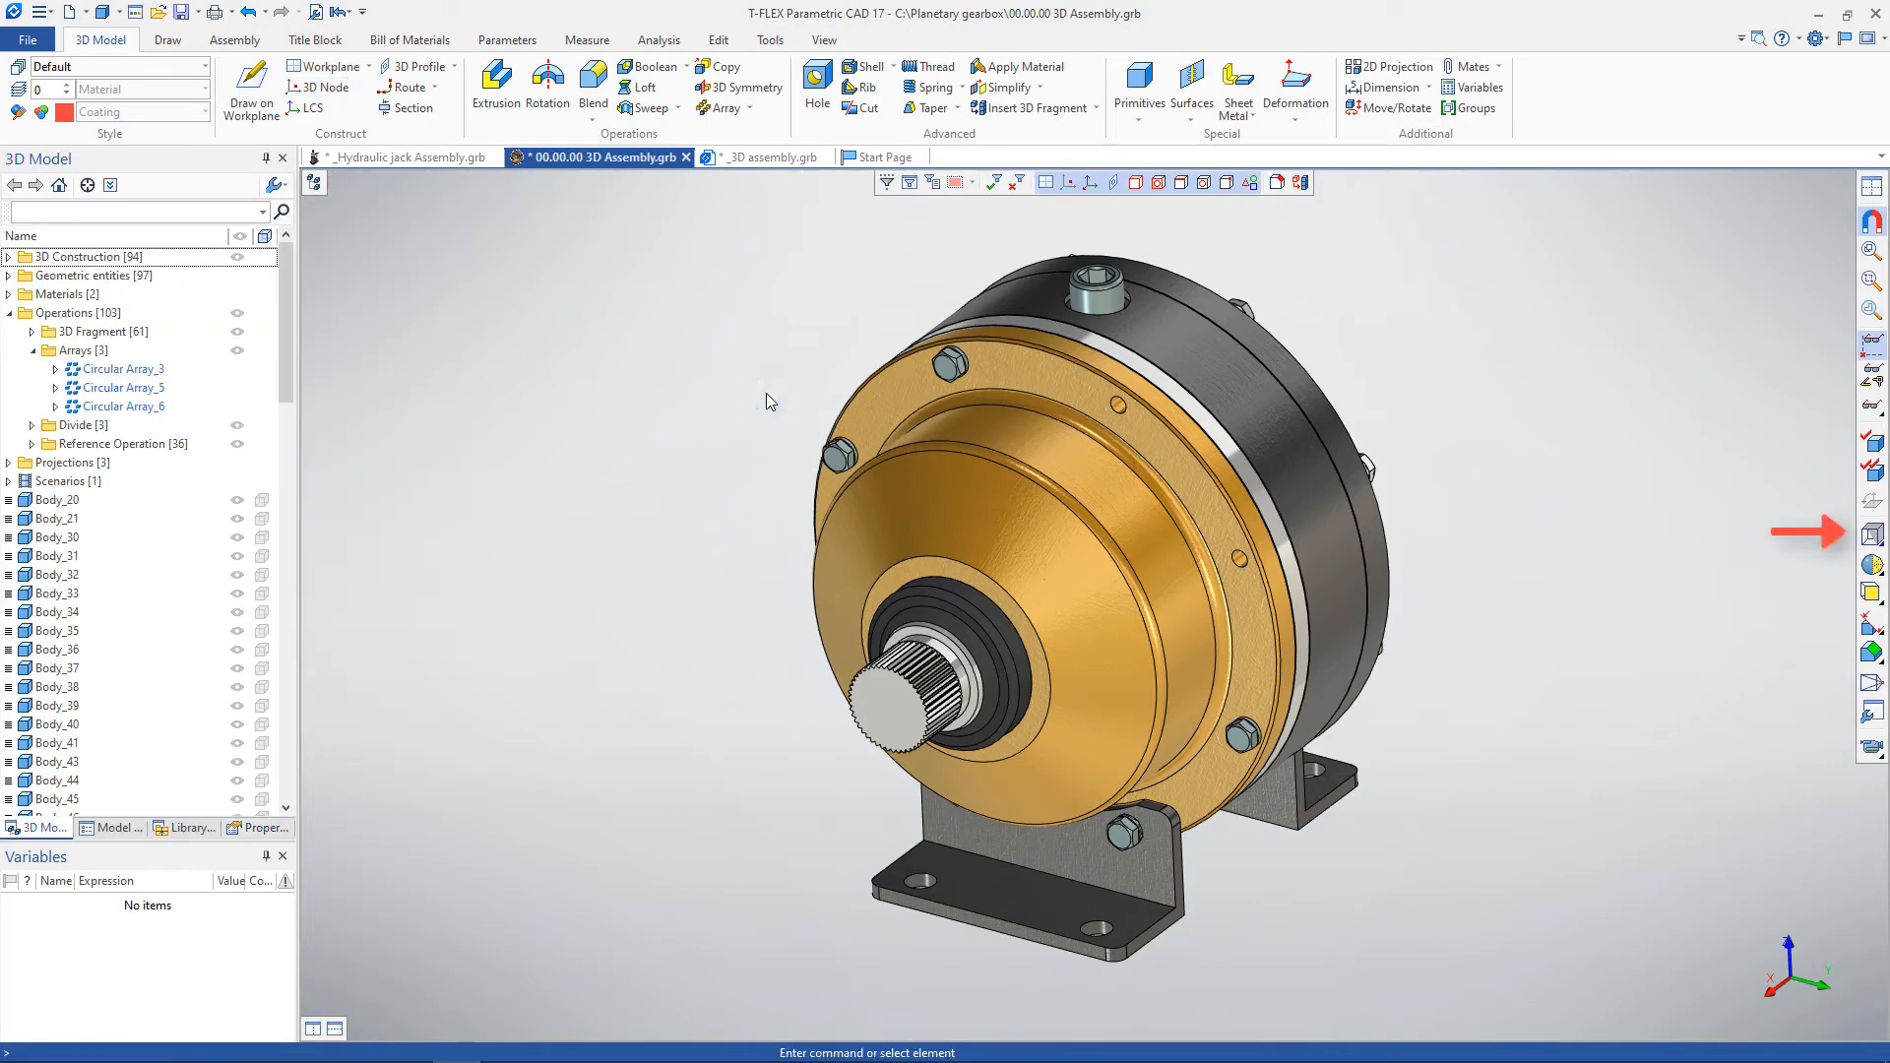
mouse_move(819, 415)
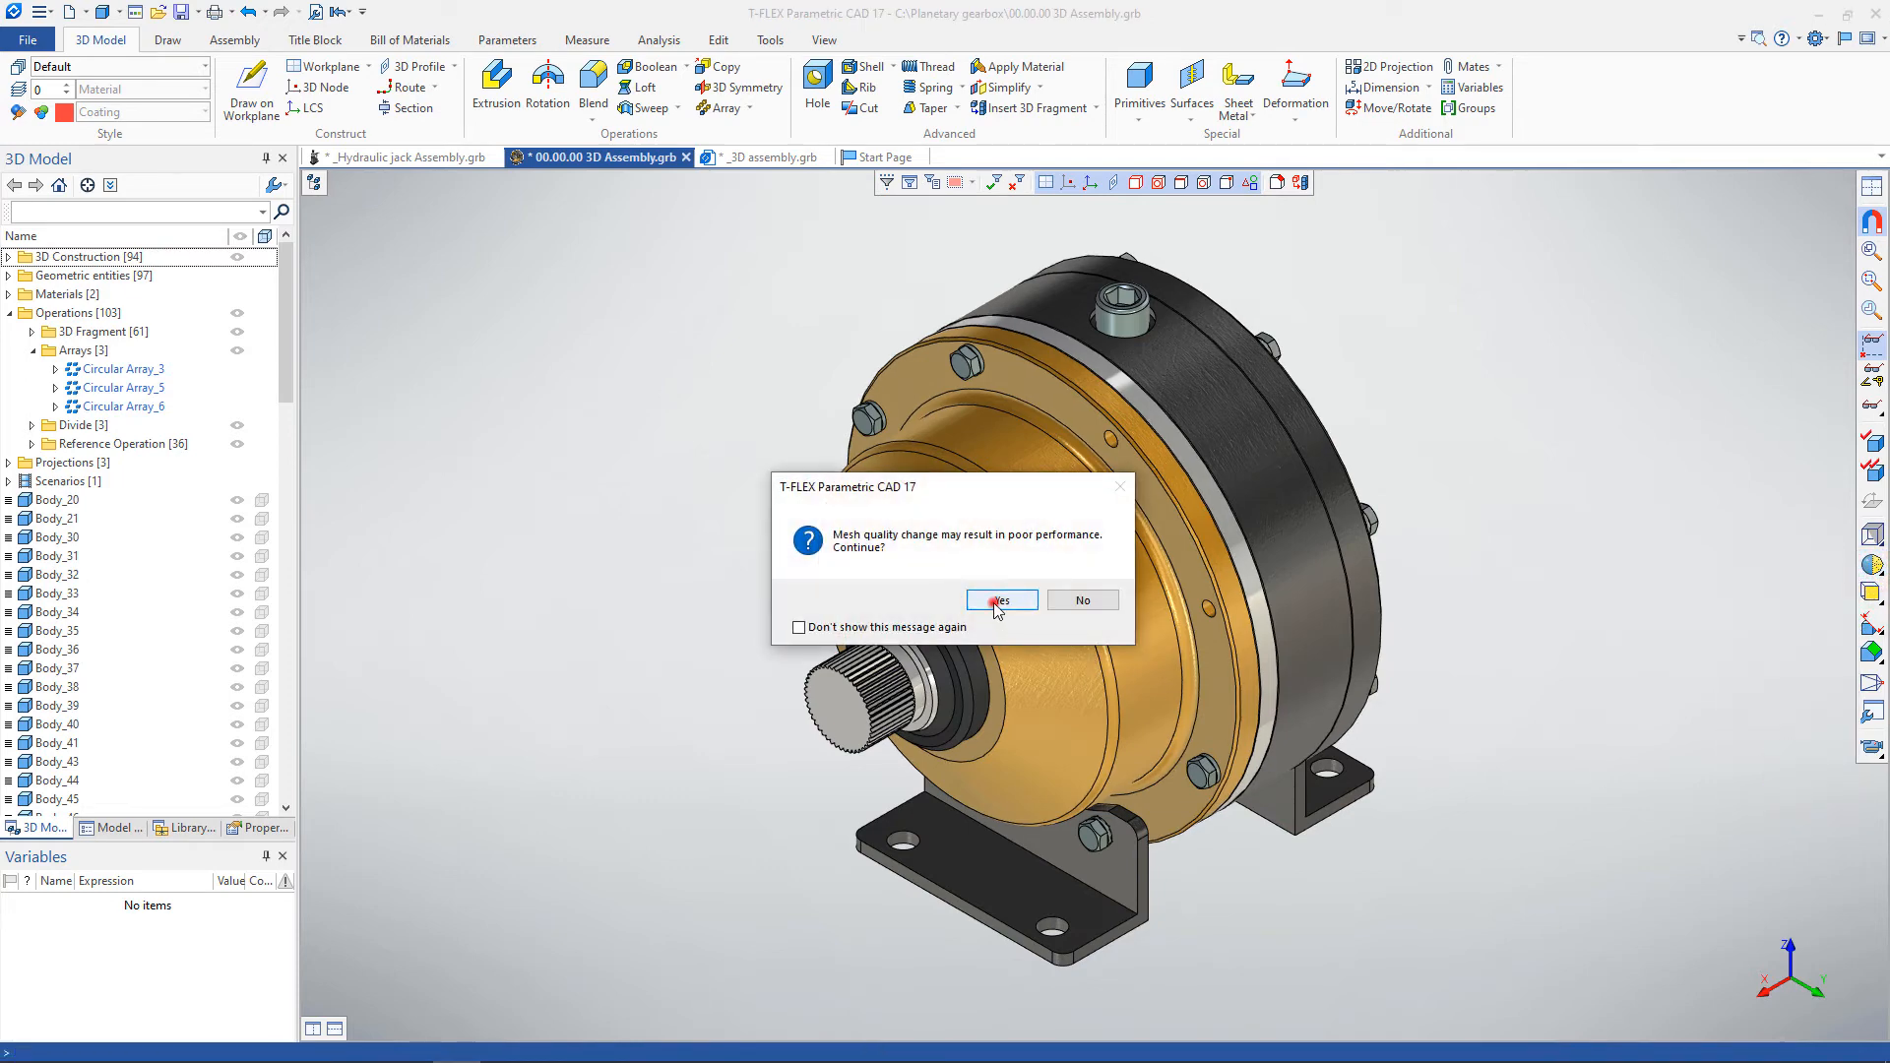
Confirm the mesh quality change in the warning with Yes.
left_click(1000, 601)
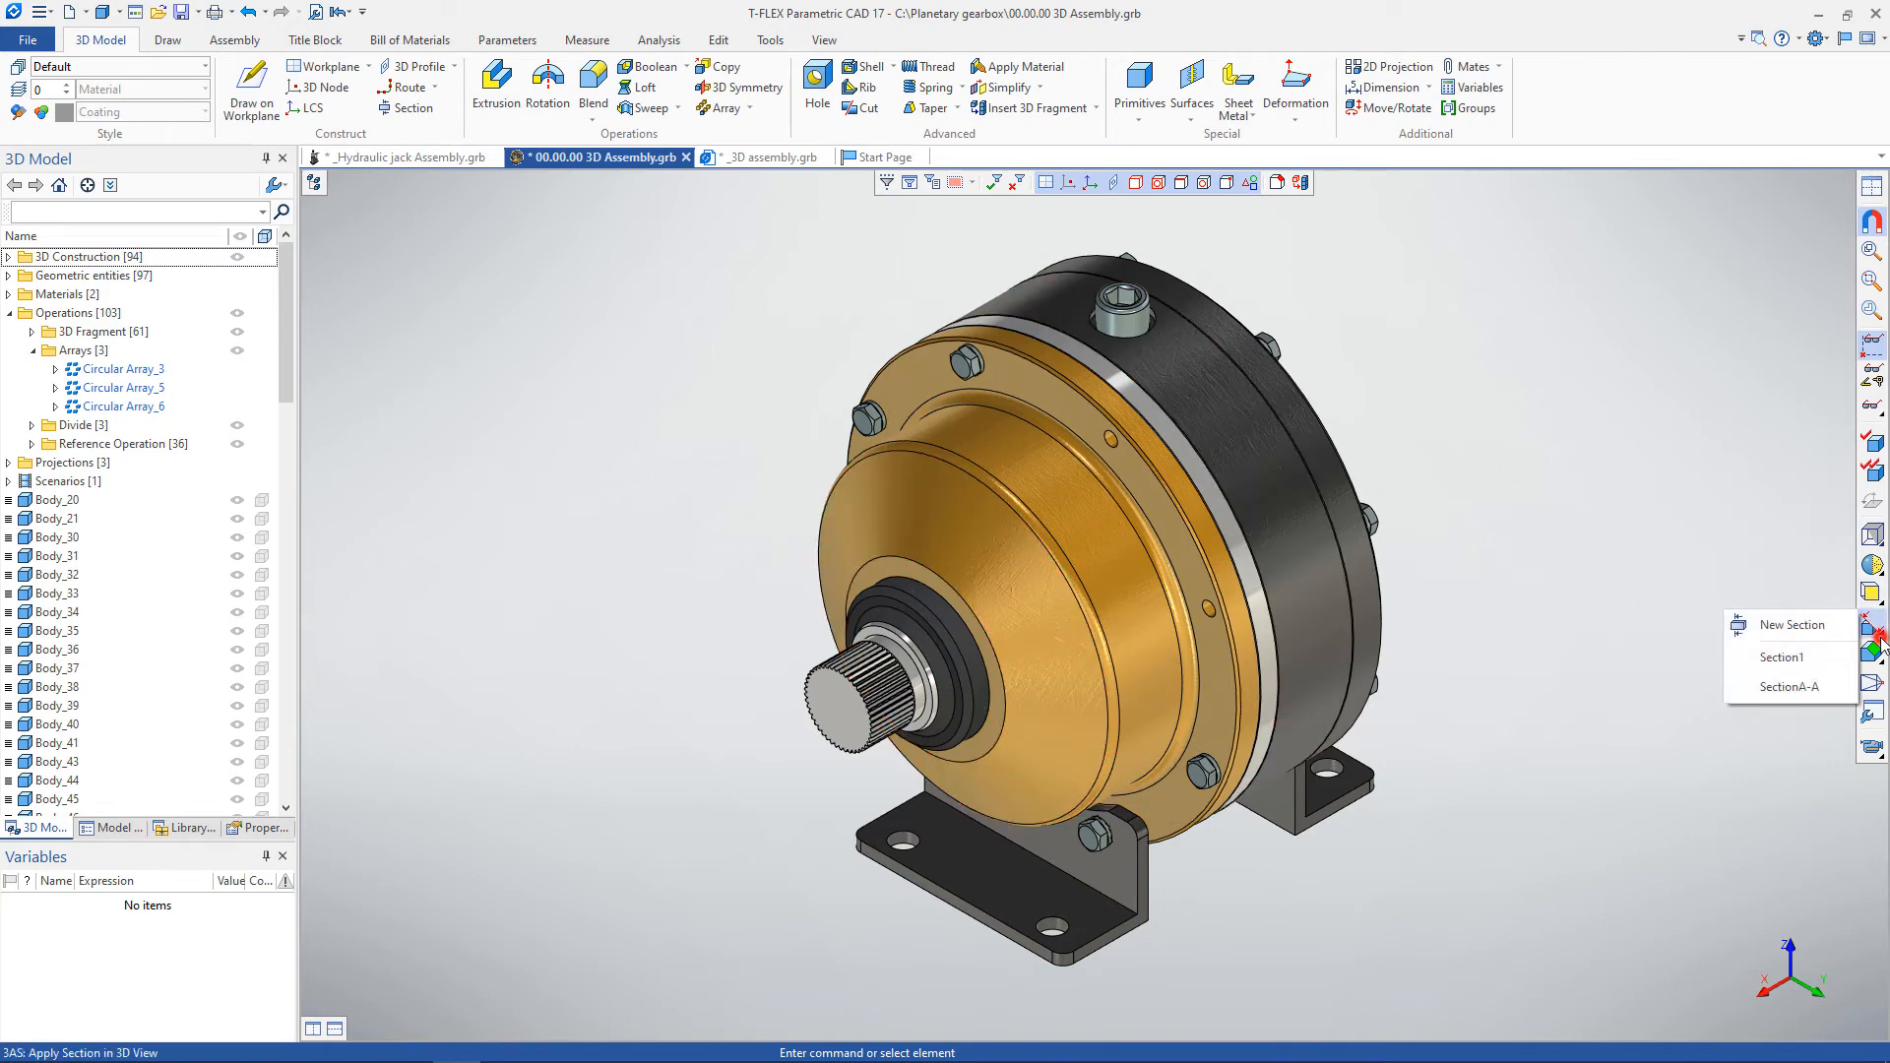
Close the sections list and set the clip plane to Front View.
left_click(1780, 657)
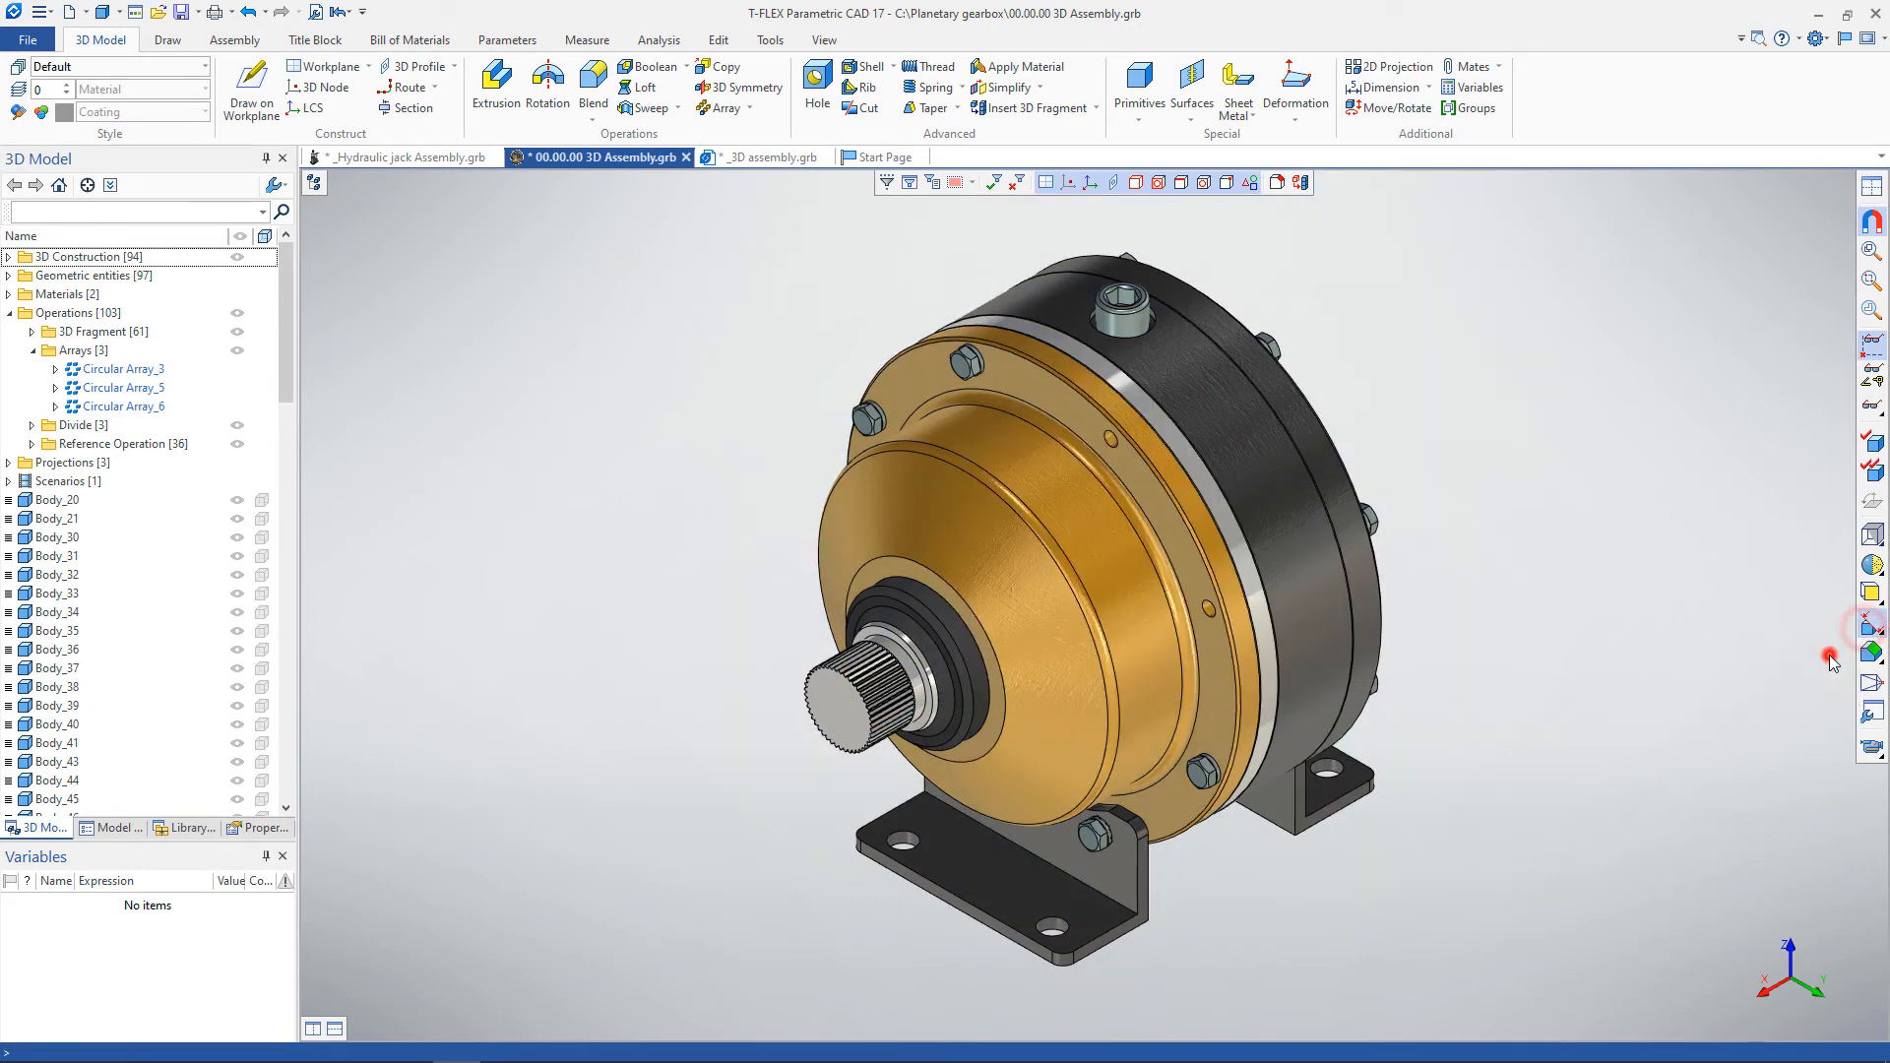
left_click(1871, 654)
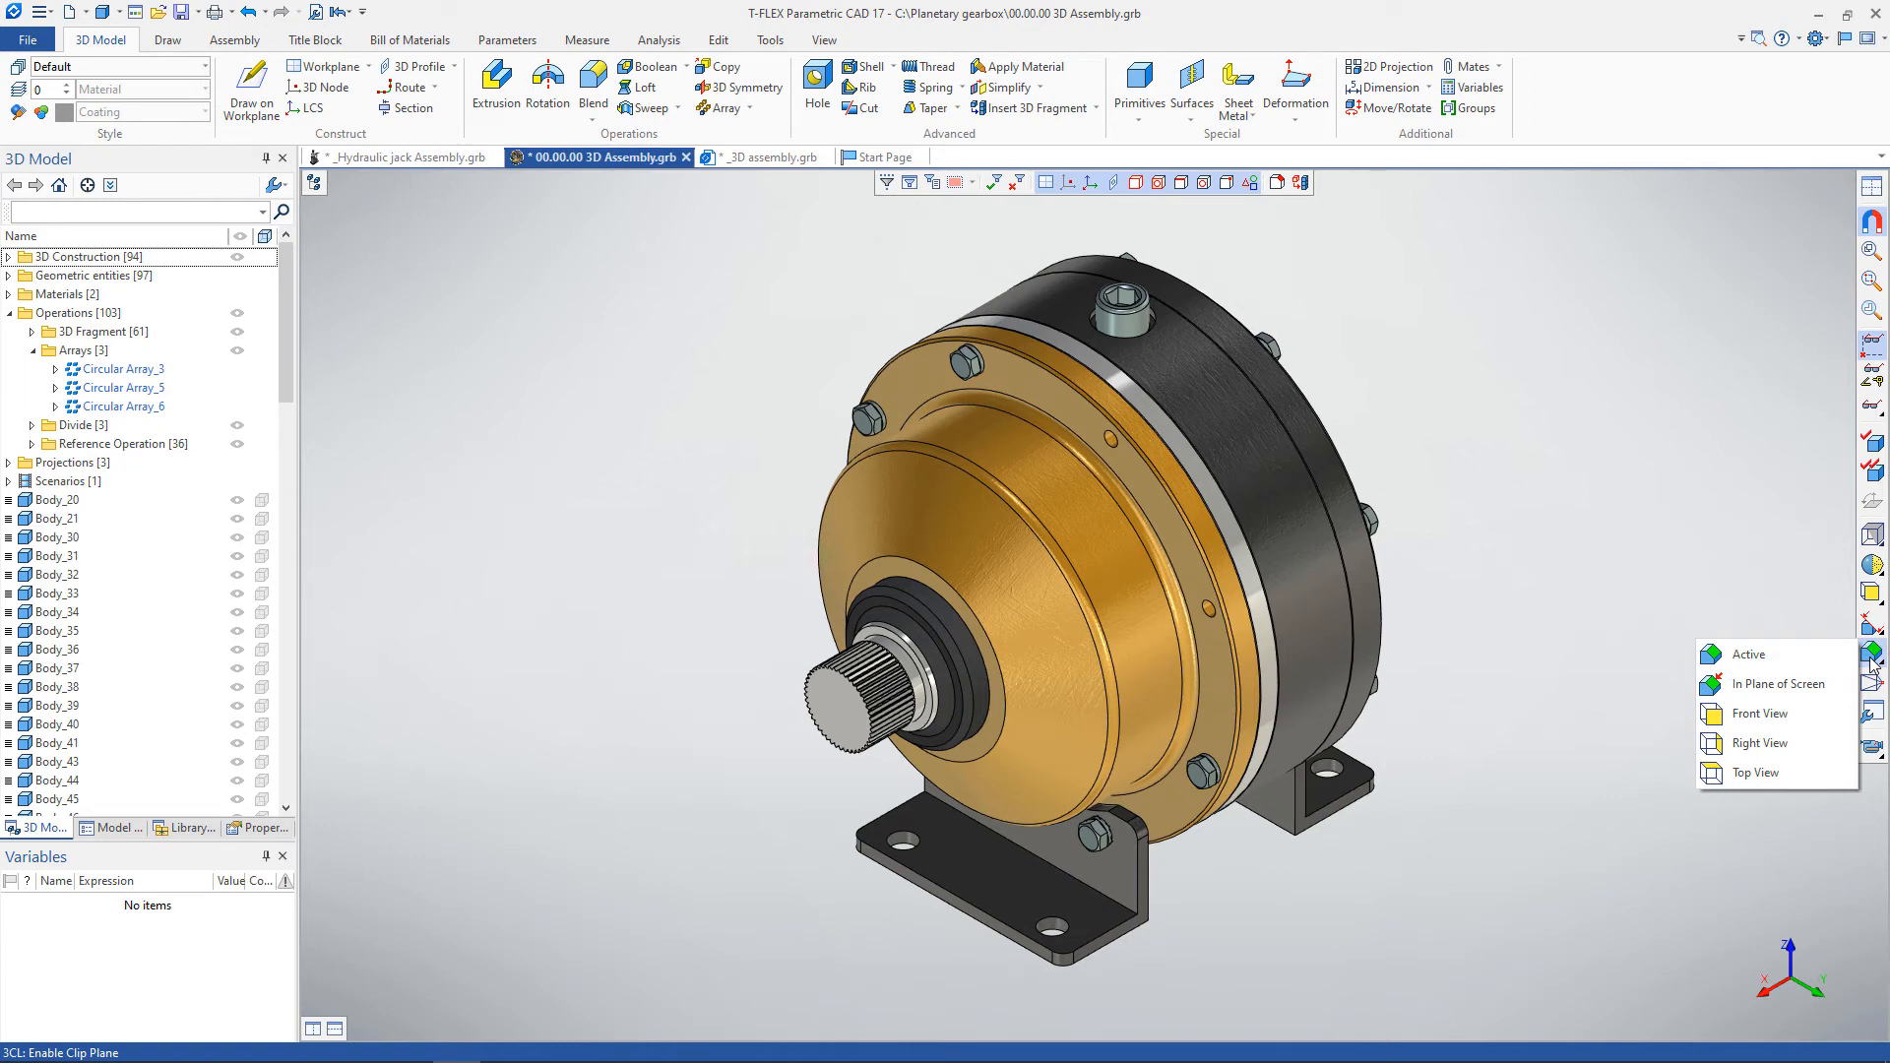
mouse_move(1760, 713)
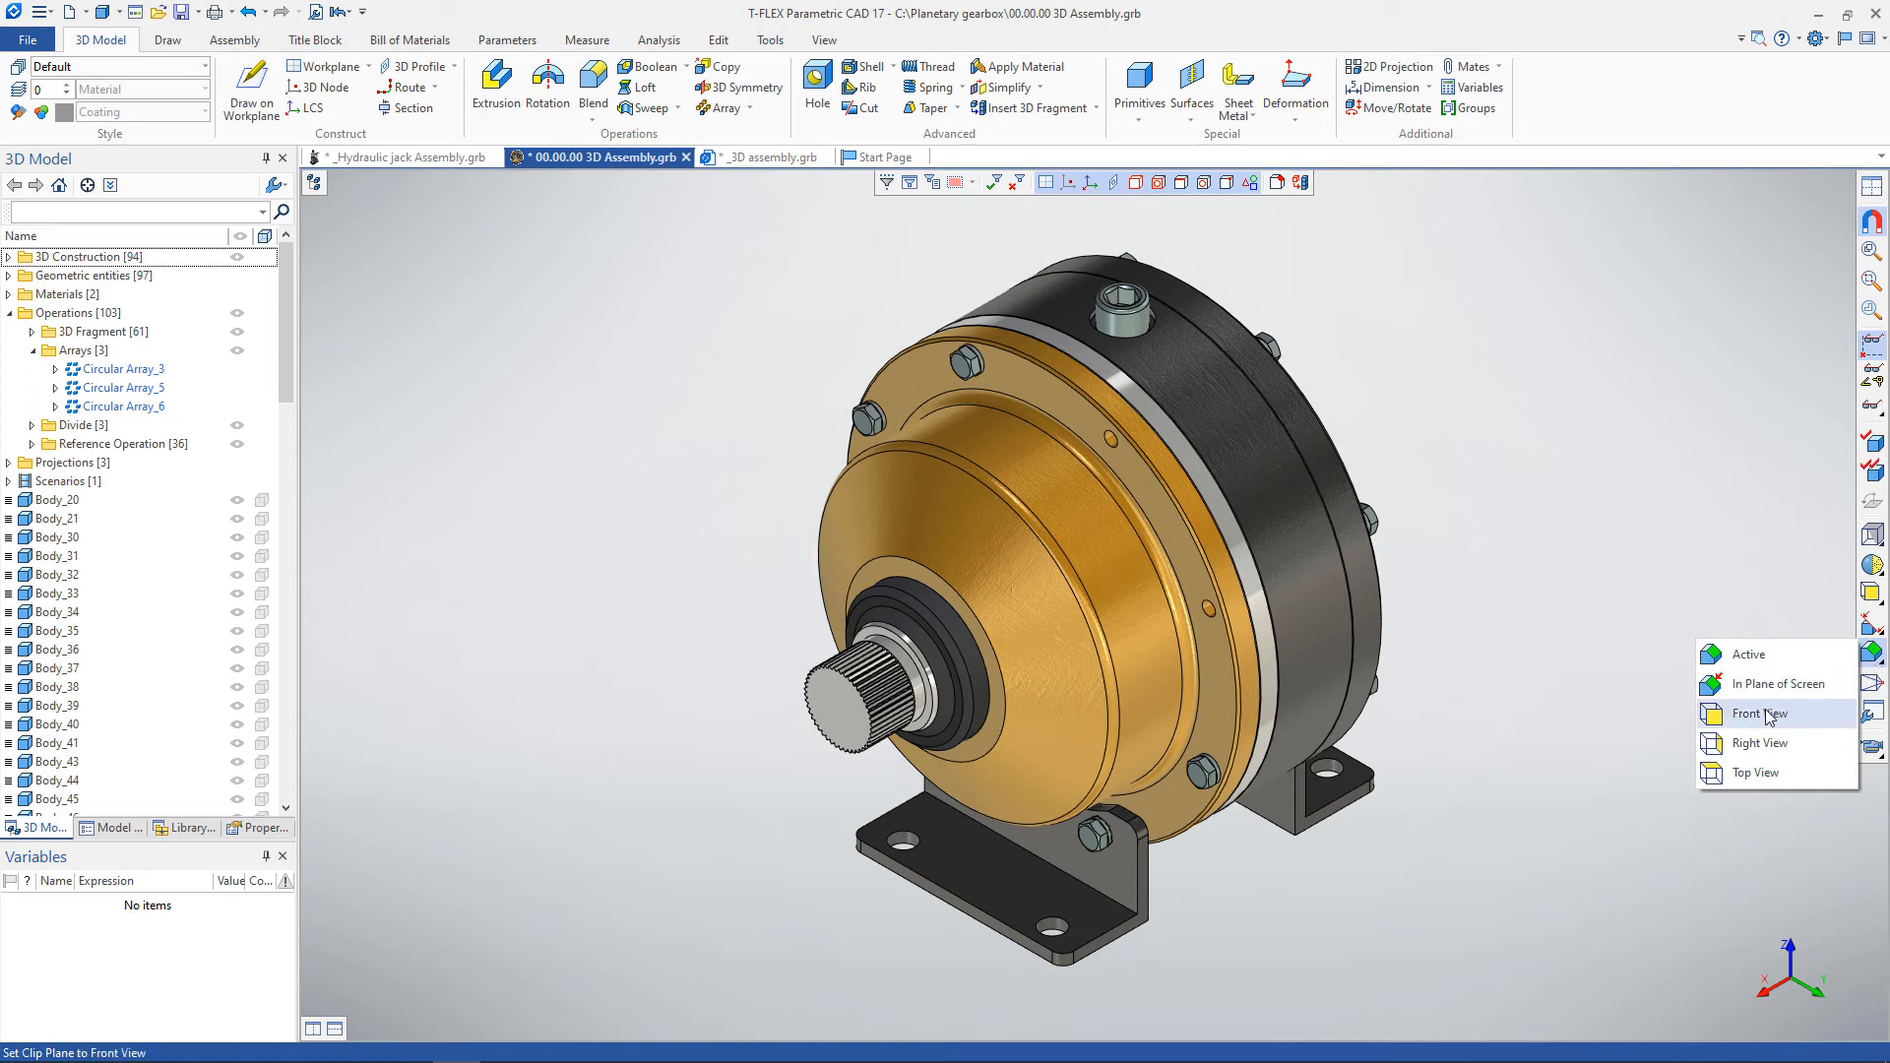
left_click(1758, 712)
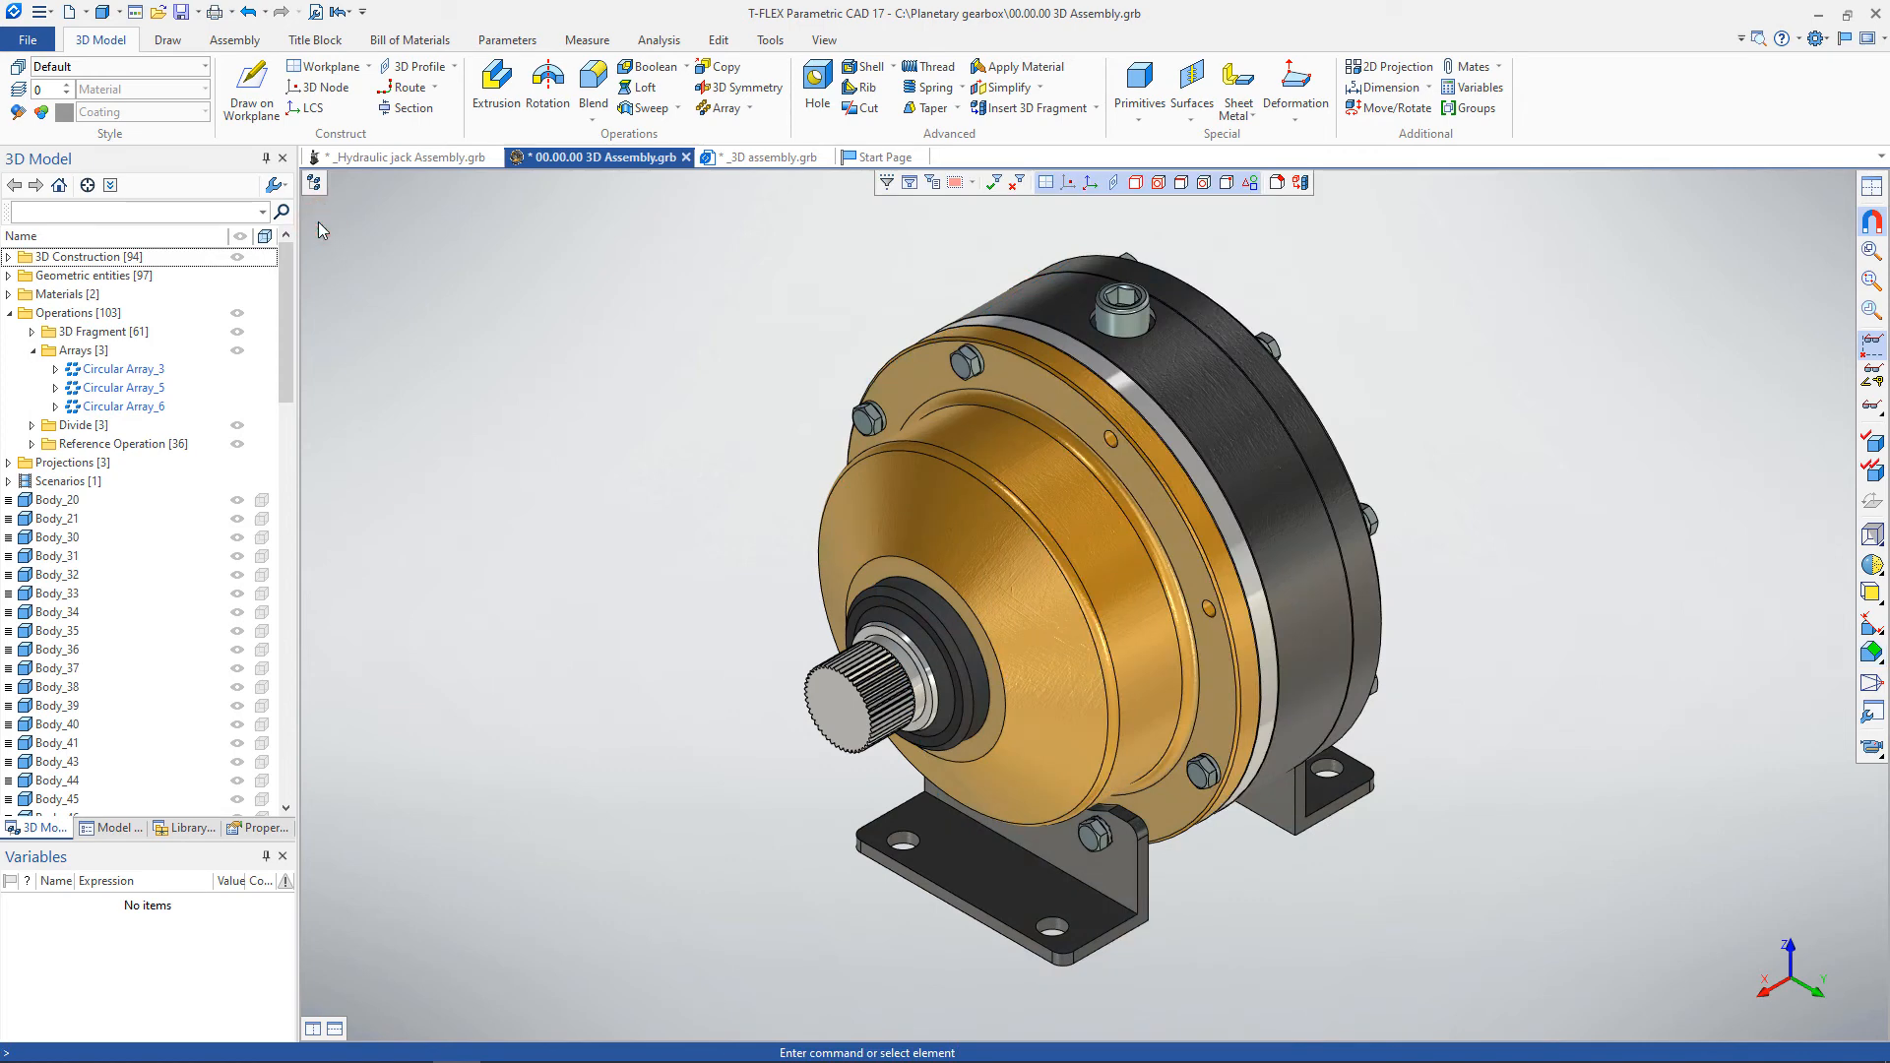
Open the 3D assembly.grb bike document and run Full Regeneration with Update Links set to All.
left_click(760, 157)
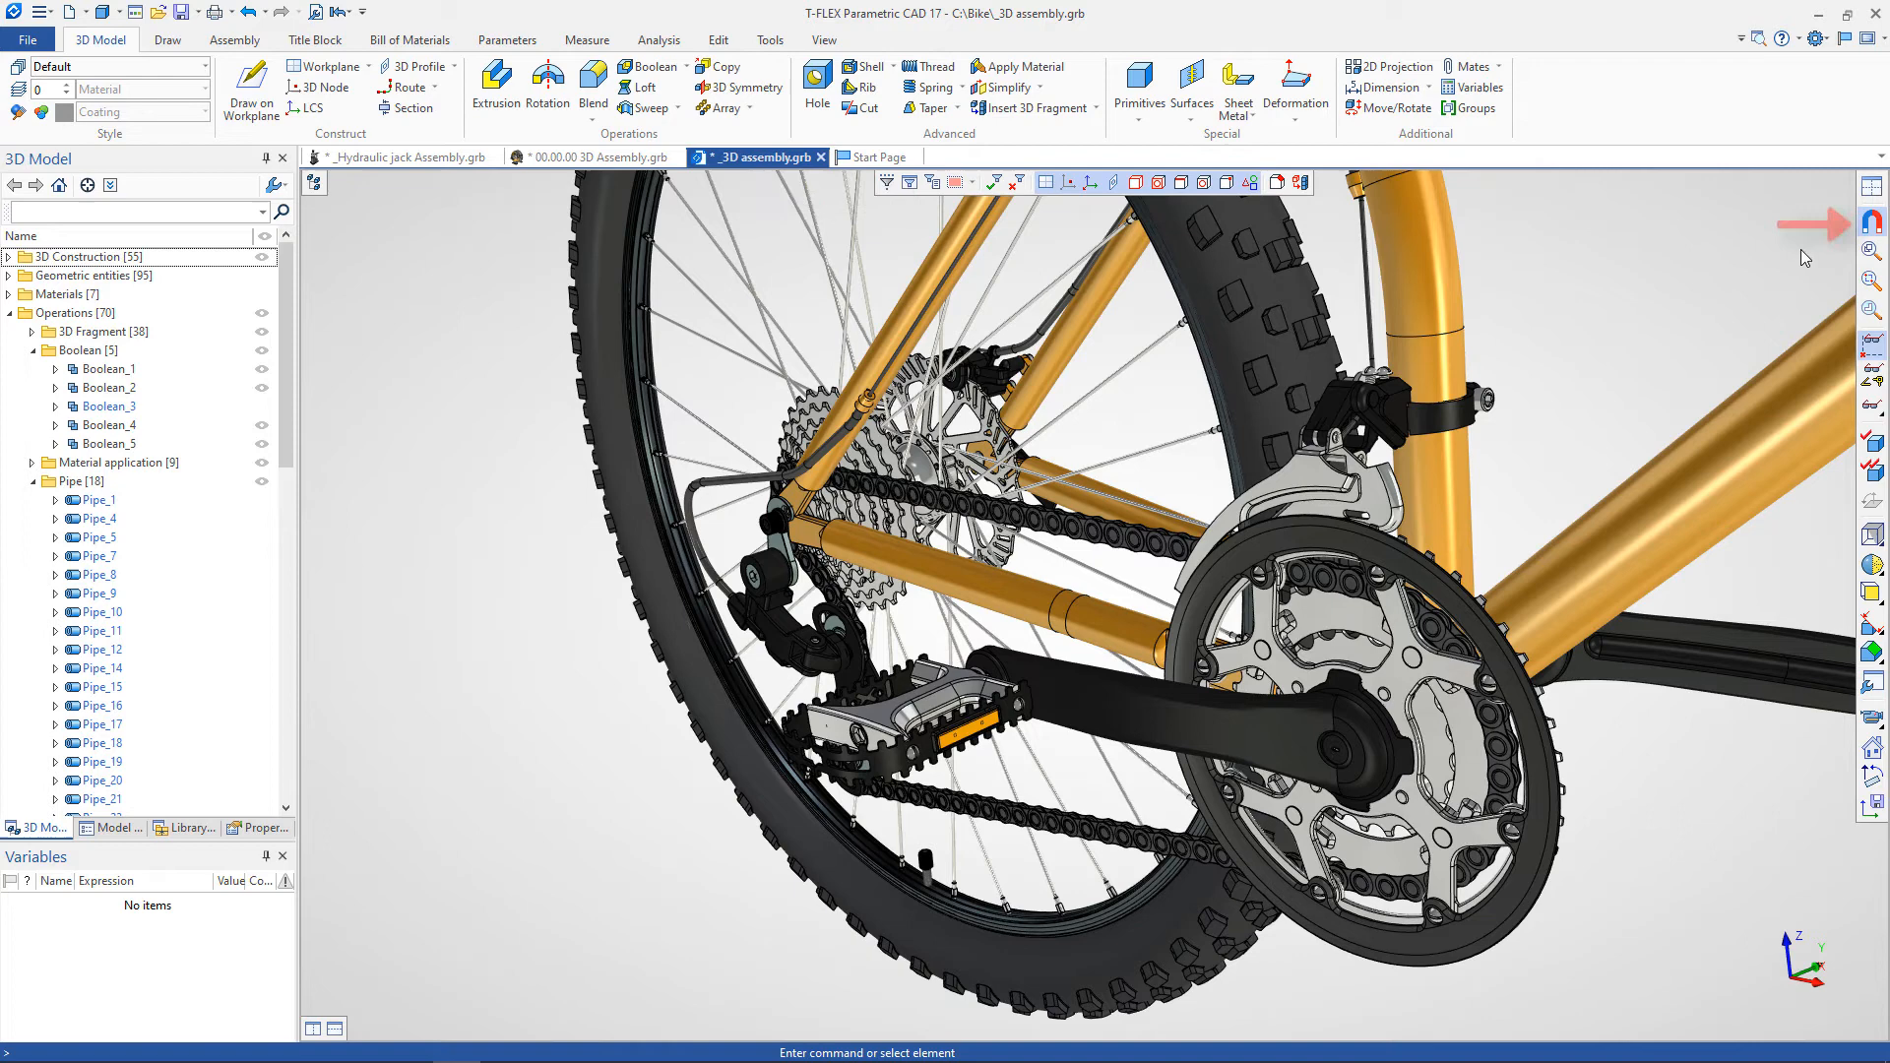
mouse_move(1872, 222)
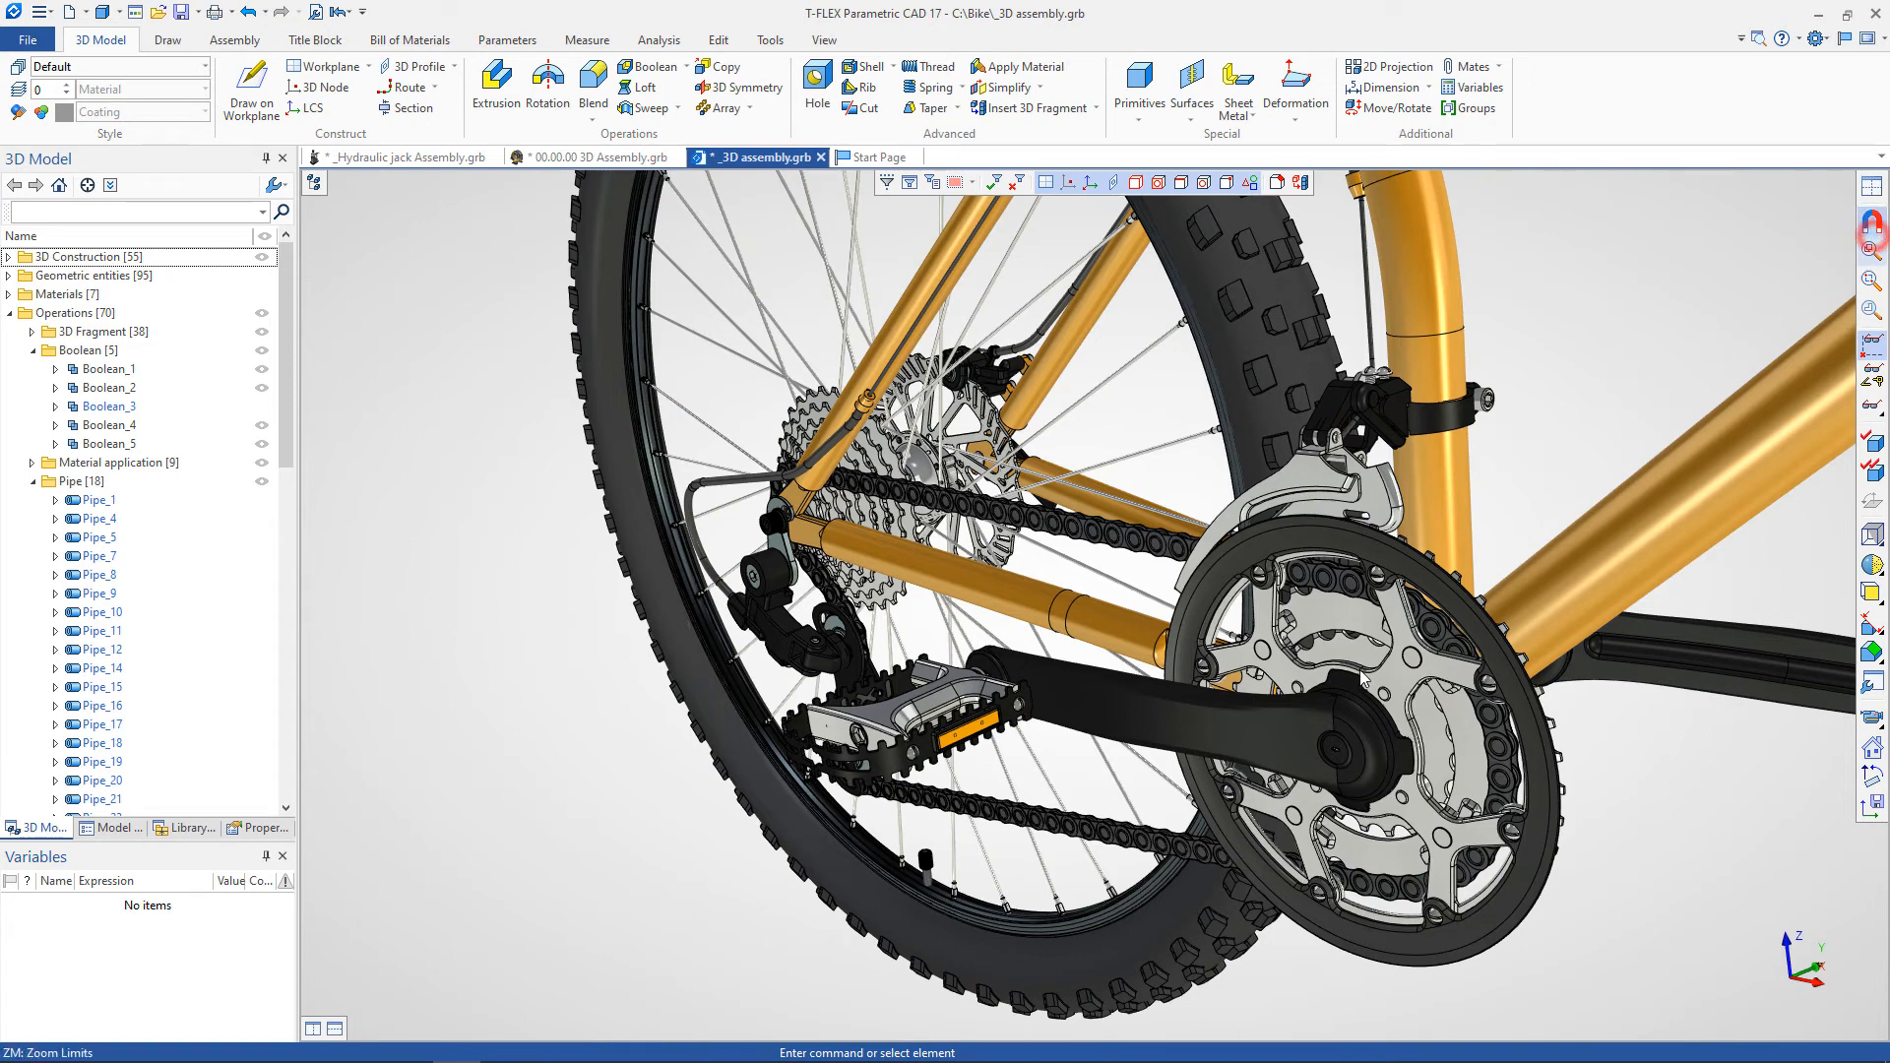
mouse_move(1559, 466)
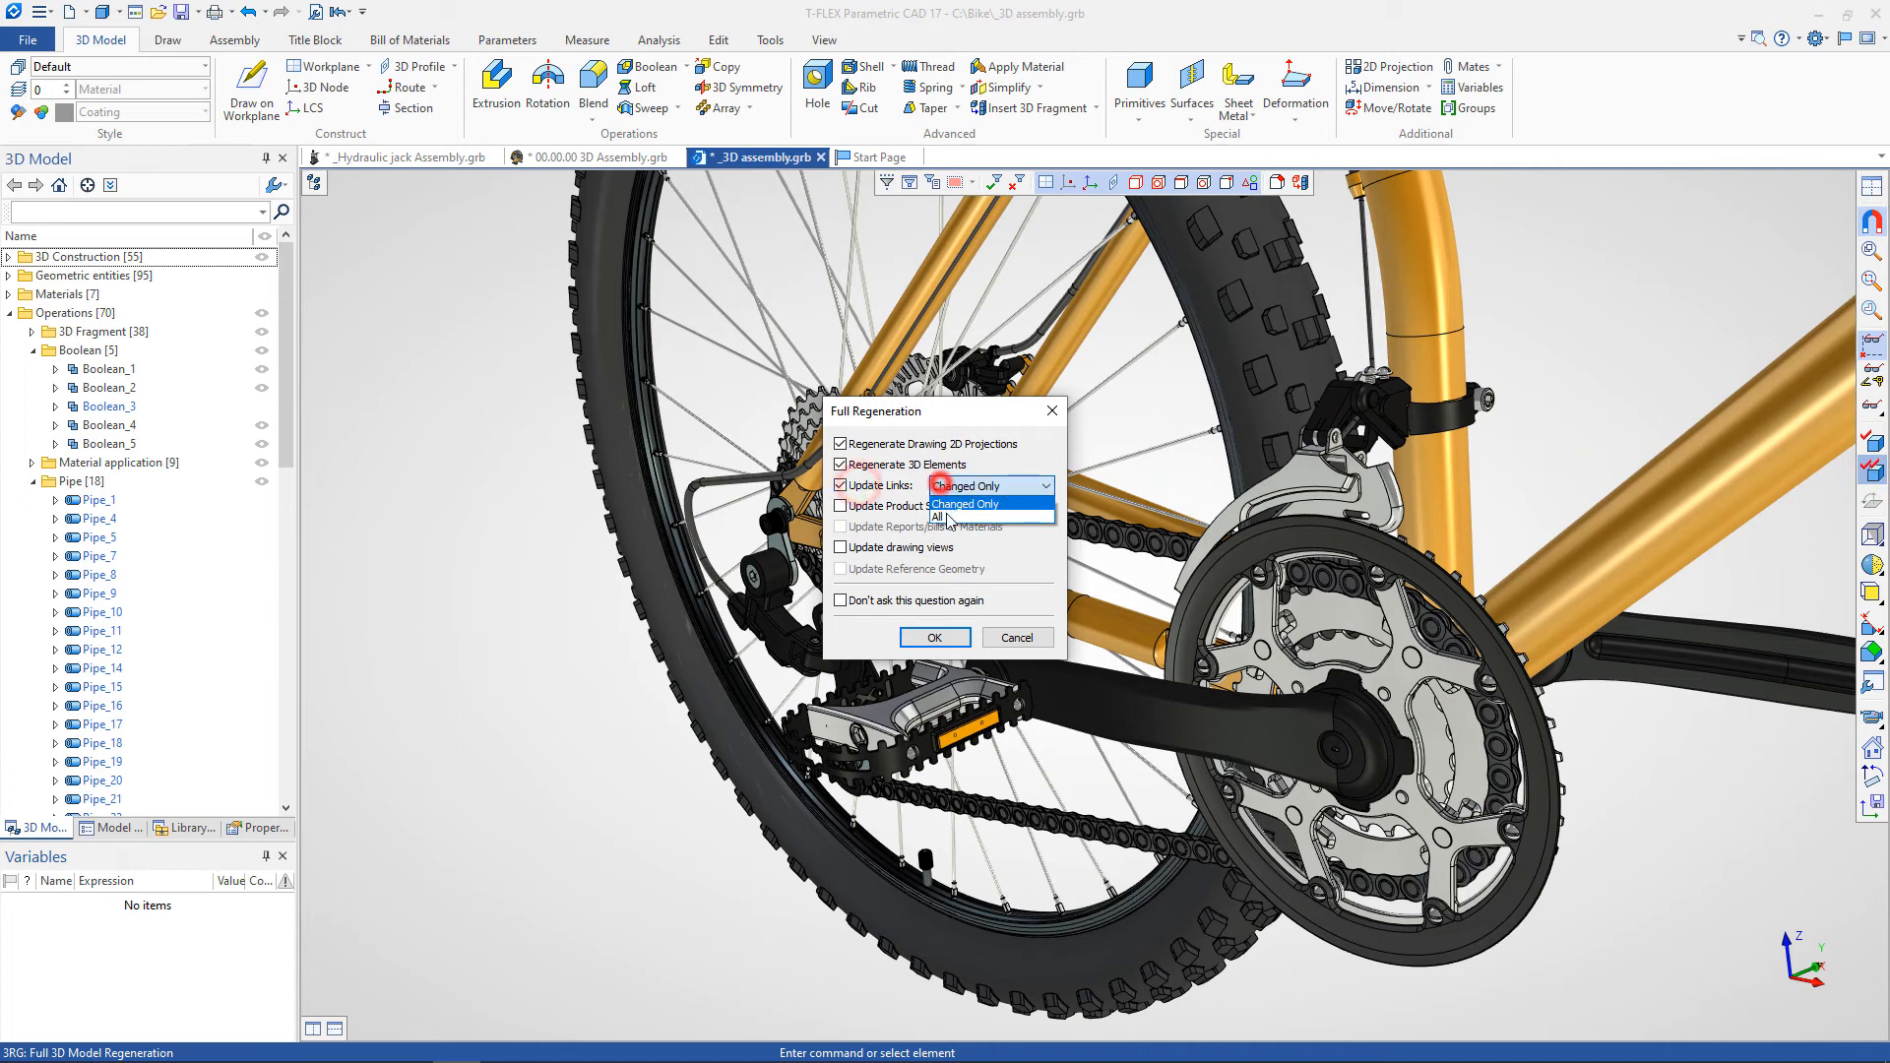
left_click(938, 517)
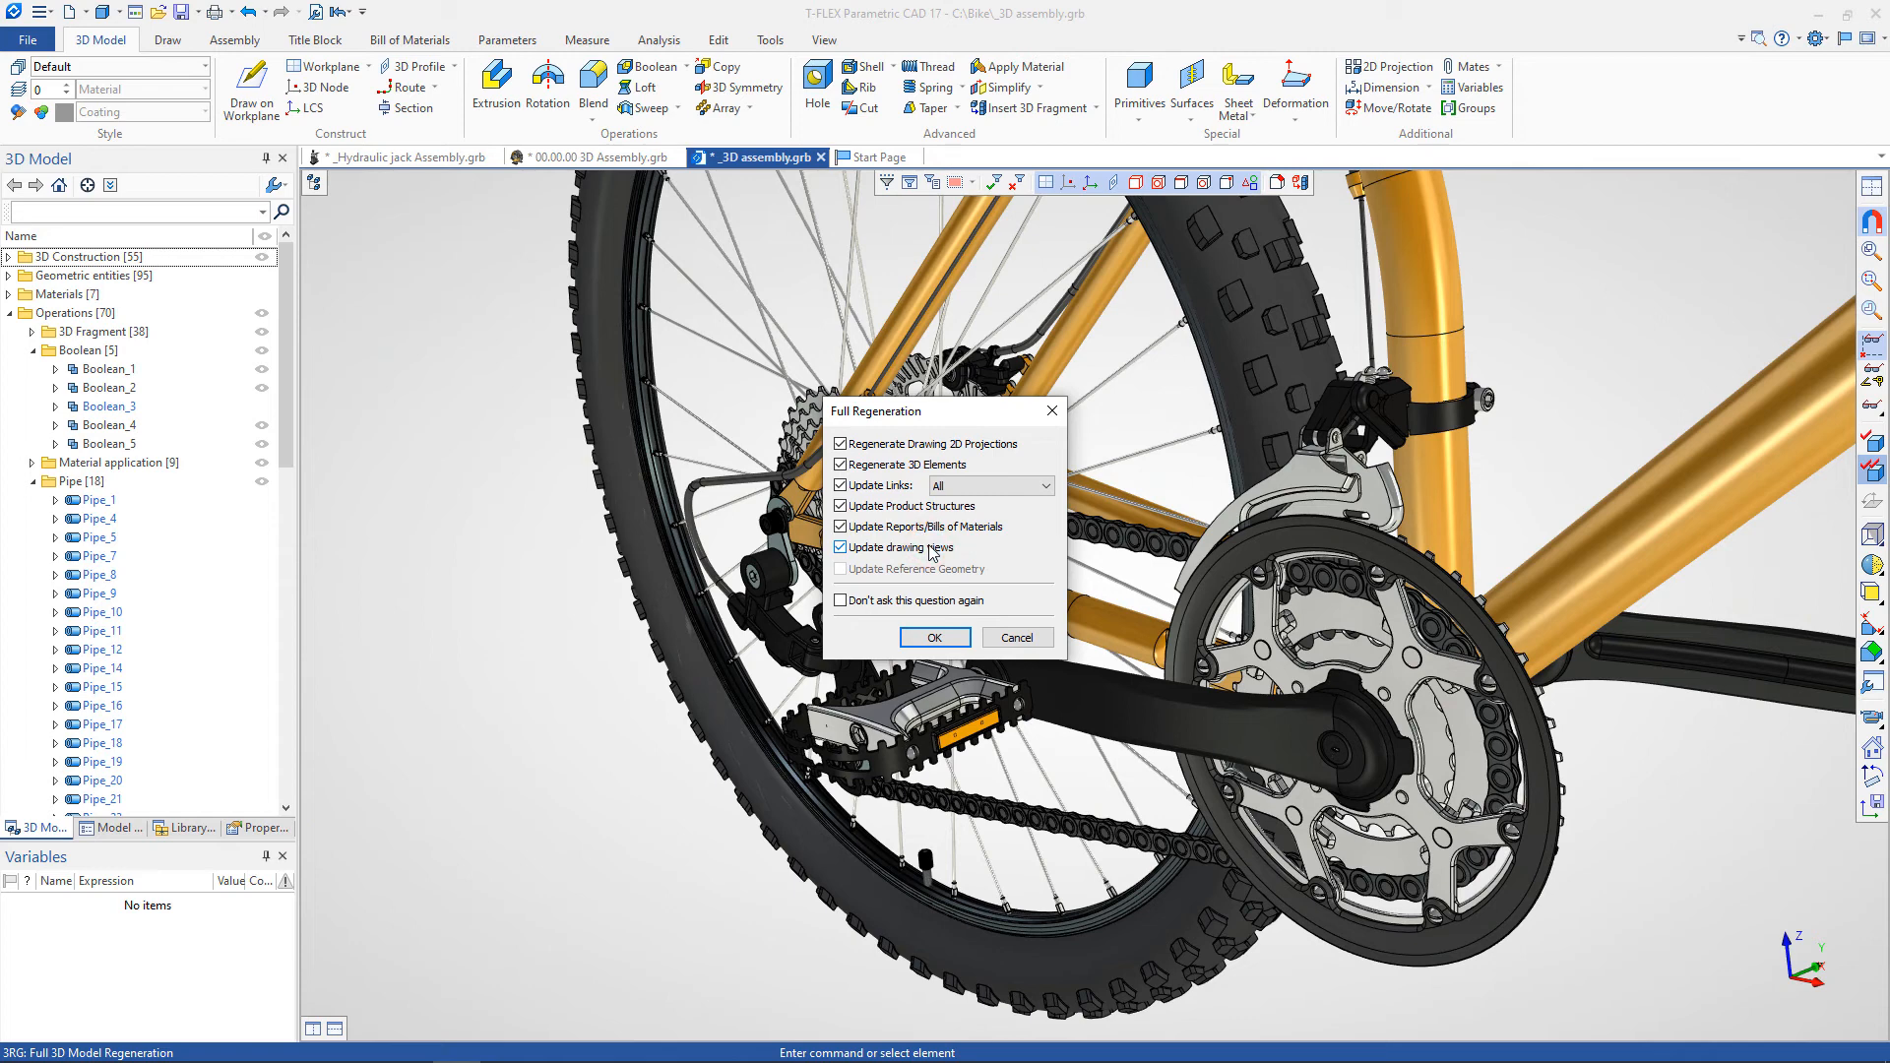
left_click(933, 636)
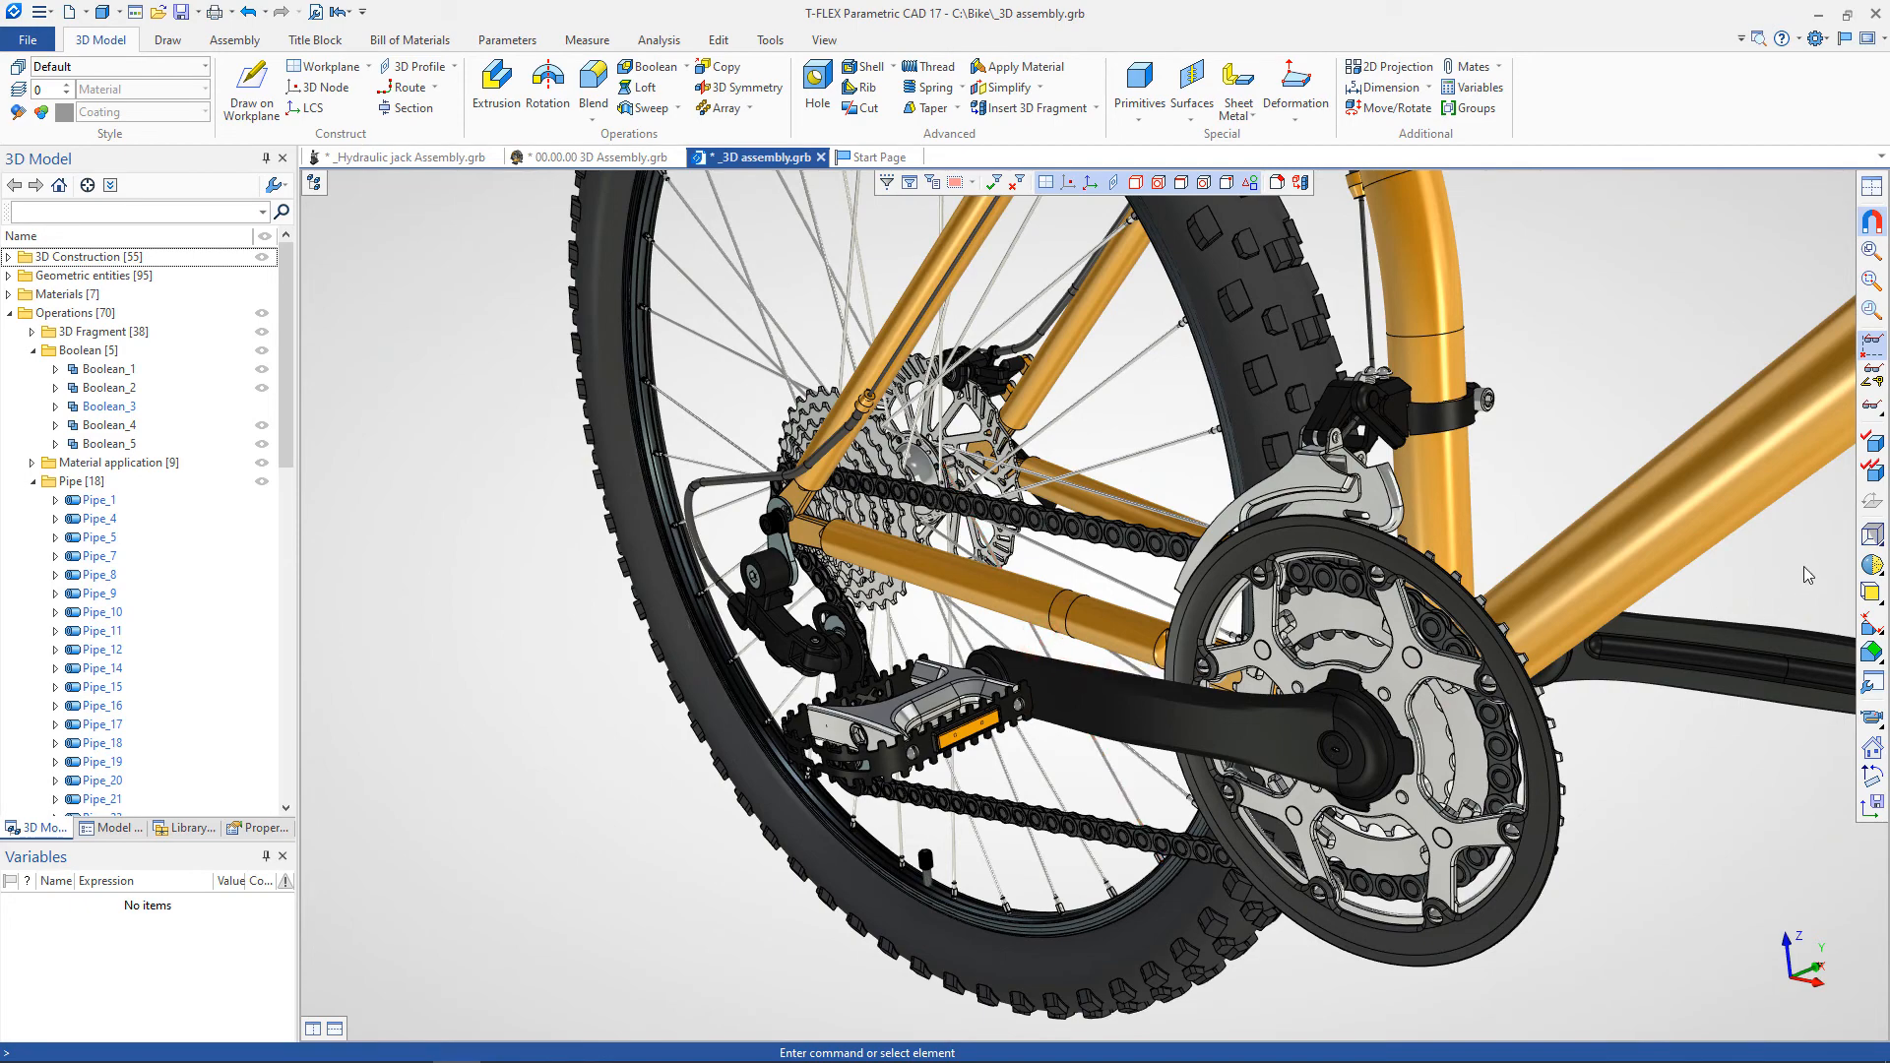
Try the shaded-without-materials and other display styles, then restore Rendering with materials.
left_click(1872, 539)
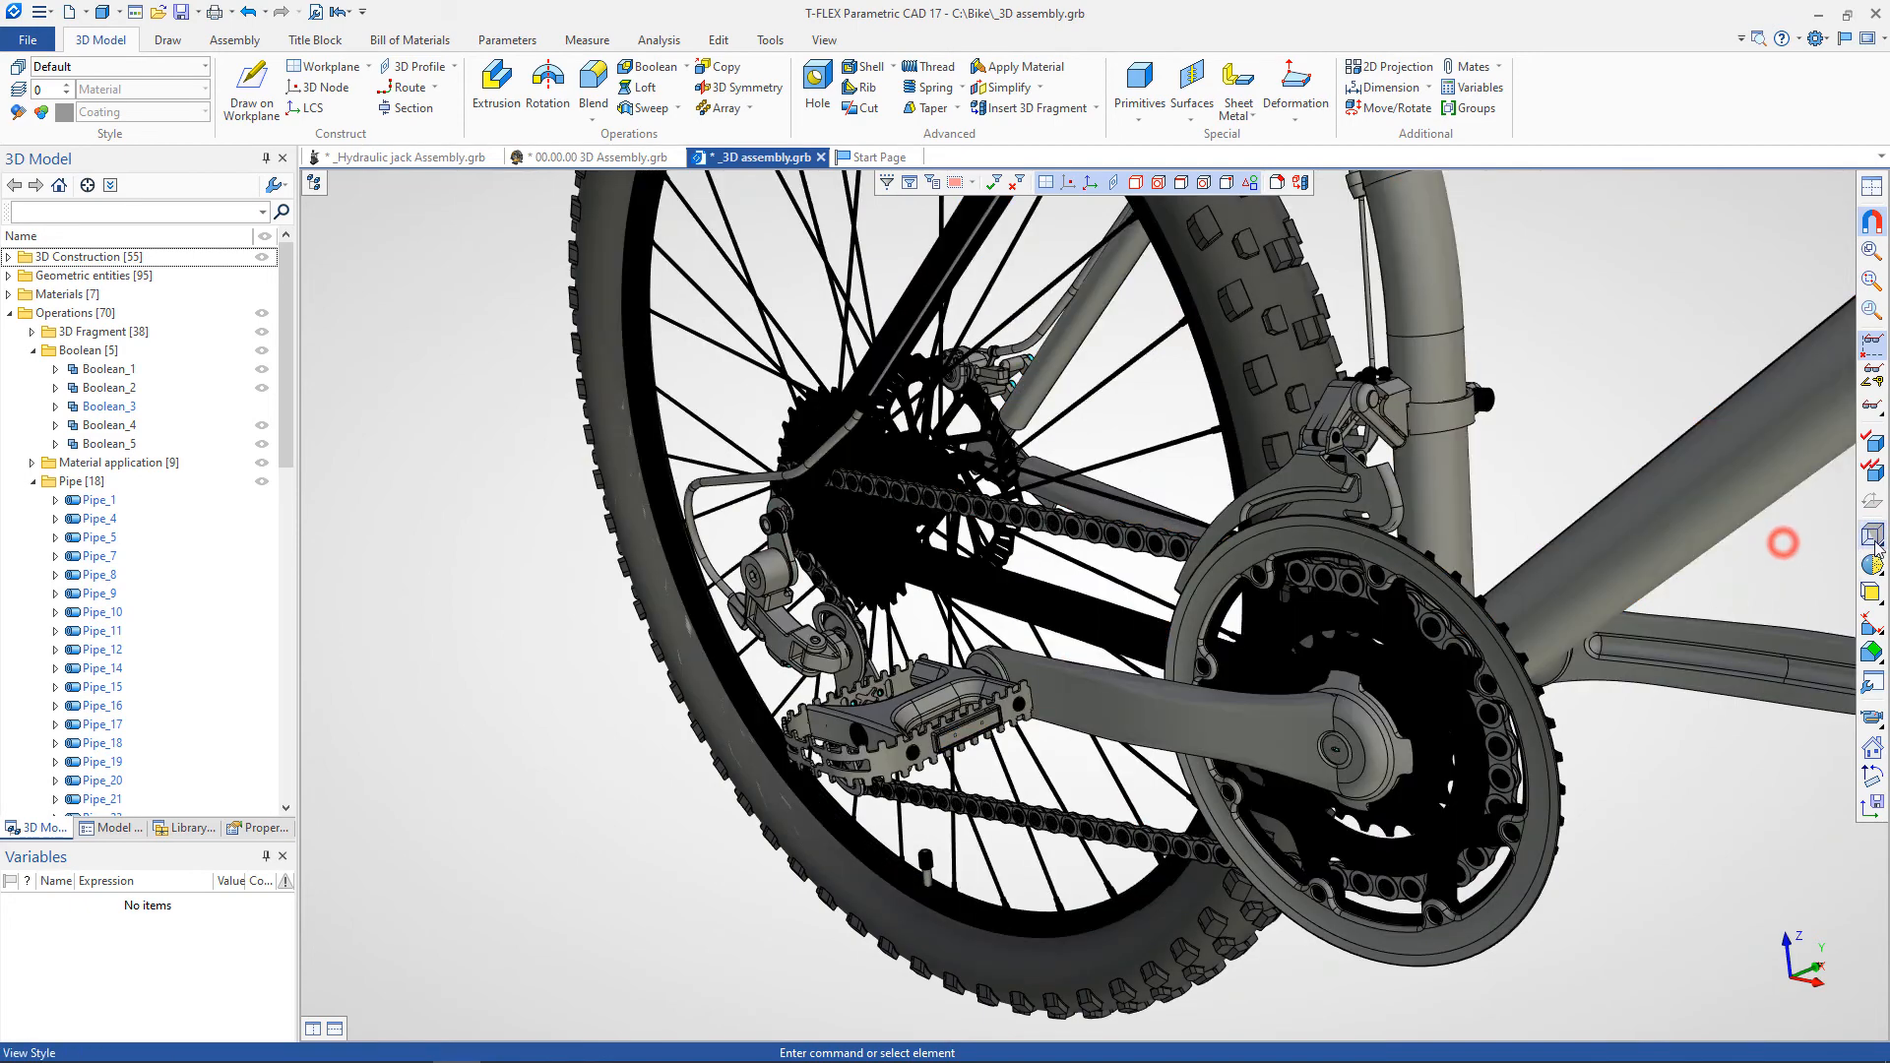
left_click(1872, 537)
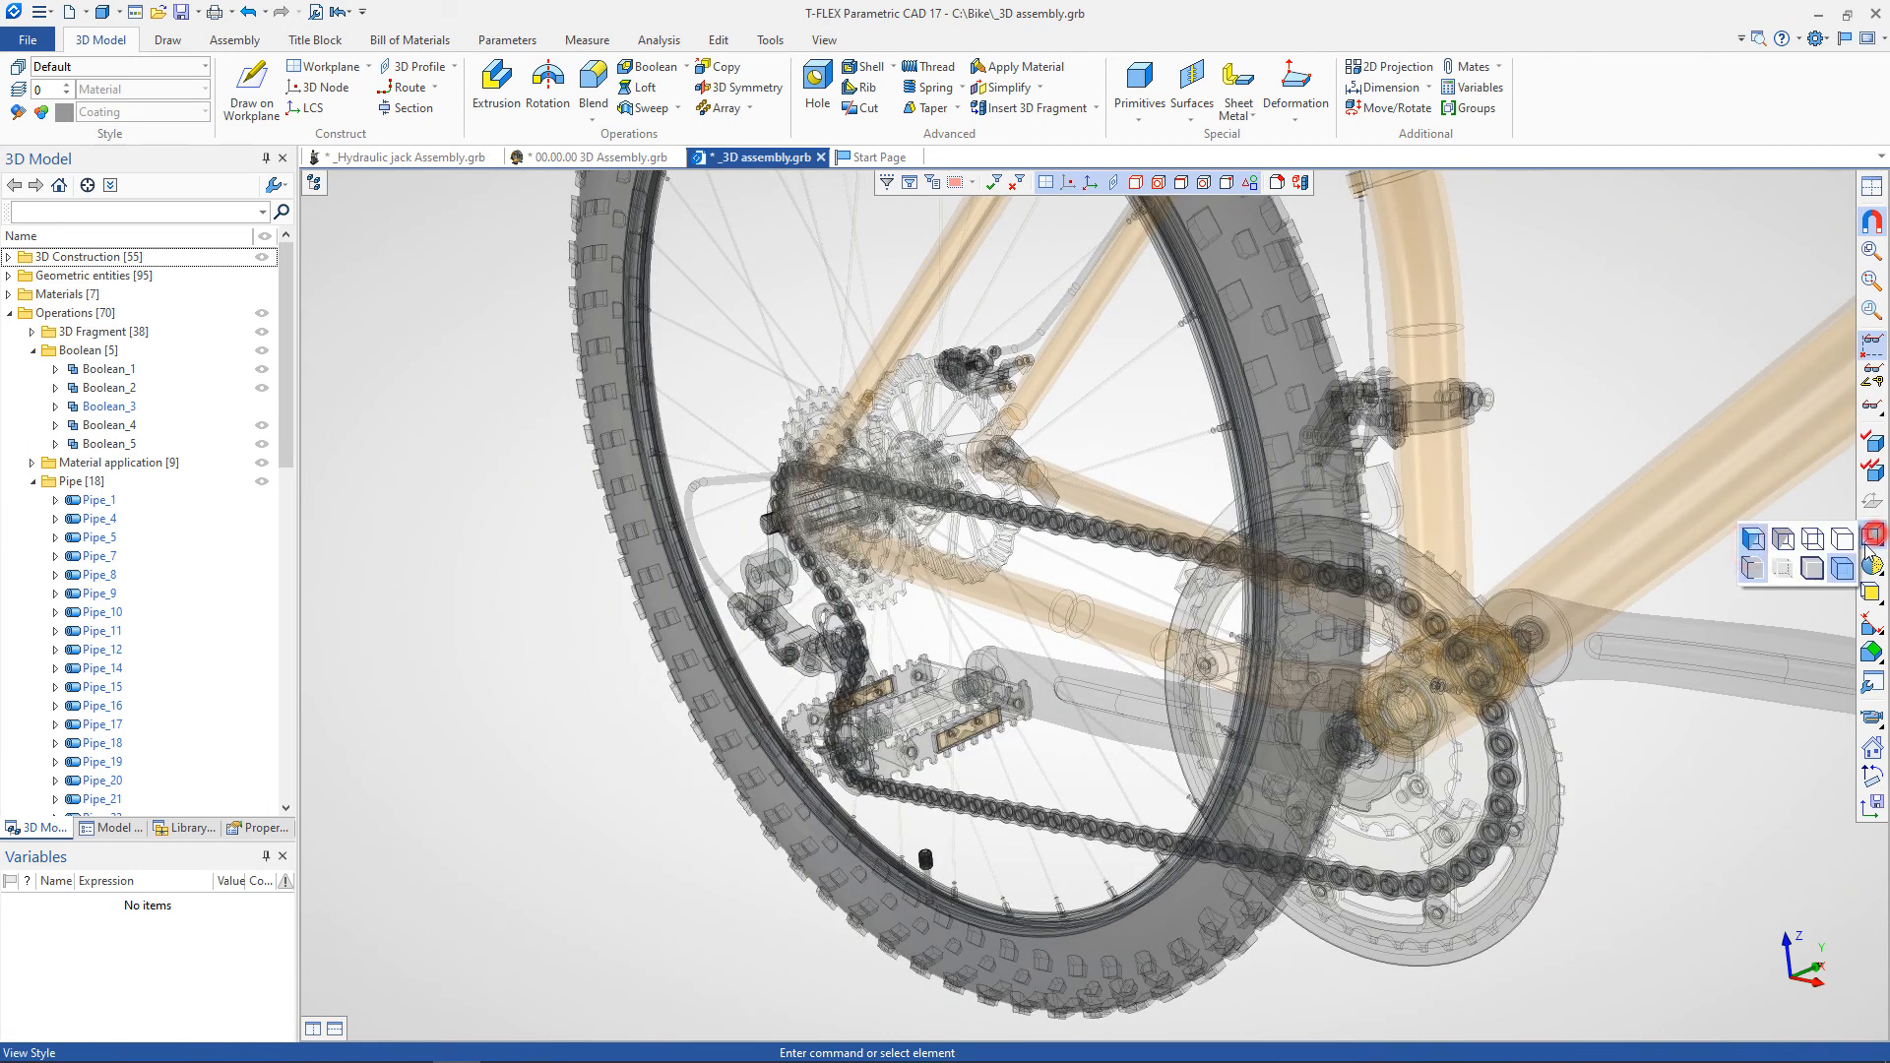
left_click(1842, 567)
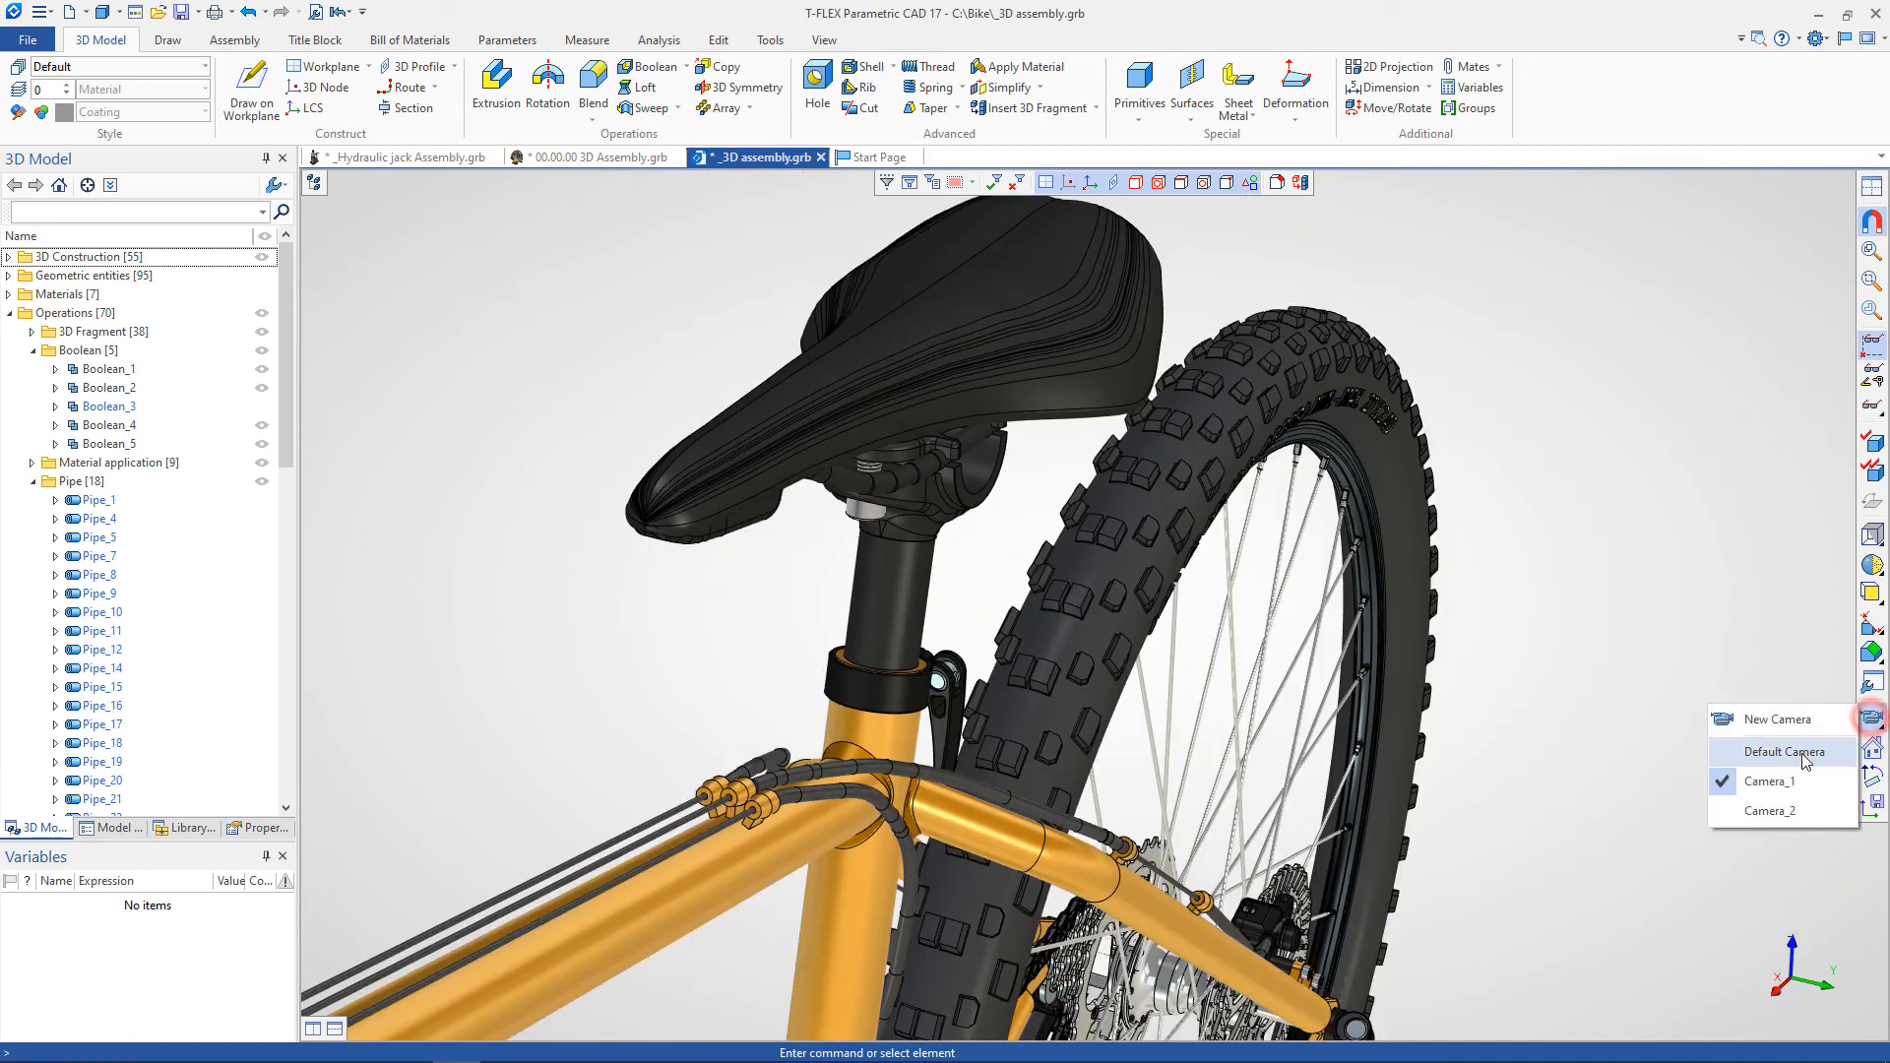
Return to the Default Camera and browse the Light Sources list in 3D View Parameters.
left_click(1792, 750)
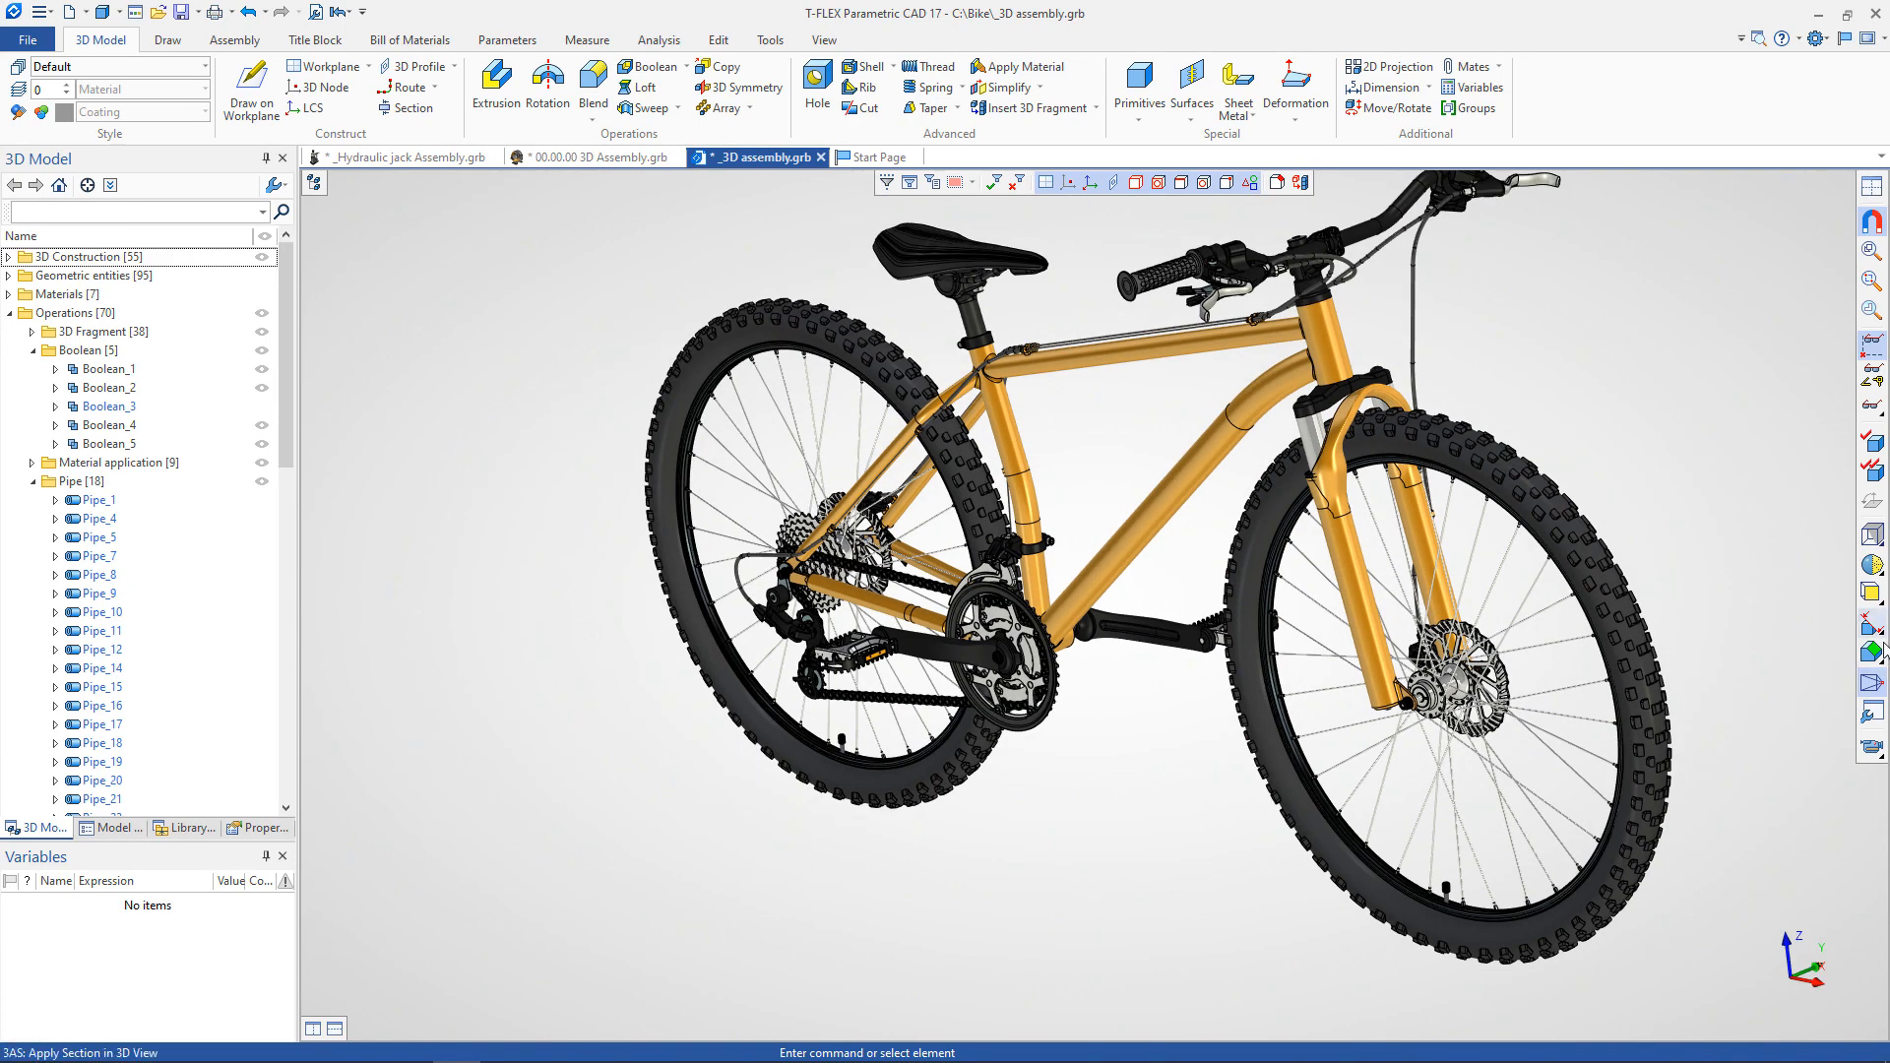
mouse_move(1872, 734)
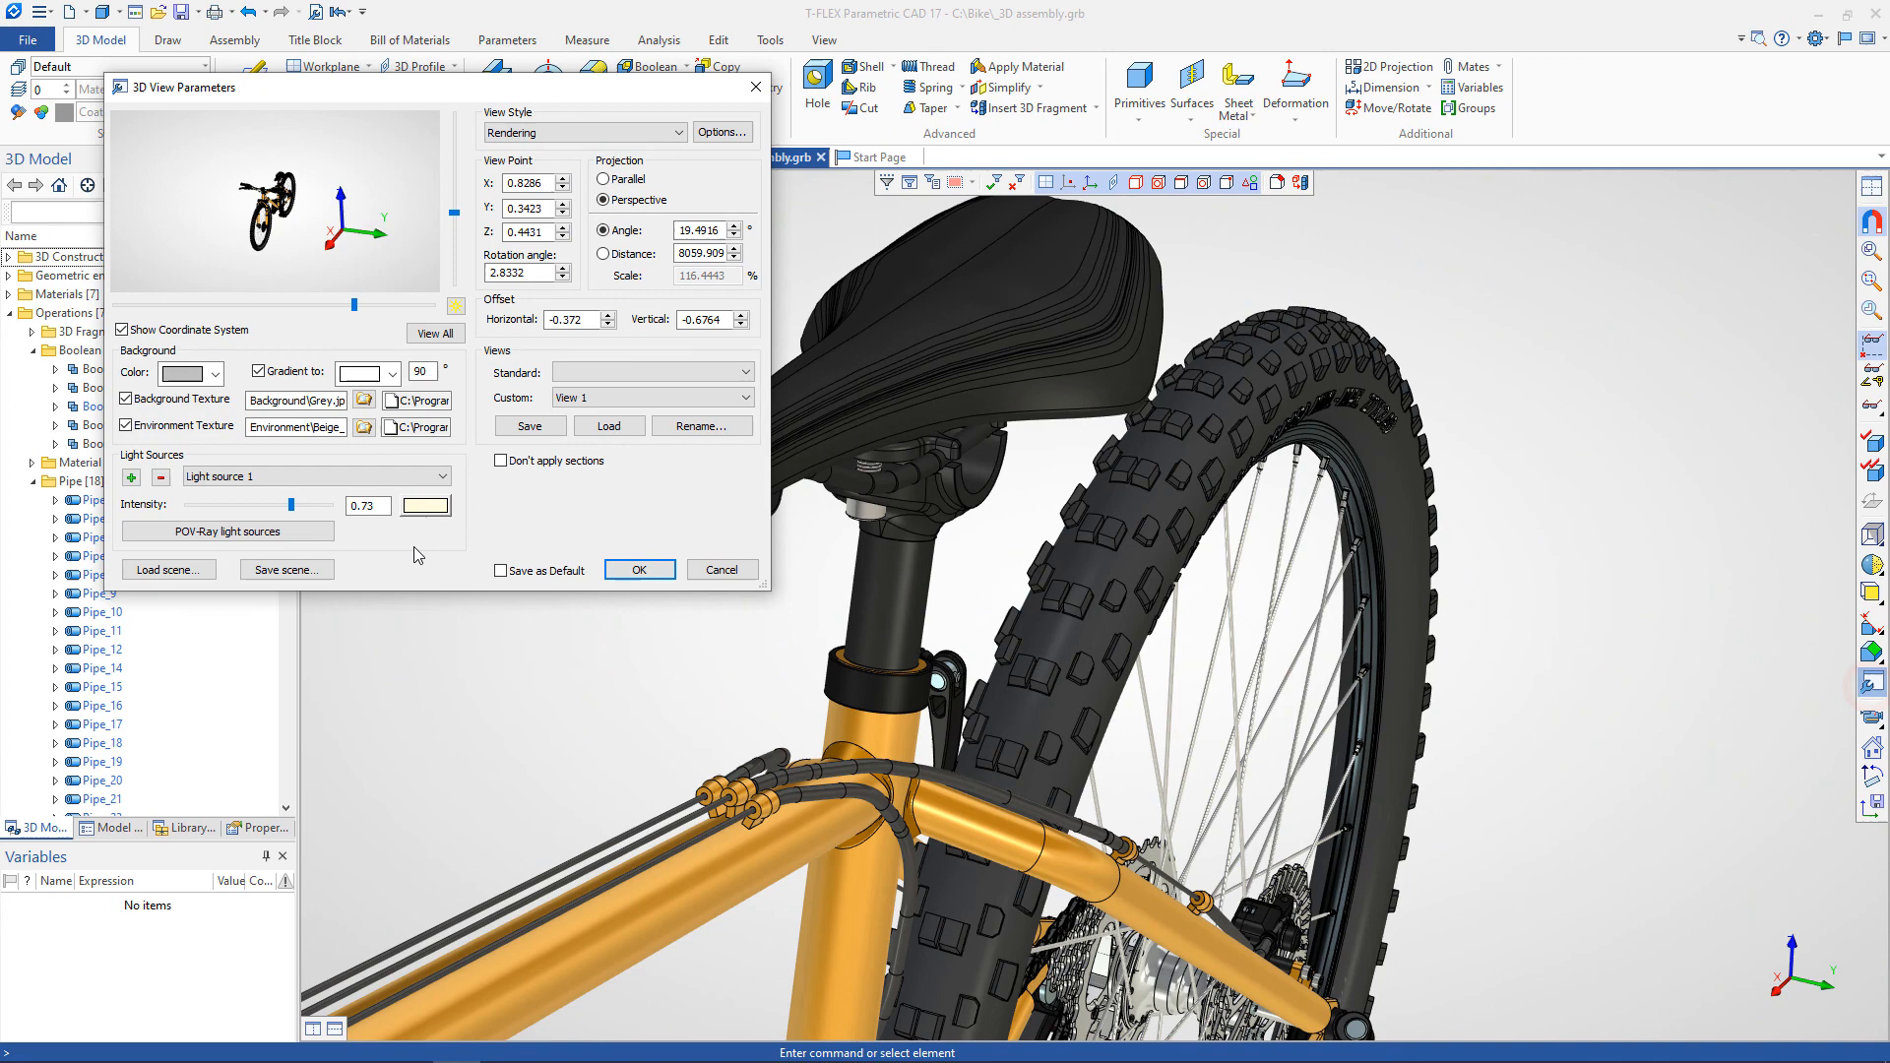
left_click(445, 477)
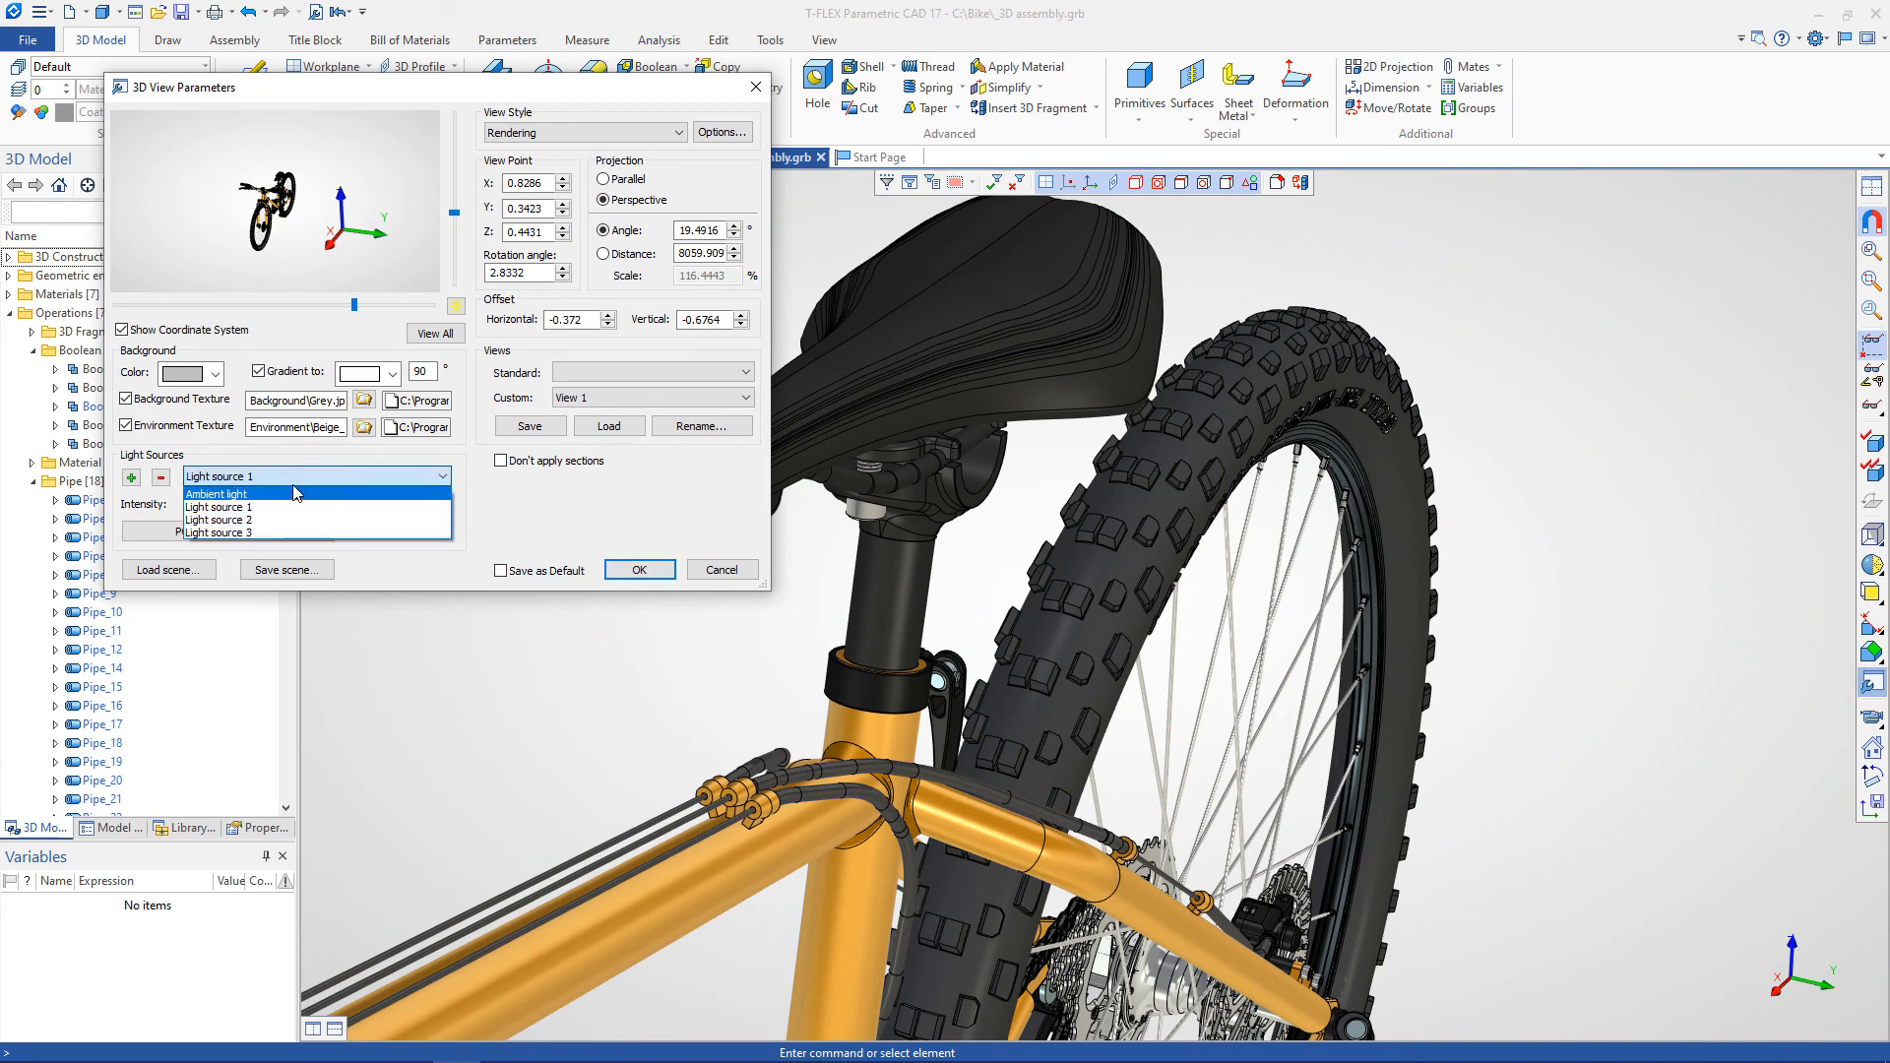